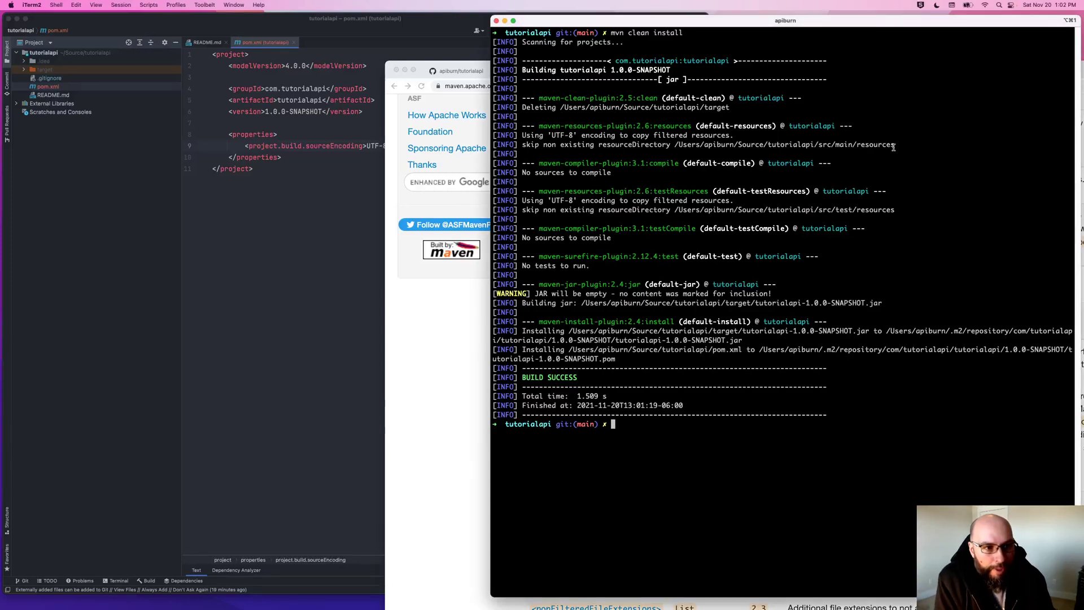
mouse_move(620, 97)
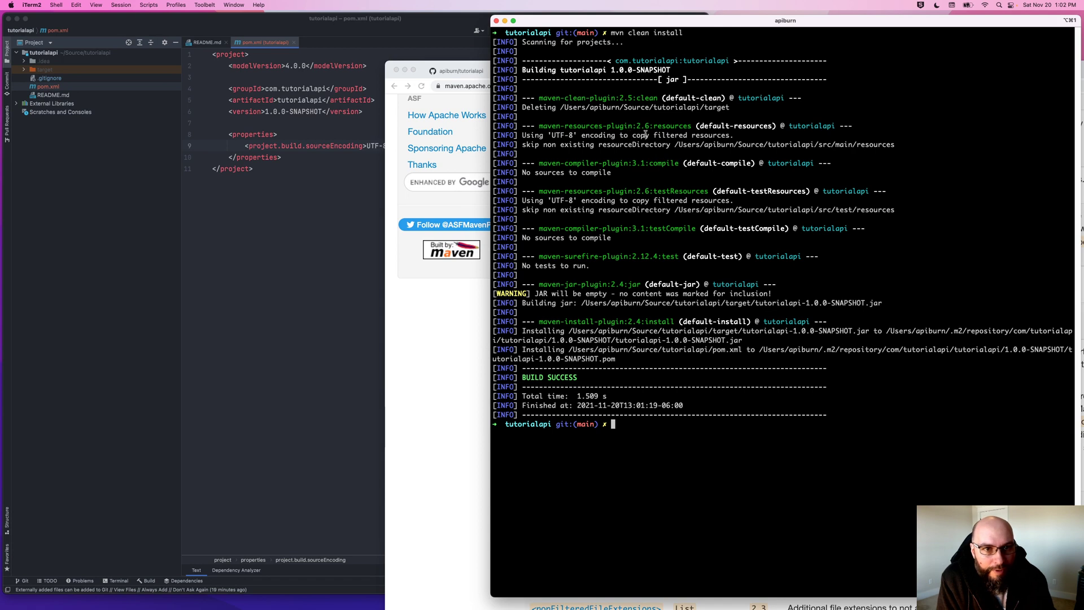
Step: Select a plugin name in the successful clean install build log
double_click(625, 98)
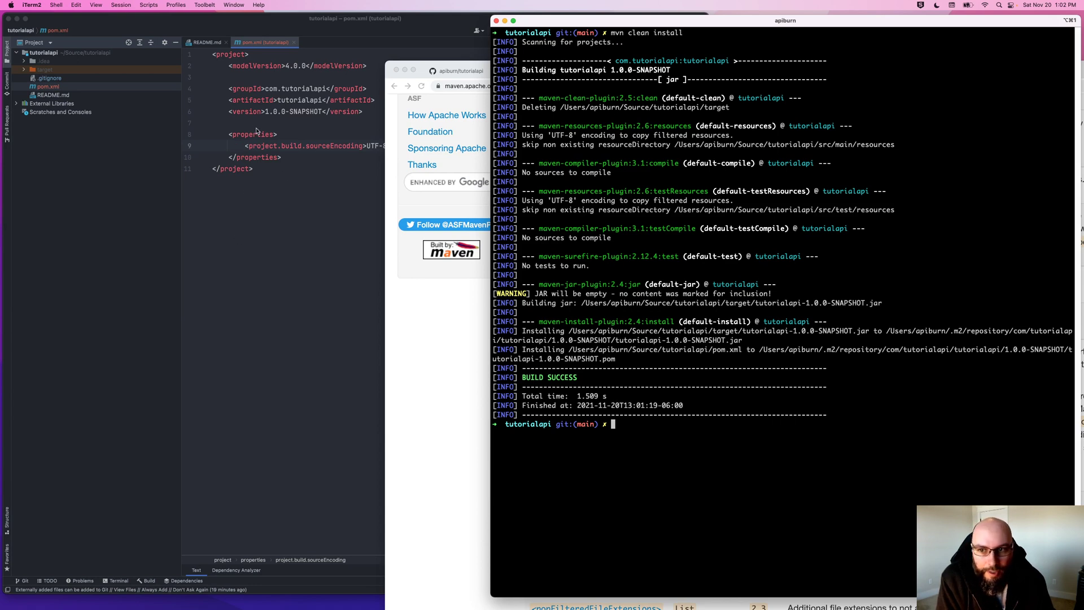
mouse_move(268, 114)
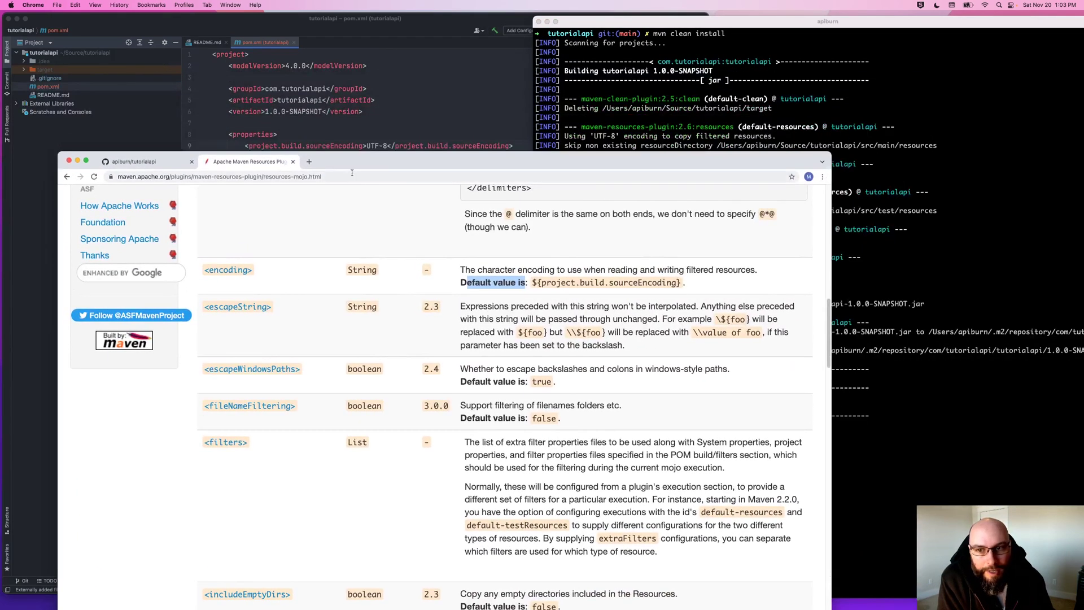
Step: Go to the MVNRepository site via a web search for mvn
type("mvn")
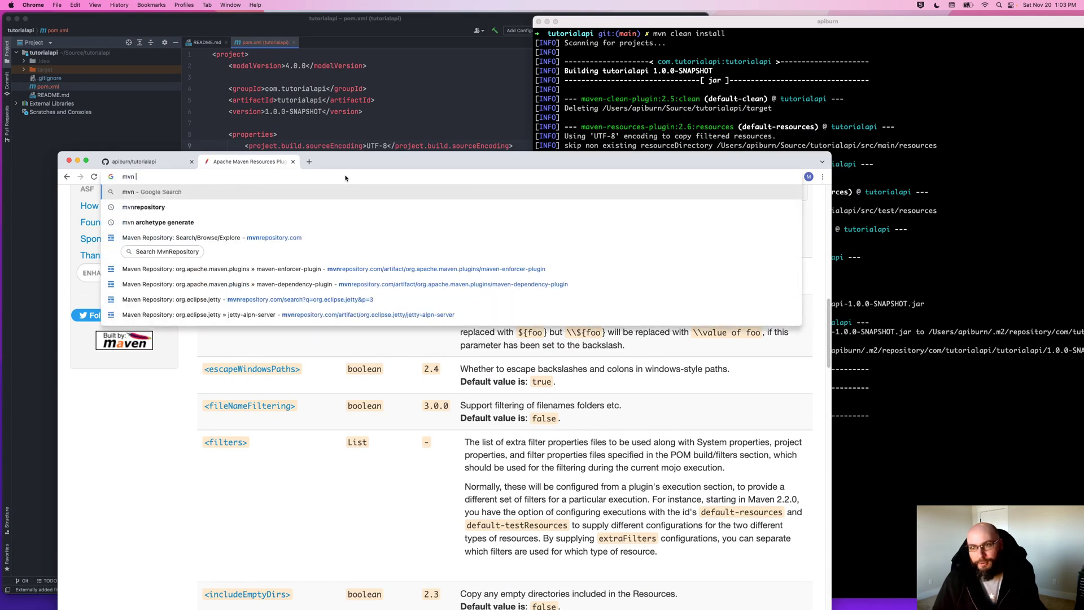
left_click(144, 206)
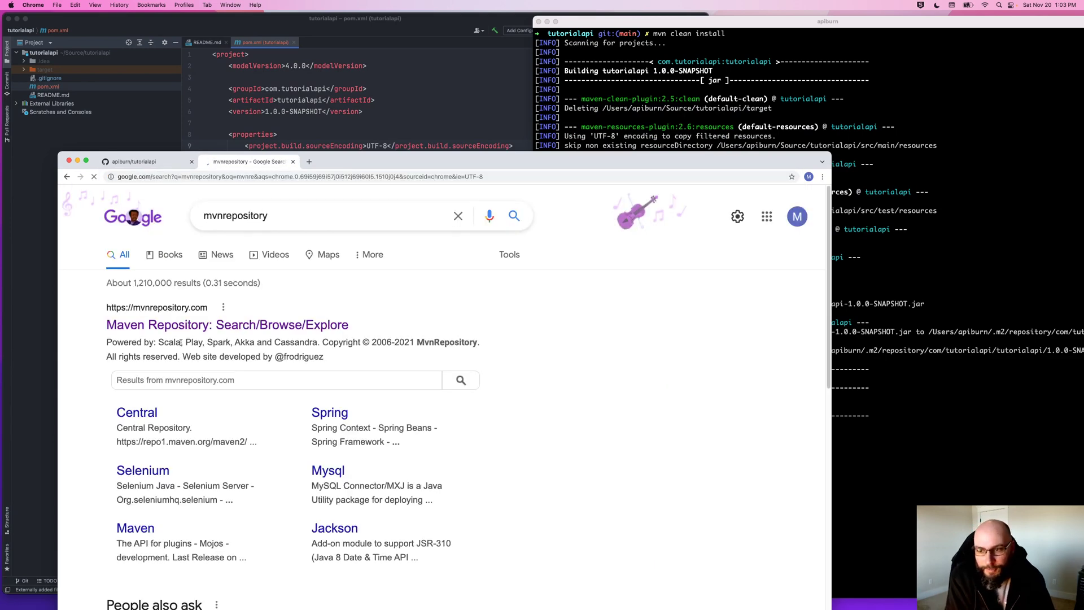
left_click(227, 324)
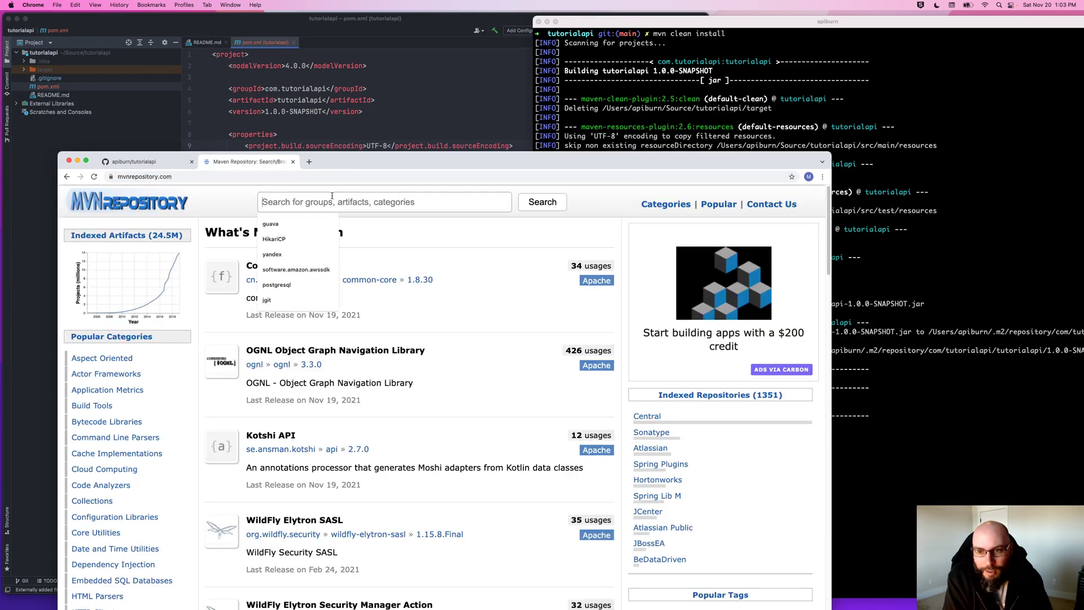
Step: Search maven-clean-plugin and open the Apache Maven Clean Plugin page
type("maven-clean-plugin")
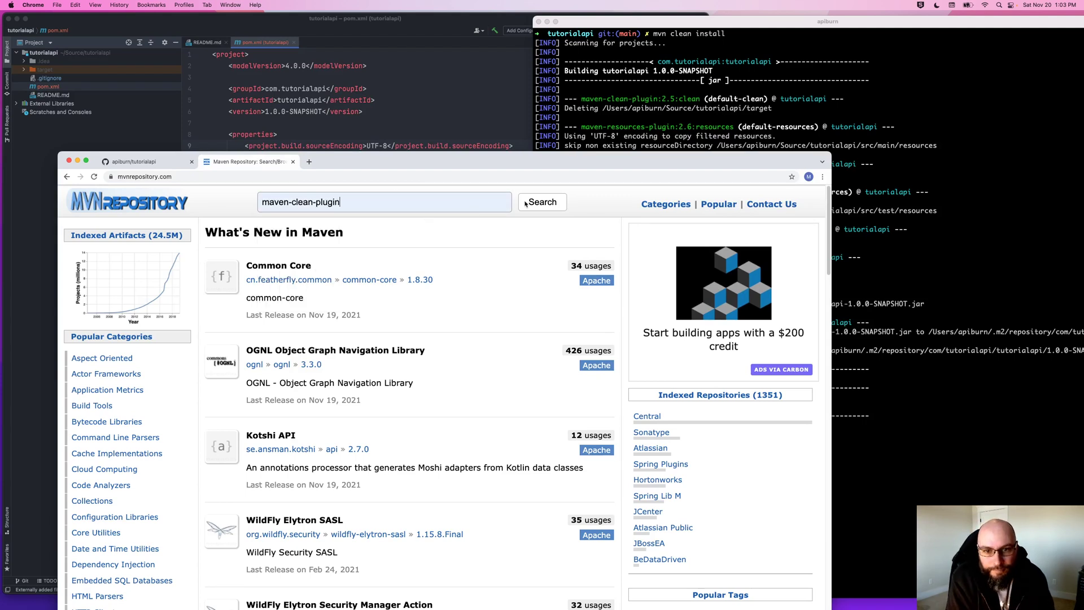
left_click(542, 202)
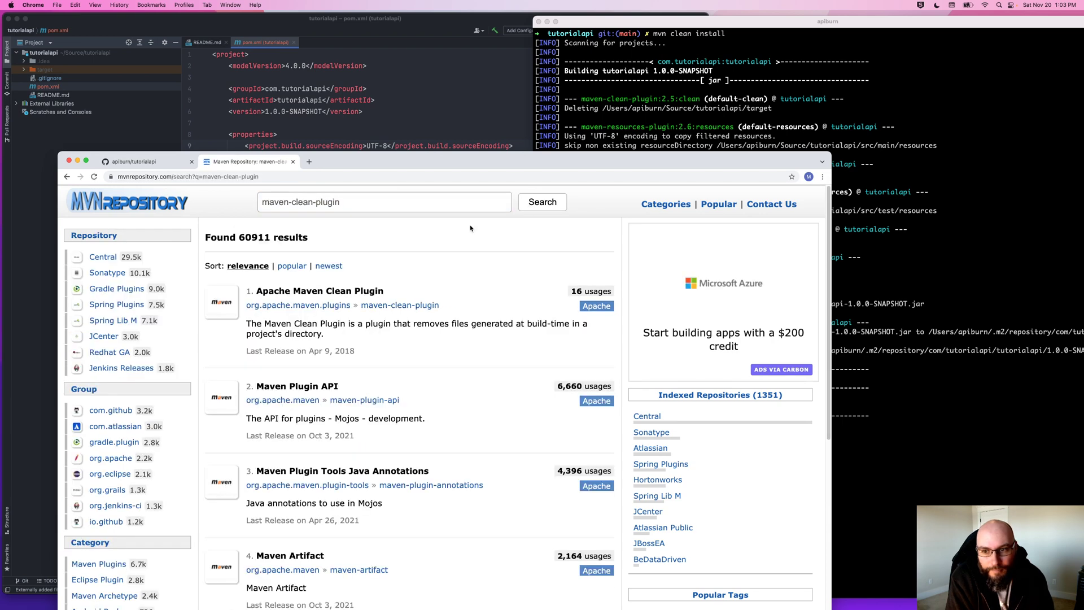
left_click(320, 291)
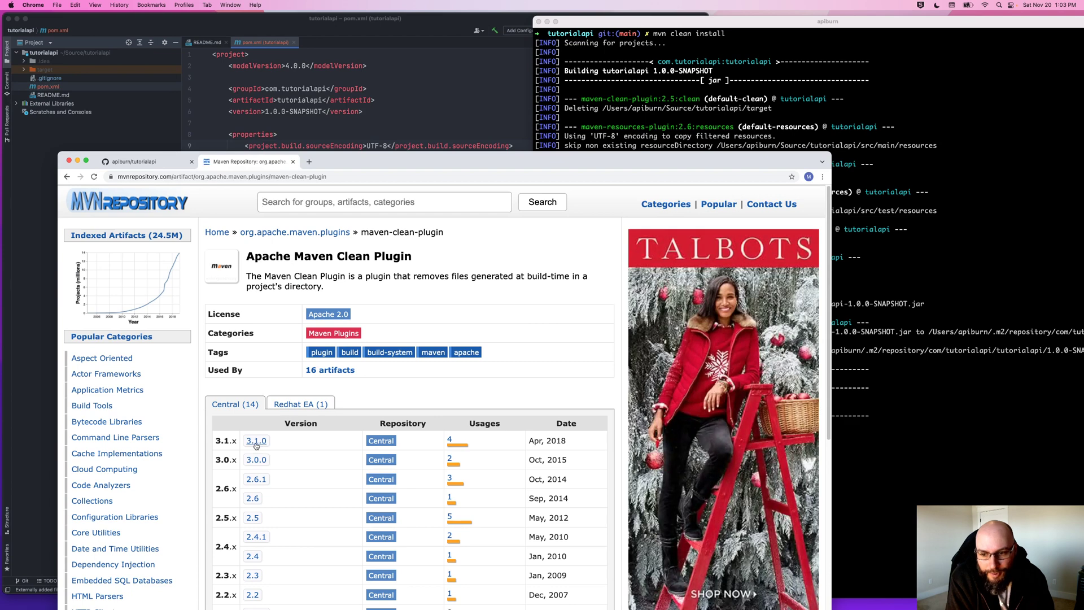
mouse_move(452, 249)
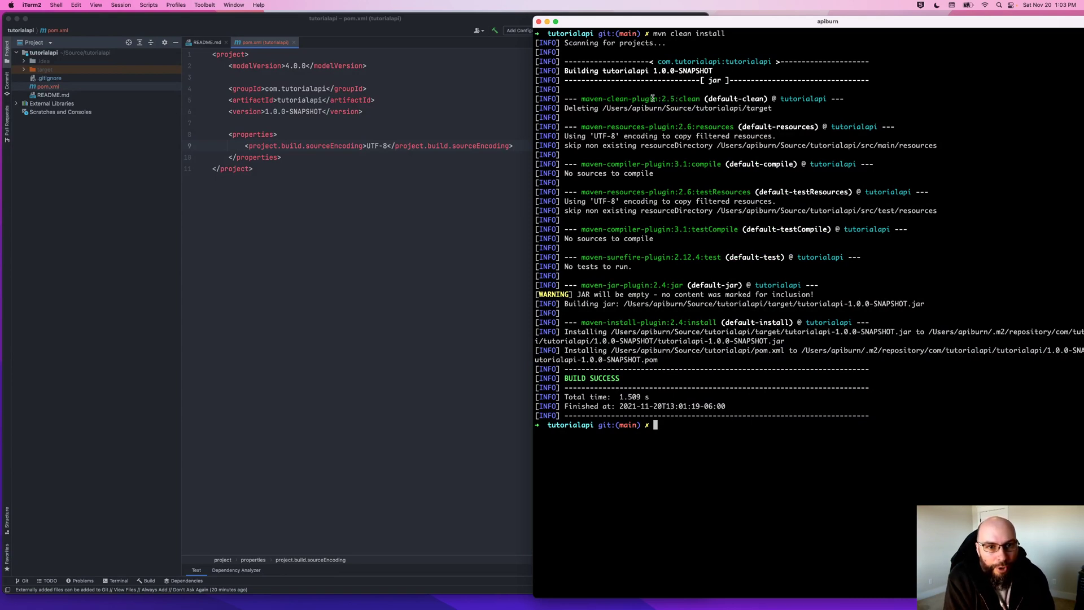
Step: Add build, pluginManagement, plugins, plugin and groupId tags to pom.xml
left_click(355, 207)
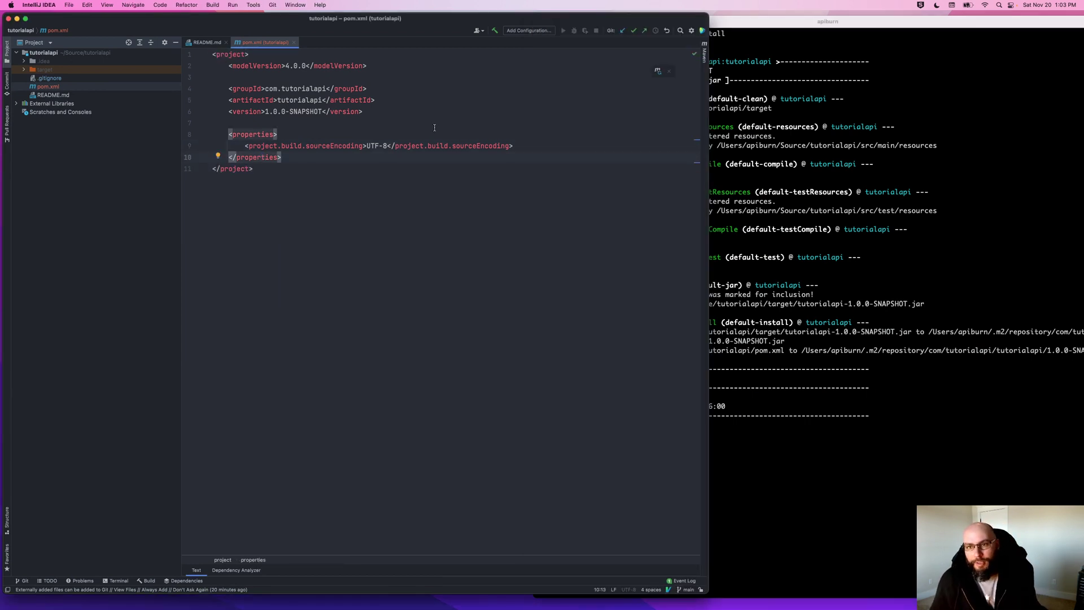
type("<")
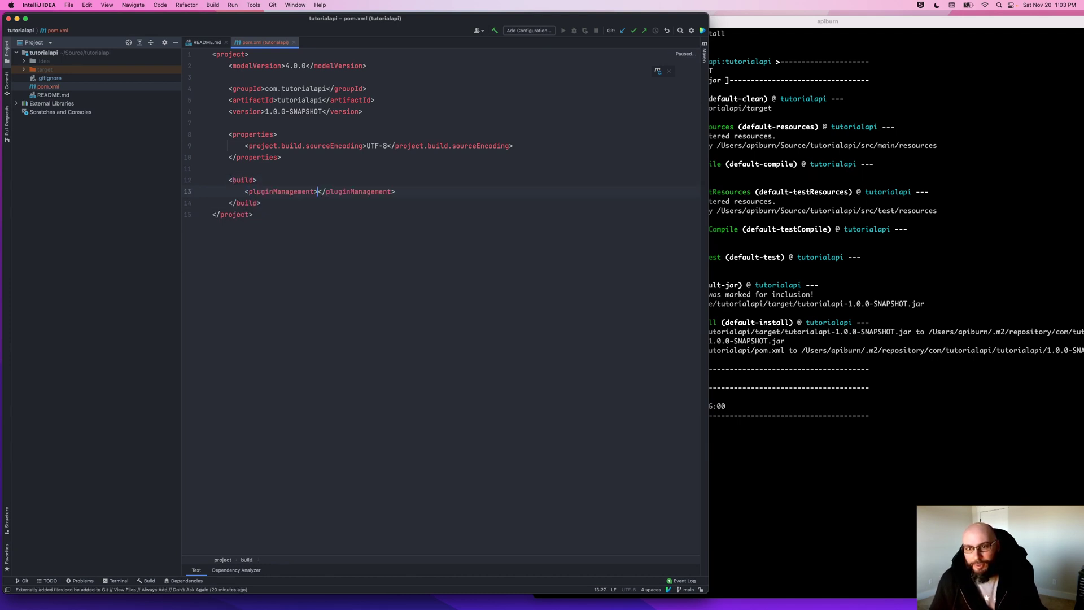
type("plugins>")
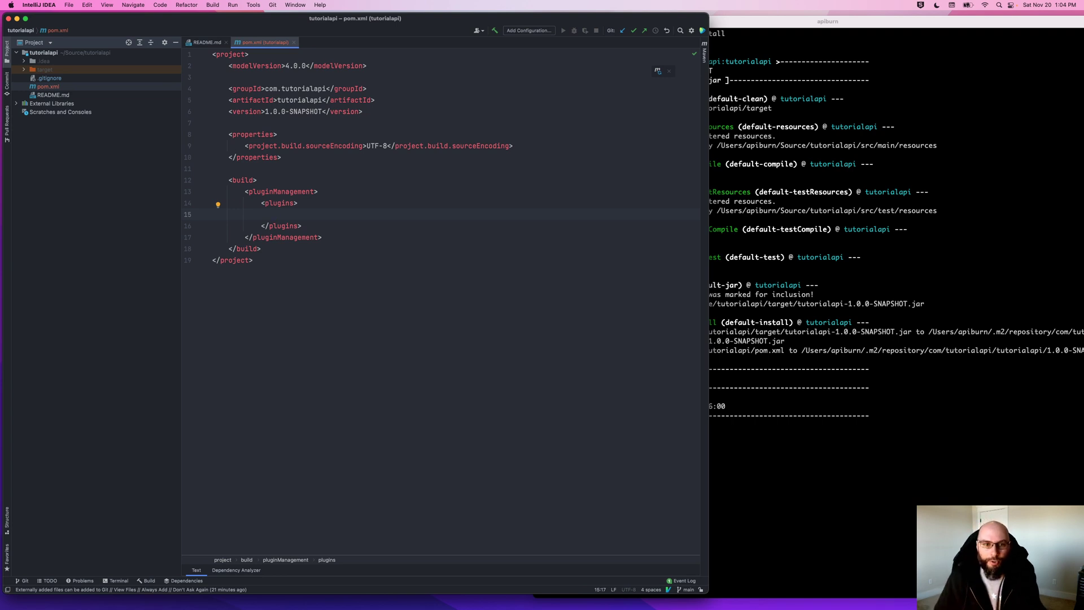
type("<groupId></groupId>")
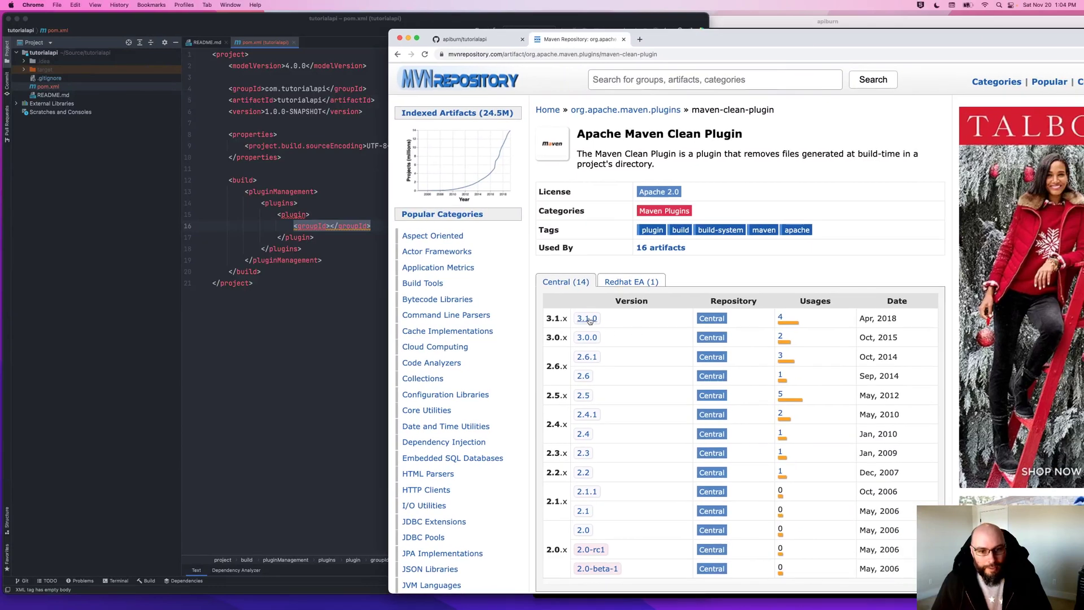
Step: Open maven-clean-plugin 3.1.0 and copy its Maven dependency snippet
left_click(585, 318)
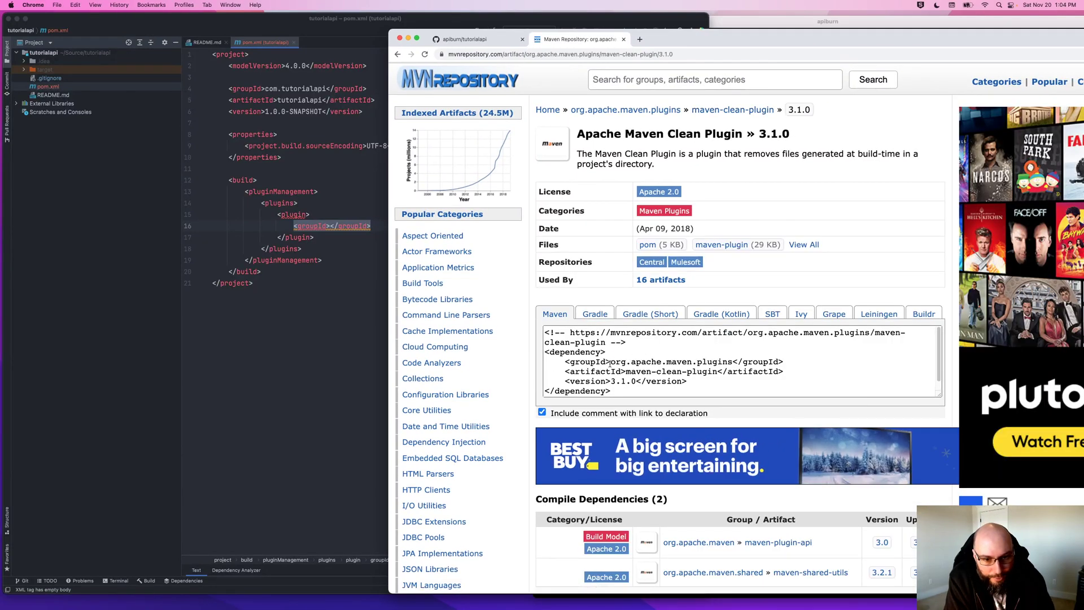
left_click(691, 363)
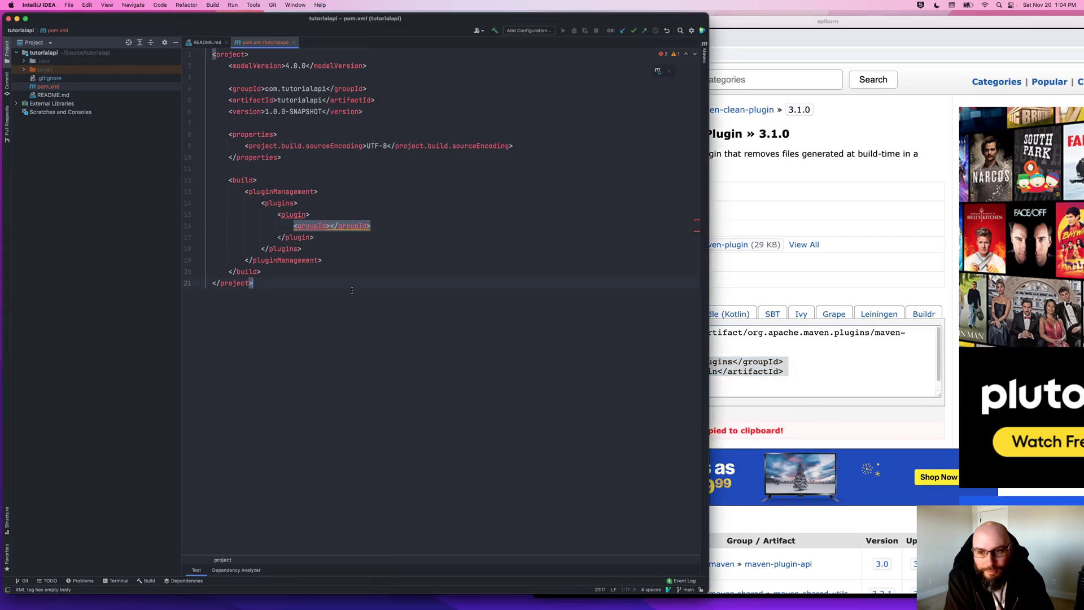
Step: Paste org.apache.maven.plugins maven-clean-plugin 3.1.0 into the plugin entry
left_click(404, 206)
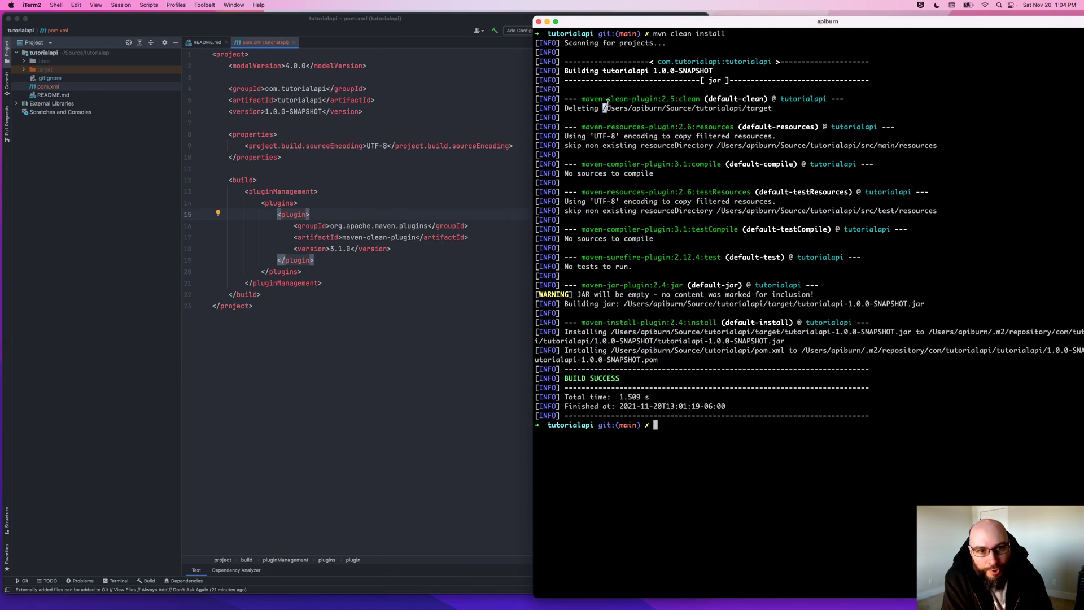
mouse_move(785, 114)
type("mvn clean install")
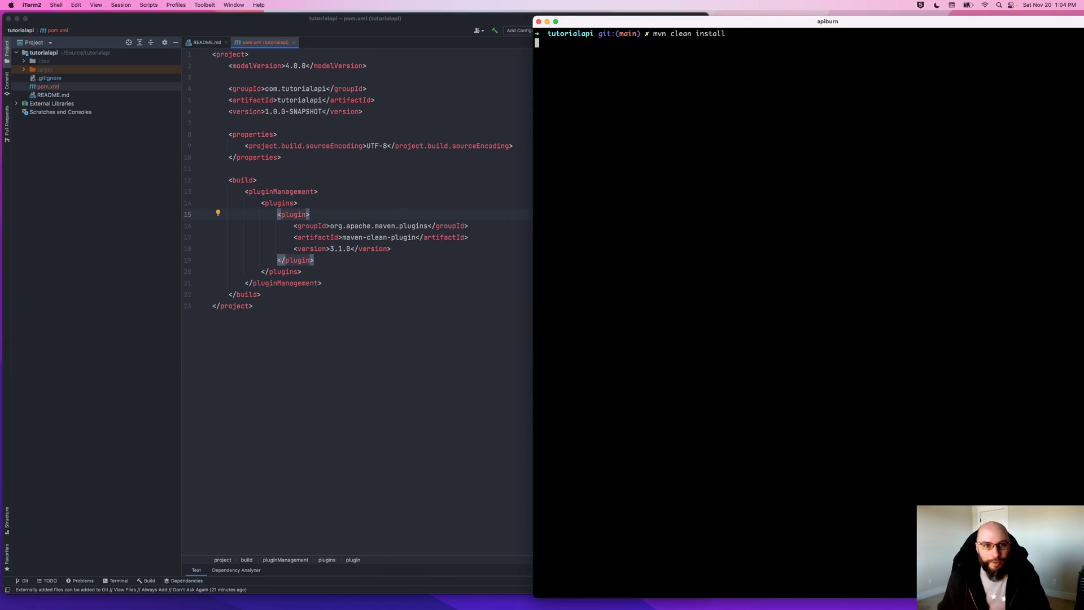
Step: Rerun mvn clean install and select maven-resources-plugin in the output
key("Return")
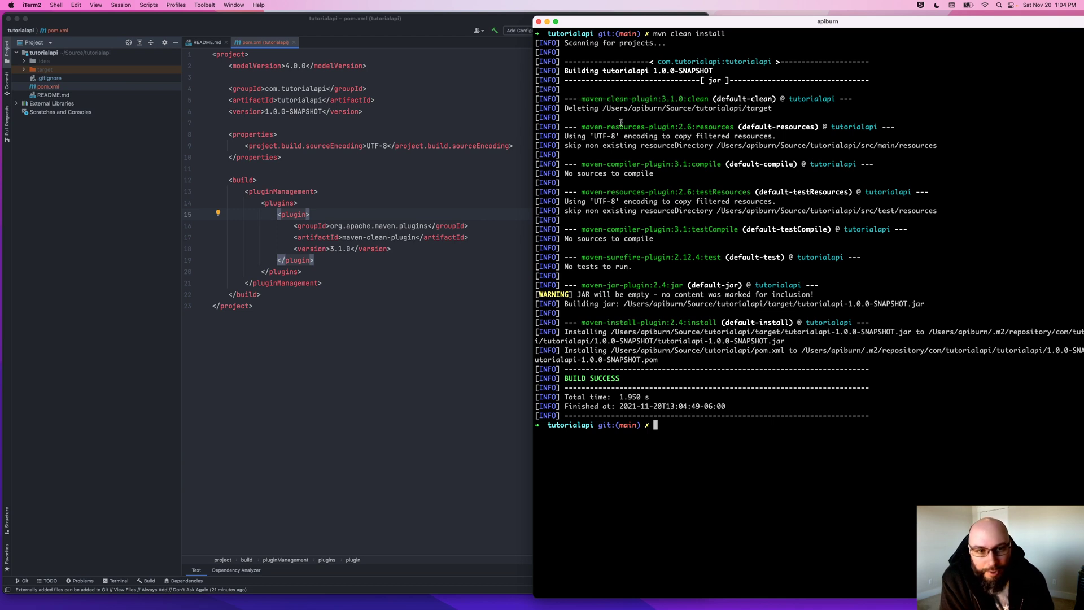
mouse_move(584, 130)
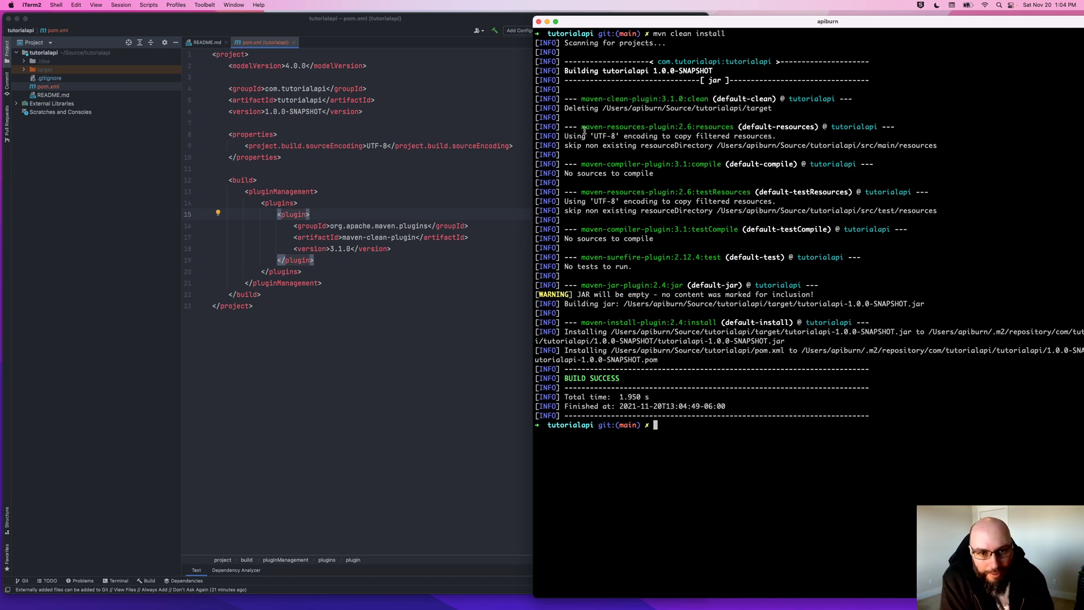
double_click(629, 126)
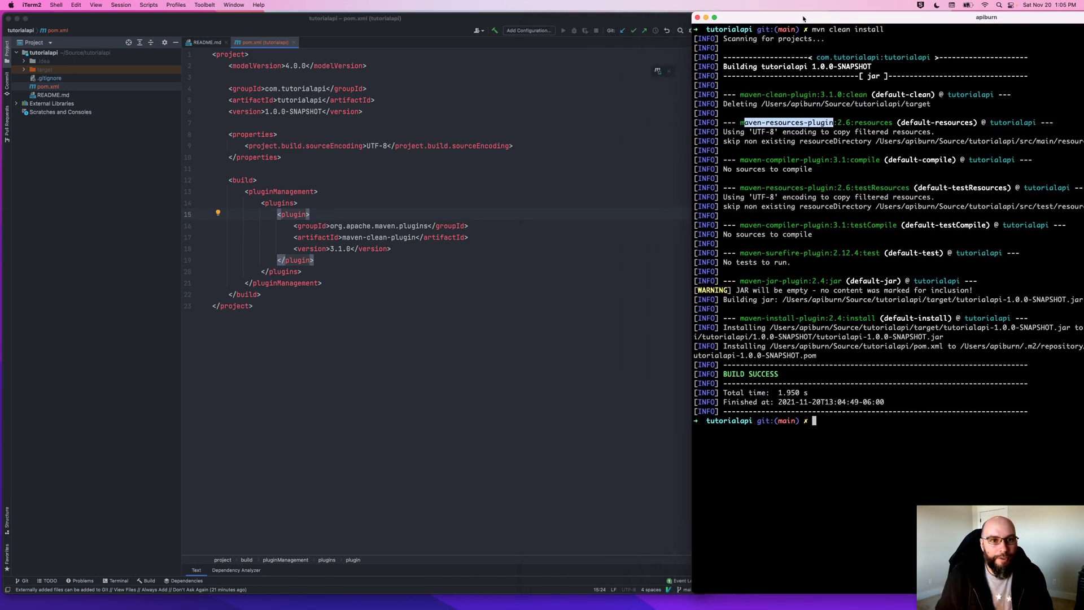
left_click(552, 201)
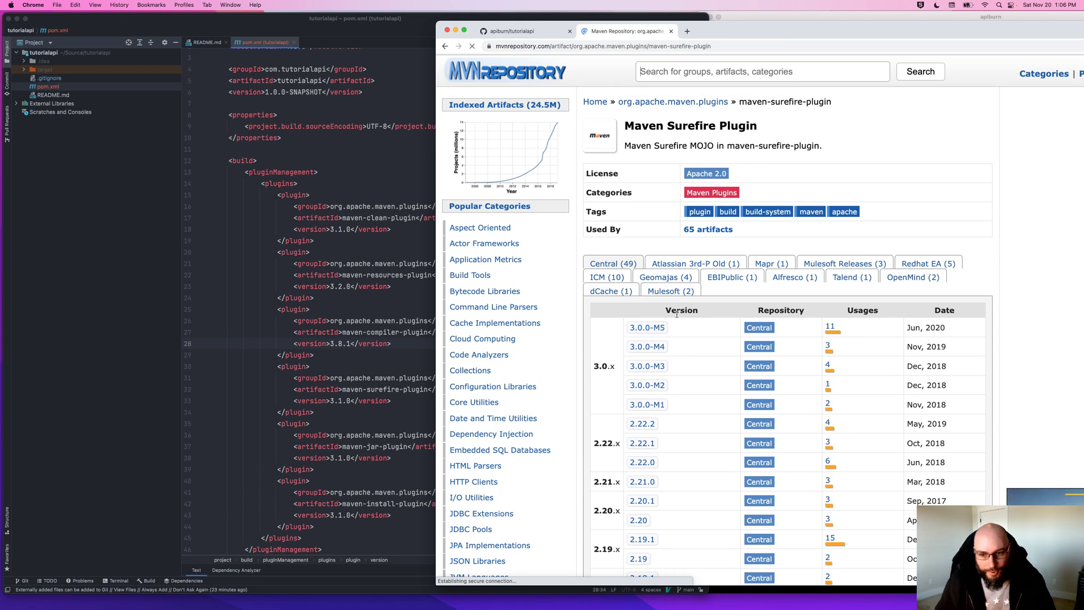
mouse_move(647, 327)
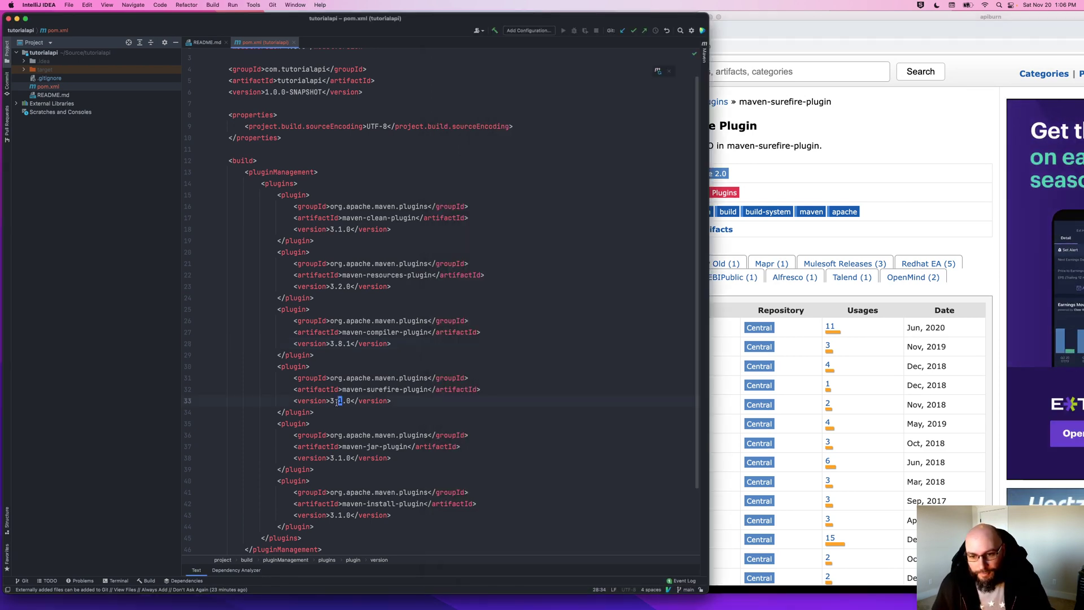
Step: Set surefire to 3.0.0-M5 and duplicate it as maven-failsafe-plugin
type("0")
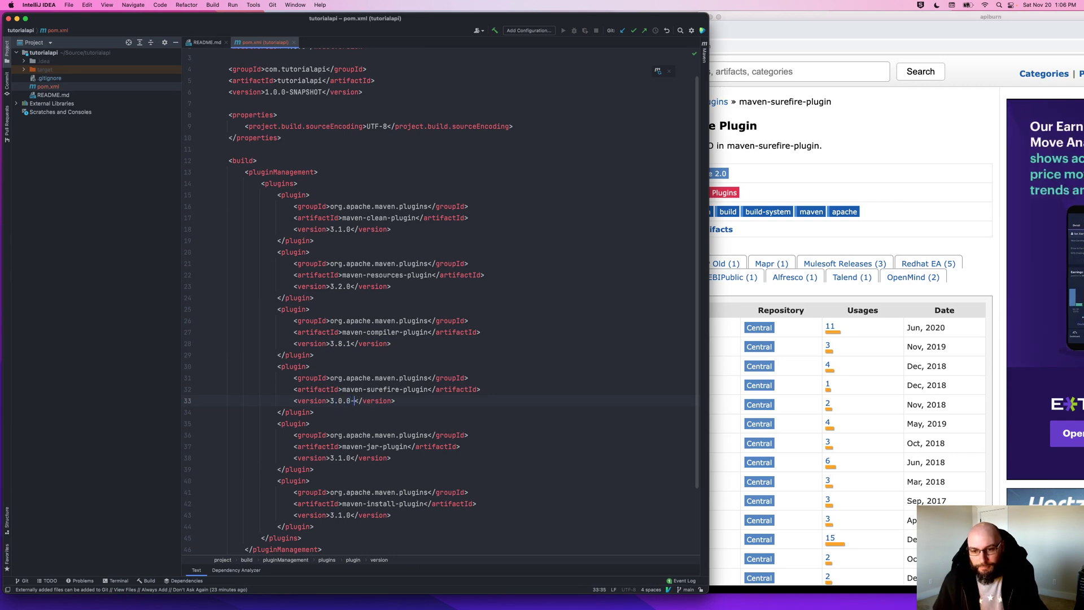
type("-M5")
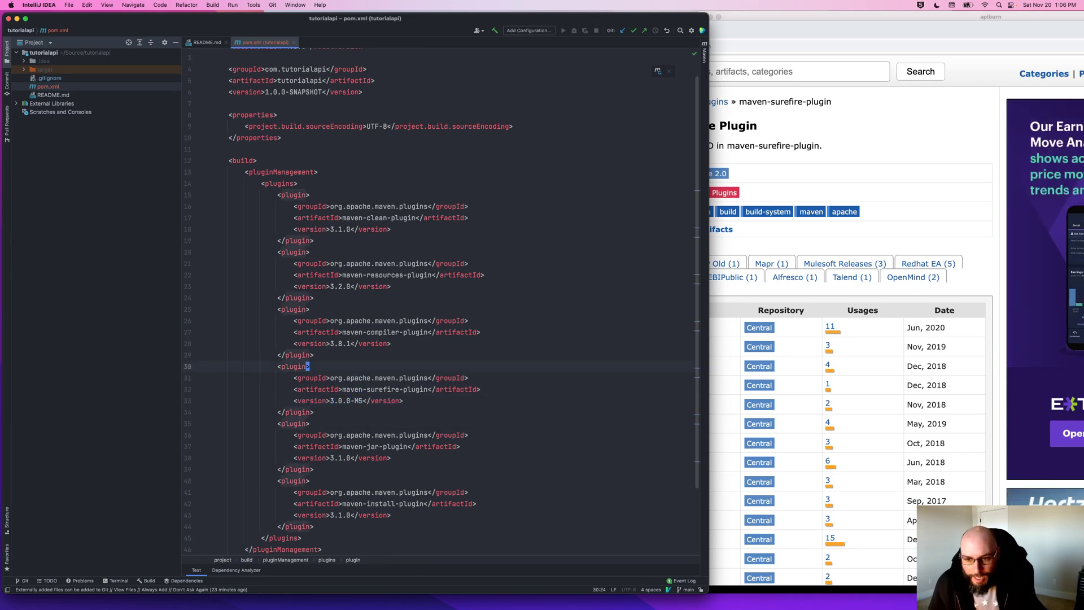
left_click(291, 413)
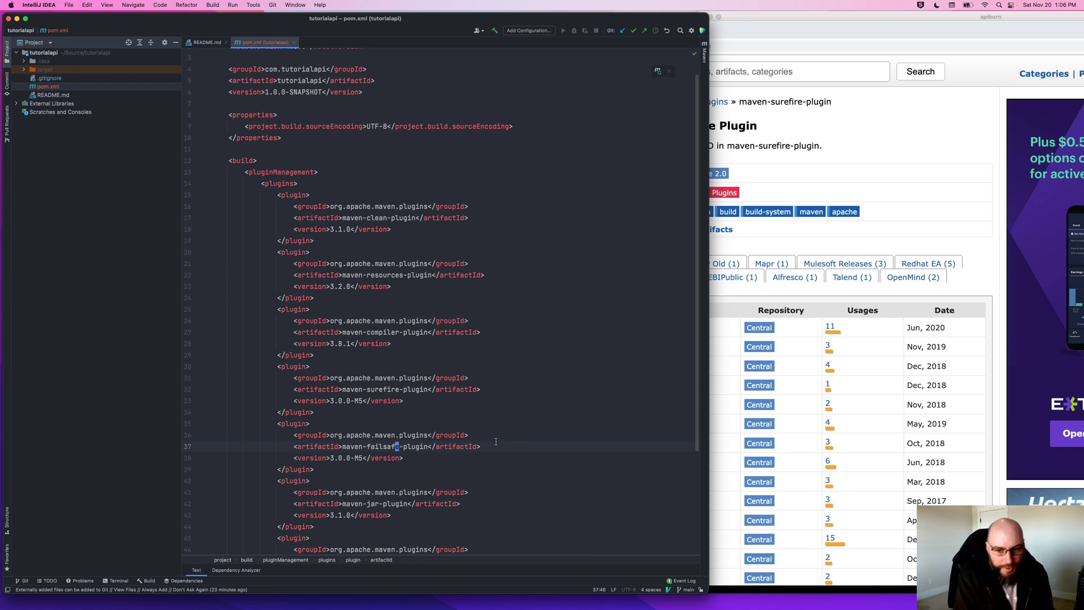
left_click(389, 446)
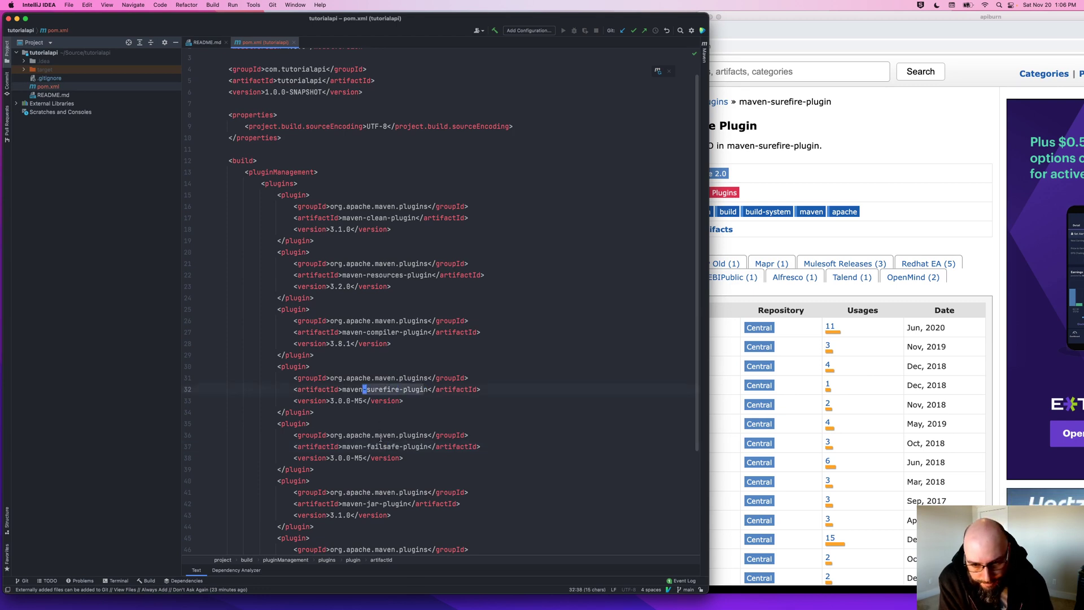
left_click(393, 446)
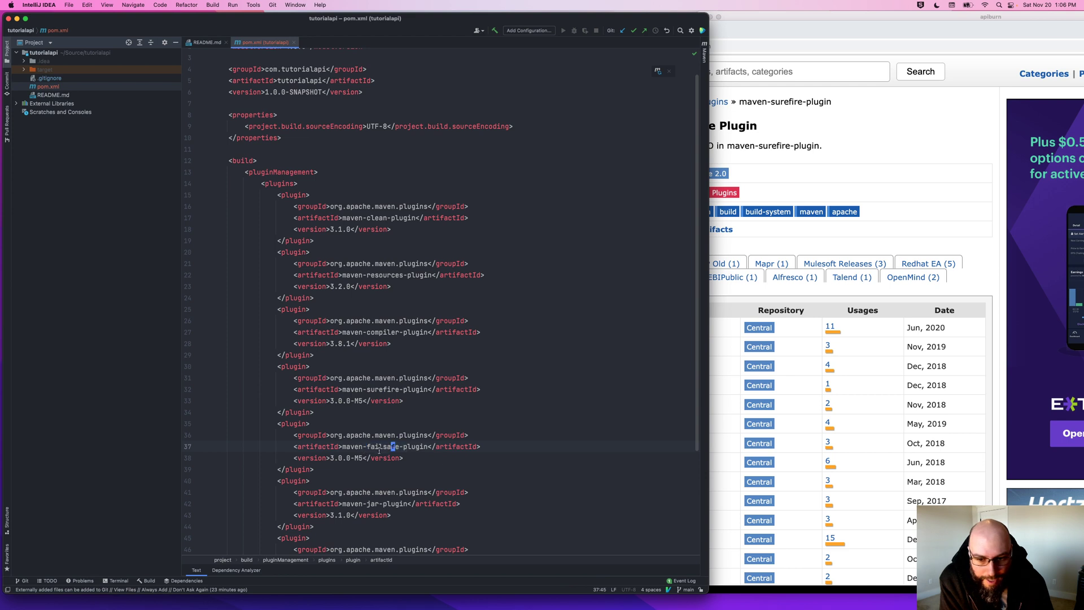
scroll("up", 3)
type("https://mvnrepository.com/artifact/org.apache.maven.plugins/maven-j-plugin")
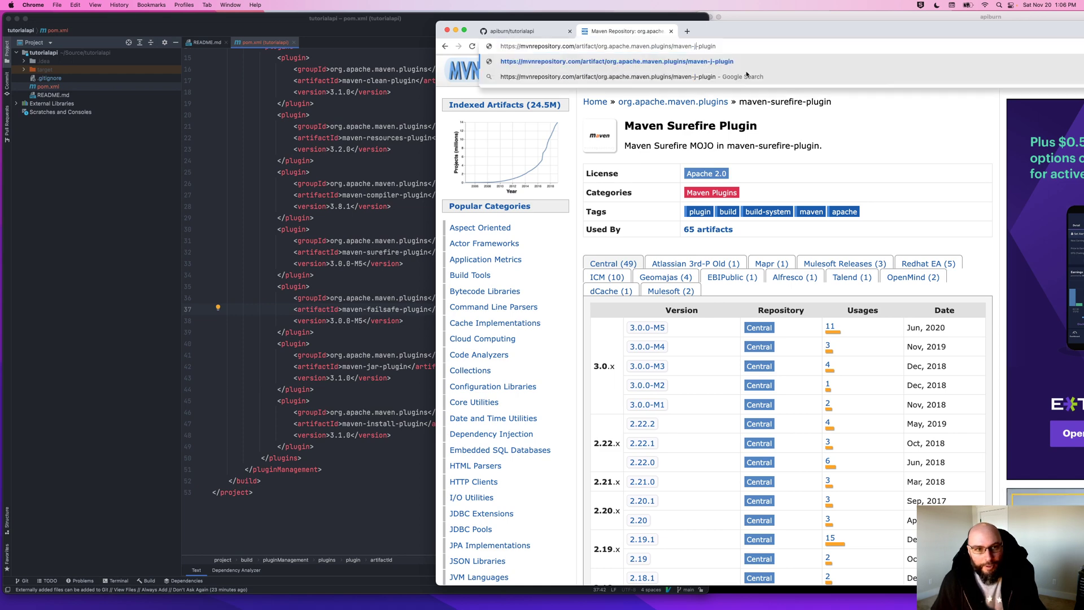
Step: Look up the jar plugin's versions on MVNRepository
left_click(616, 61)
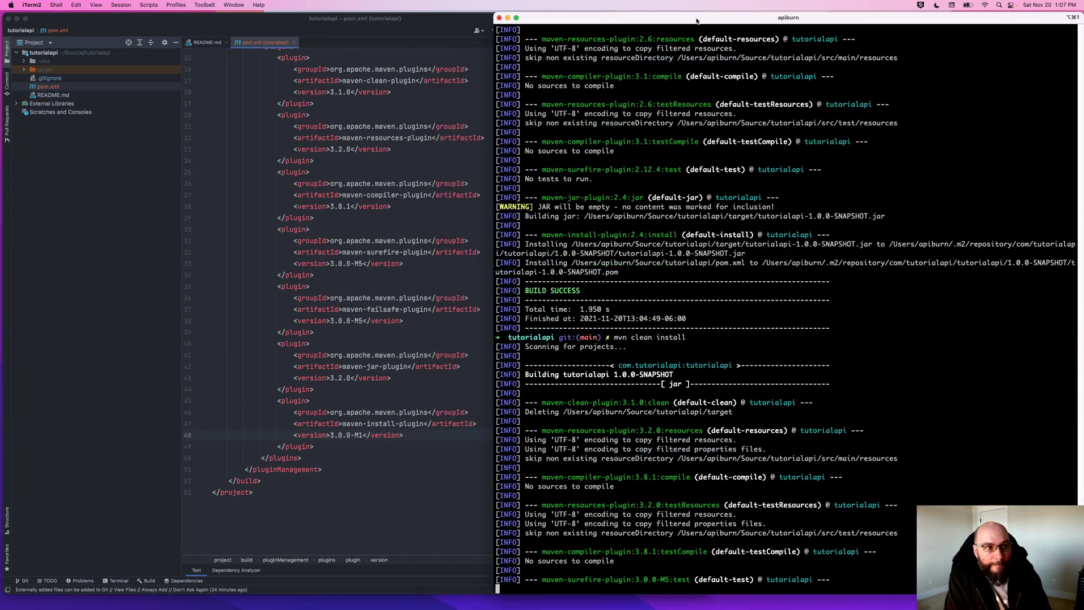
scroll("down", 3)
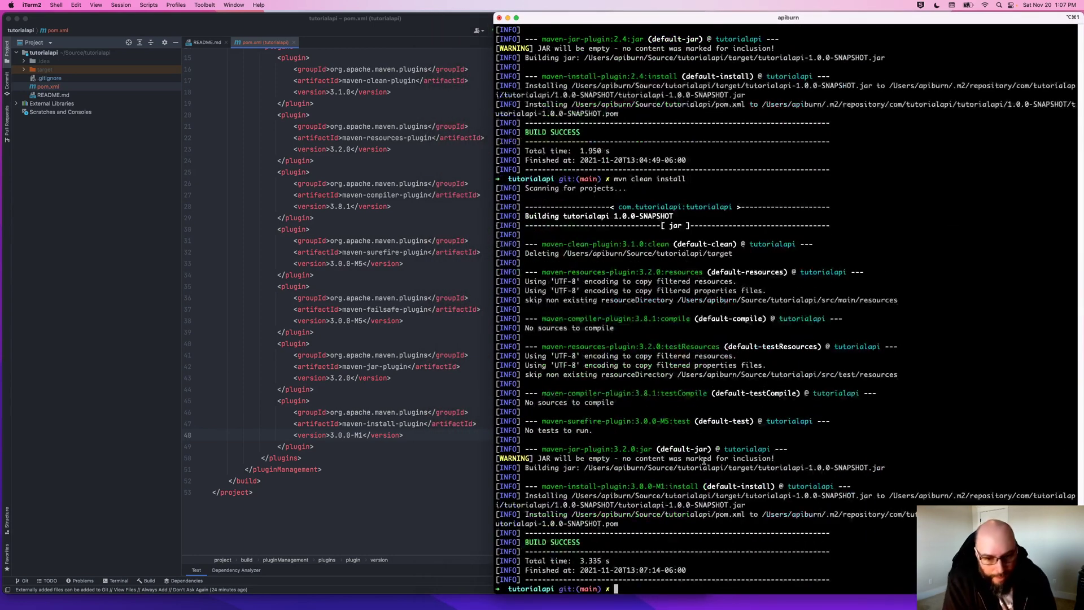
double_click(651, 422)
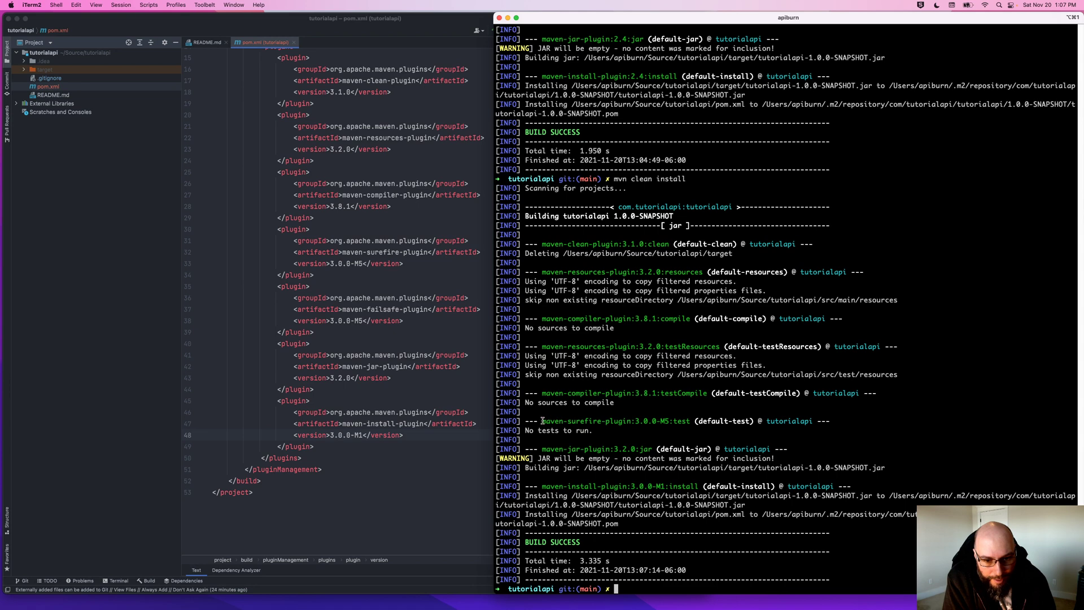
double_click(615, 420)
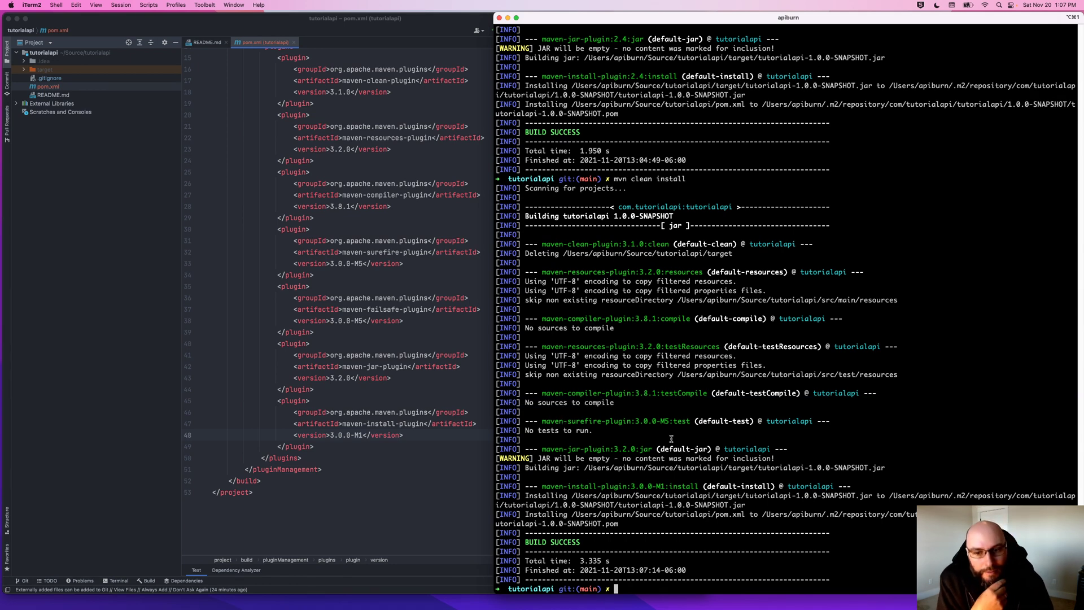
mouse_move(332, 283)
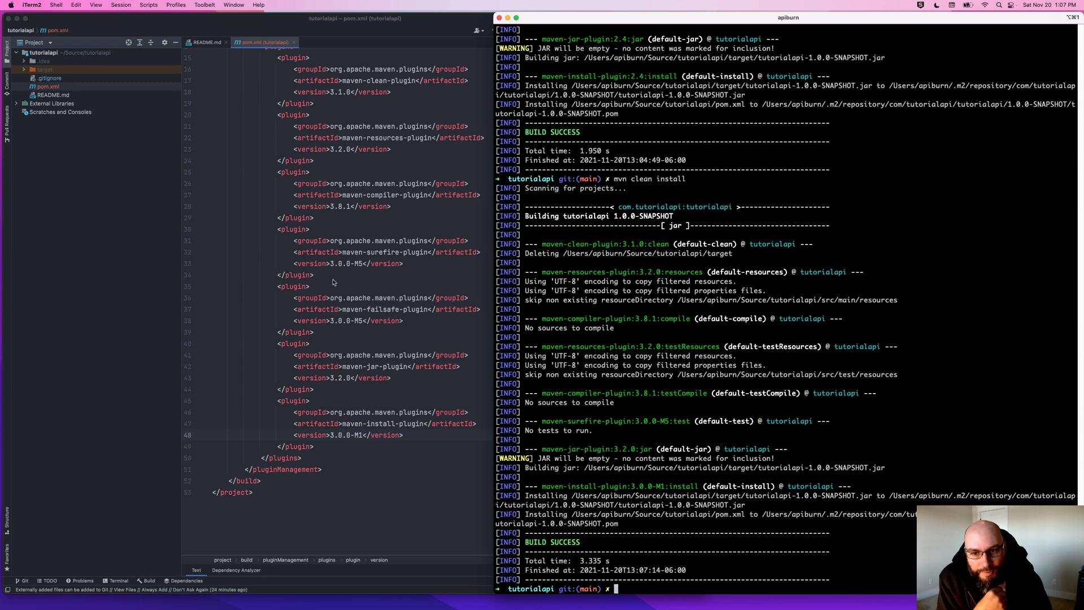
mouse_move(388, 311)
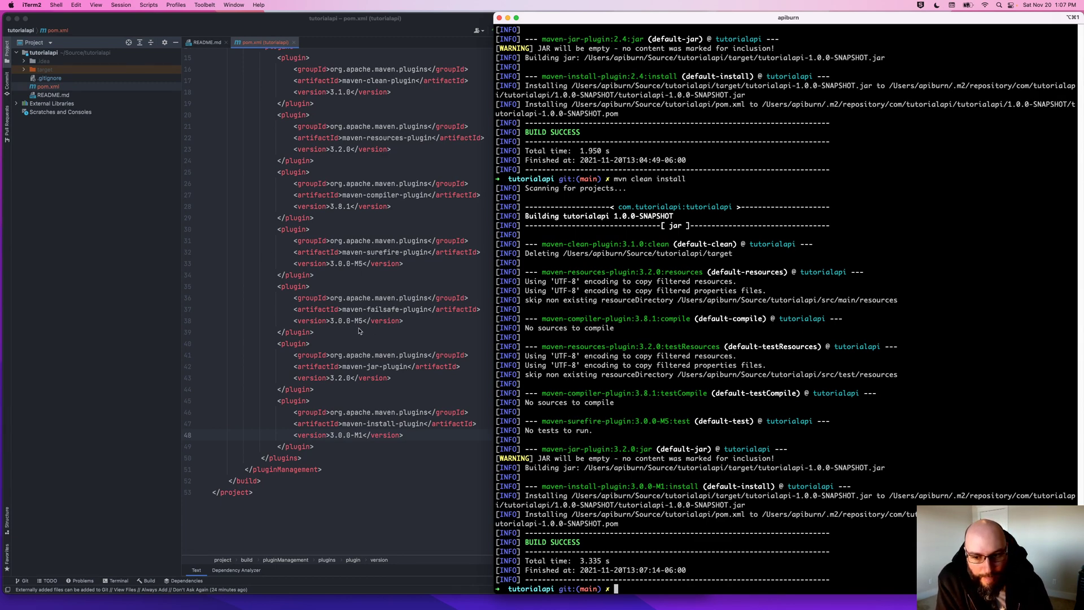
mouse_move(393, 318)
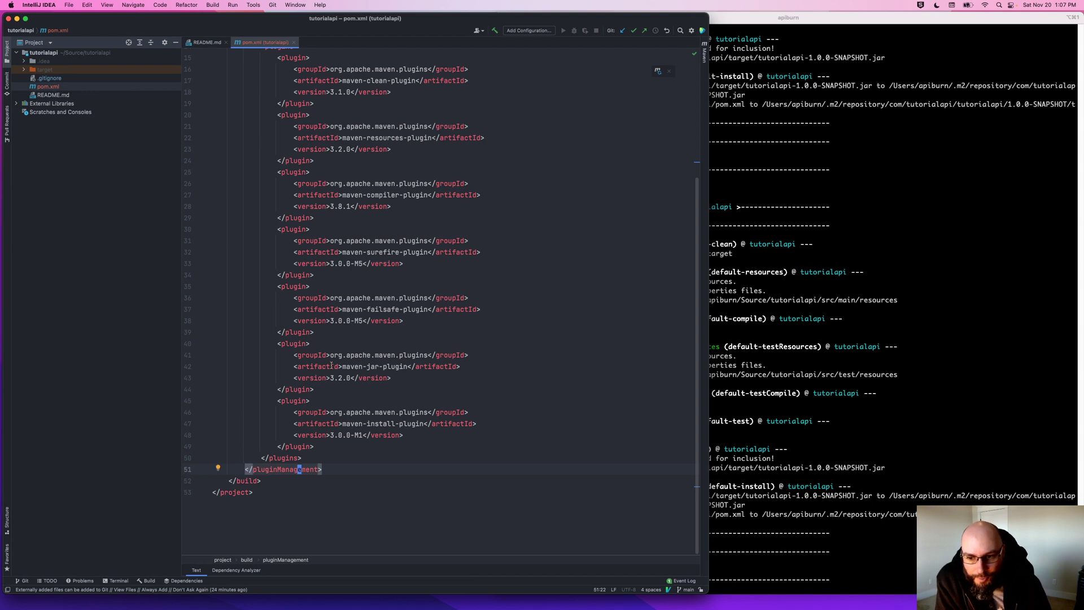
mouse_move(284, 469)
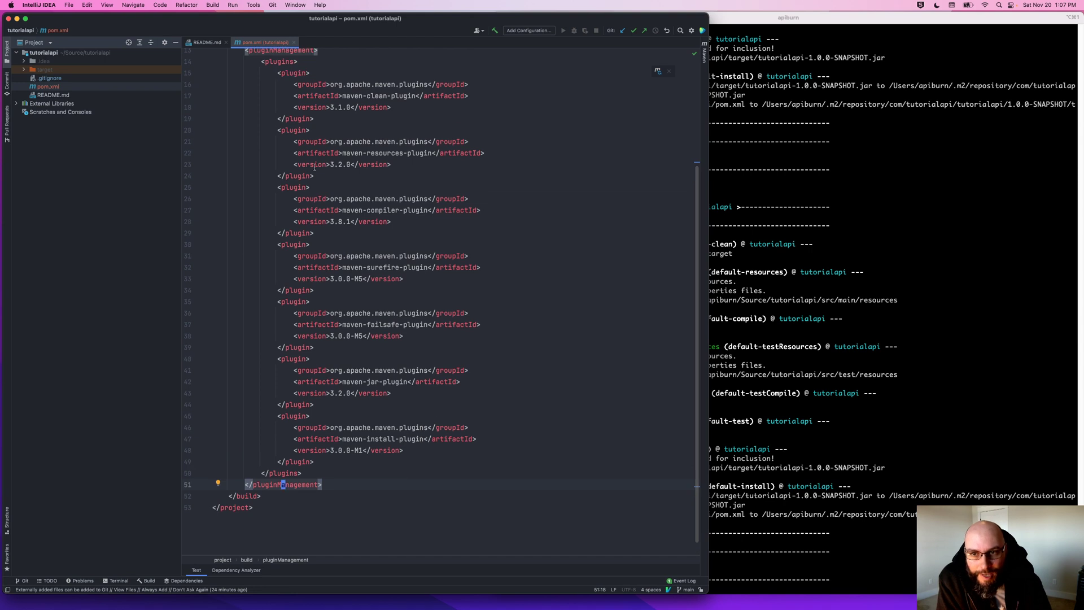
Step: Copy the seven managed plugin entries into a plugins section and remove their versions
scroll("up", 3)
type("<plugins>")
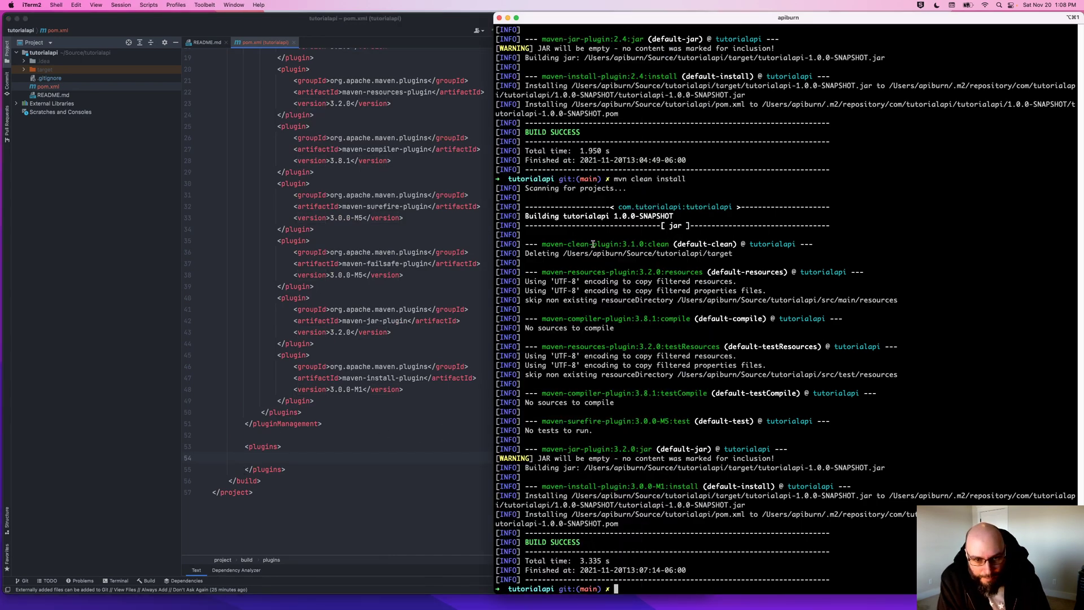
mouse_move(288, 447)
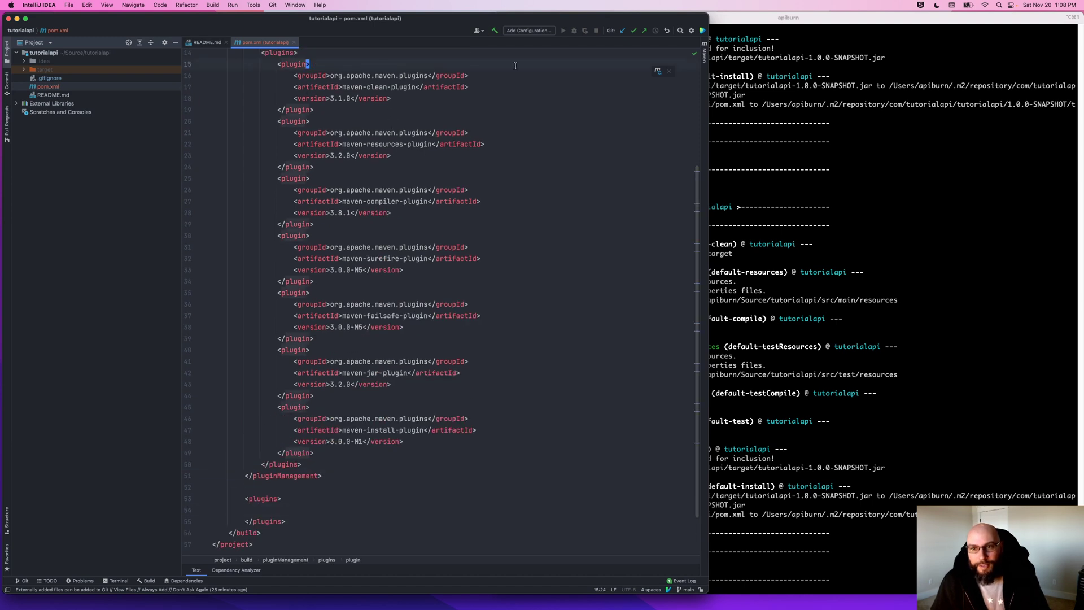
left_click(214, 452)
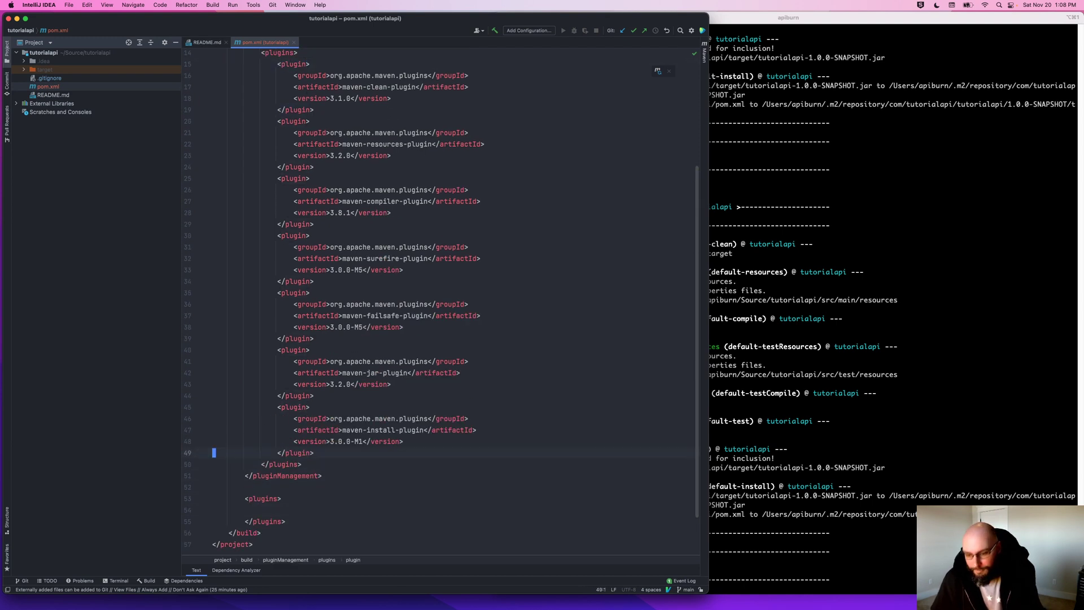
scroll("down", 3)
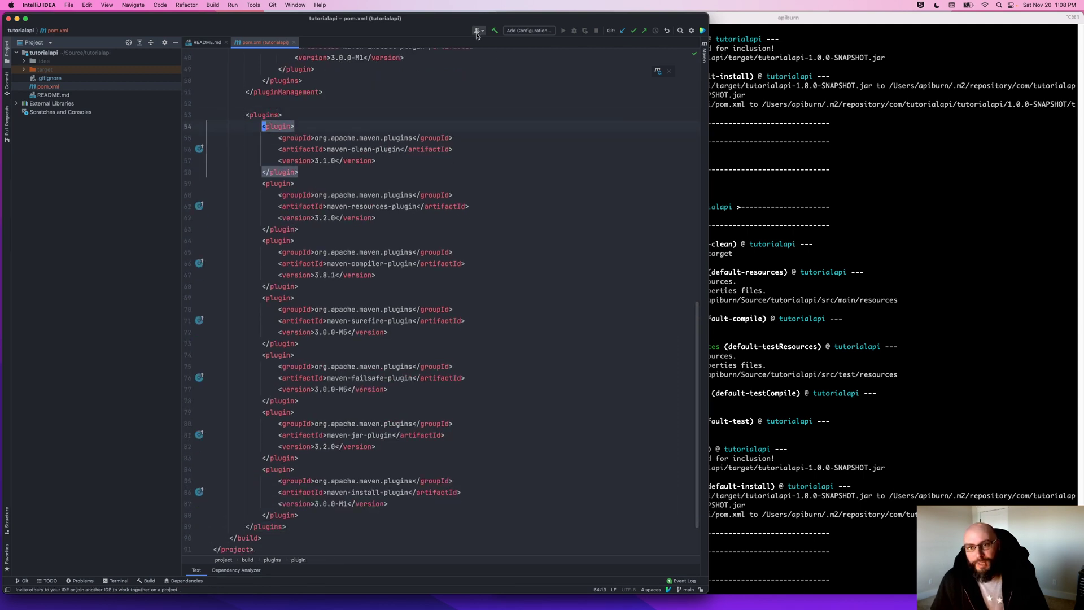
left_click(344, 161)
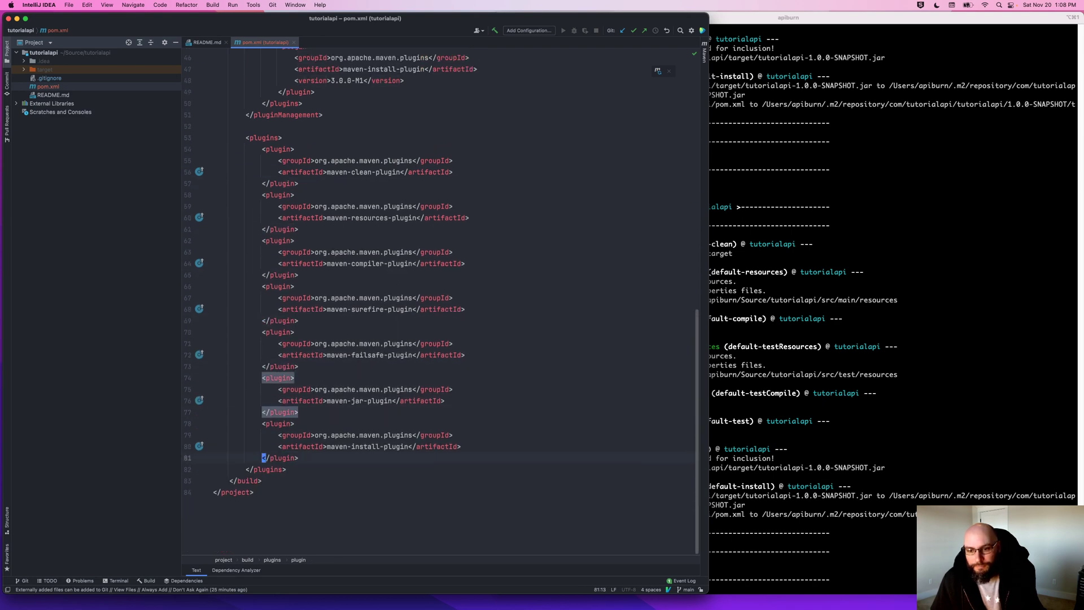
scroll("up", 3)
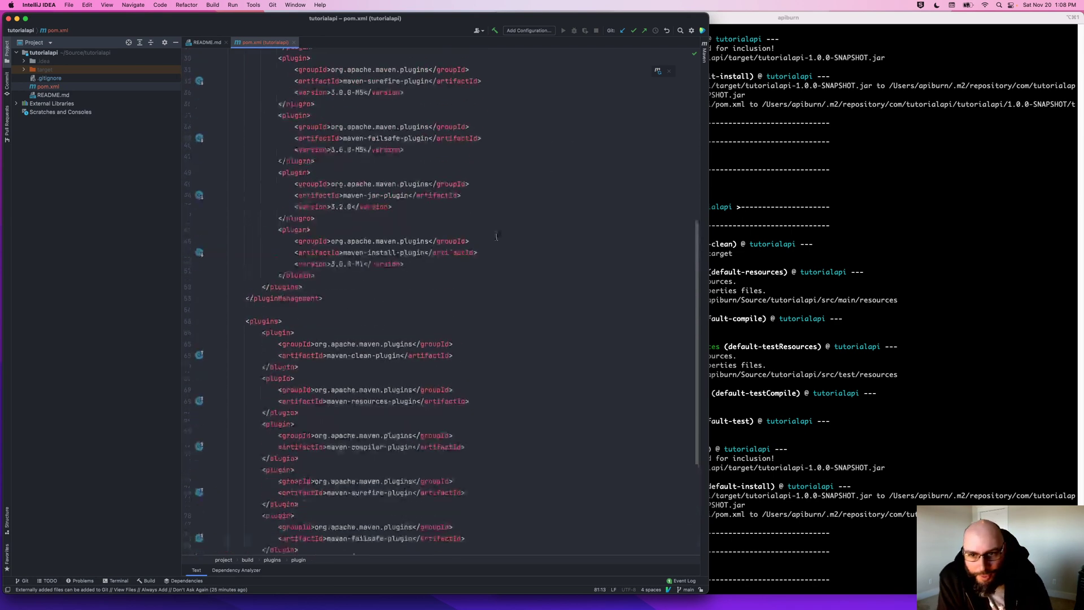
scroll("up", 3)
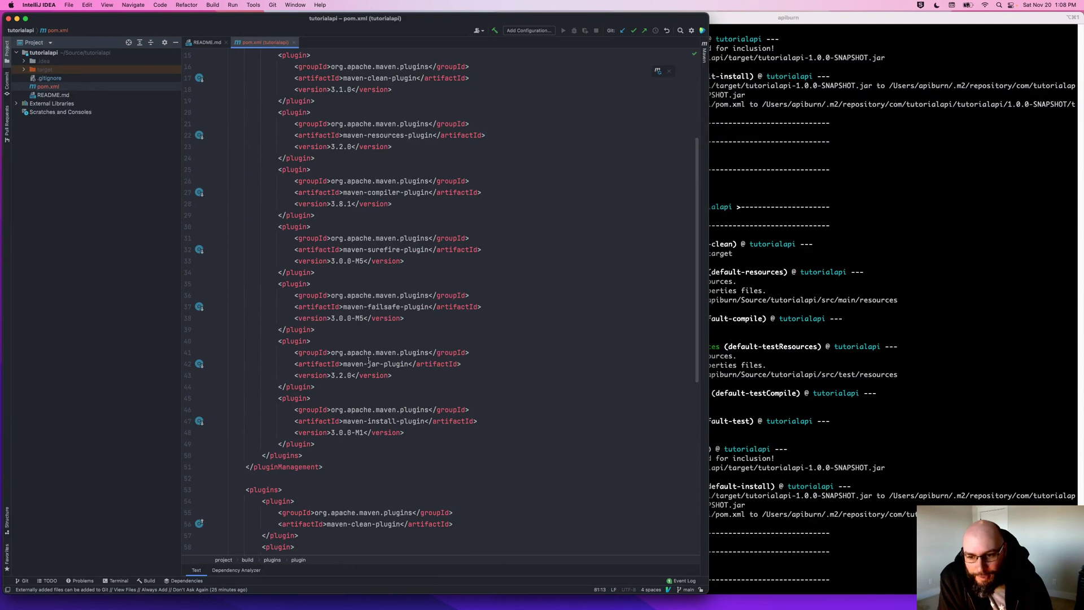
scroll("up", 3)
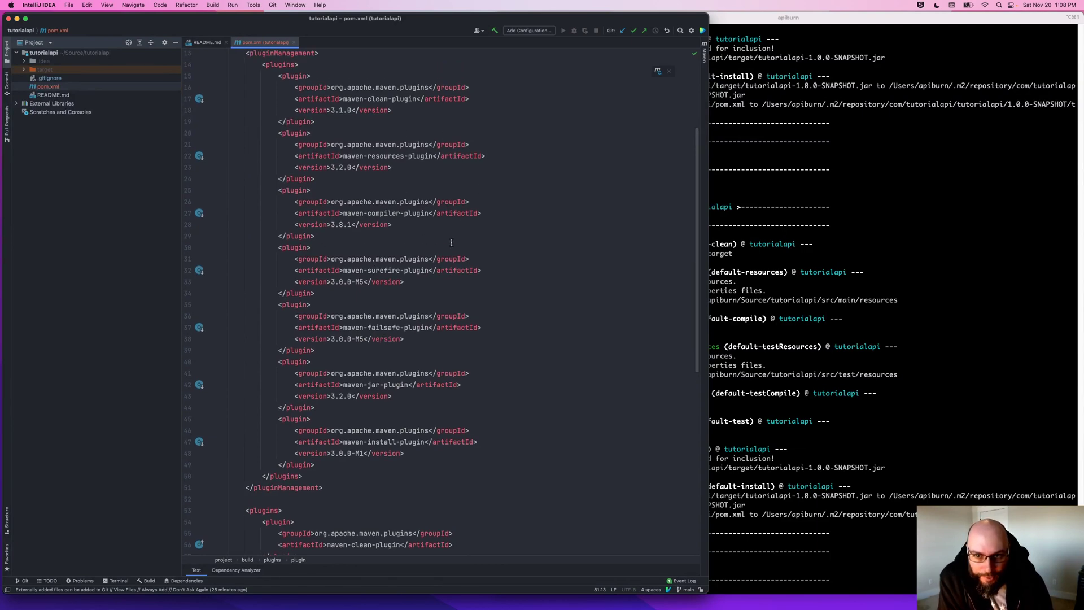
scroll("down", 3)
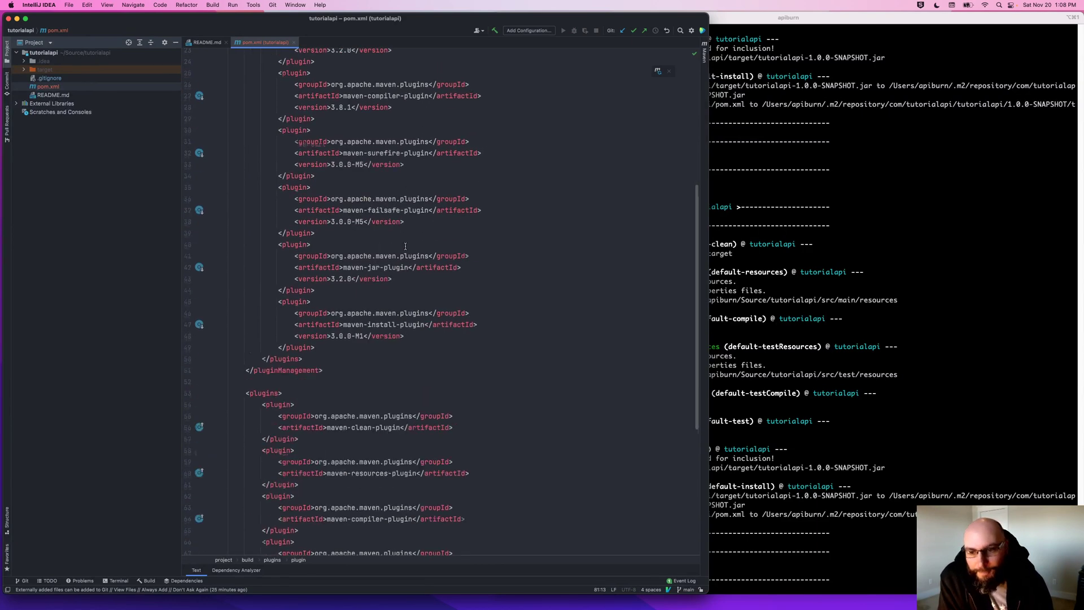
scroll("down", 3)
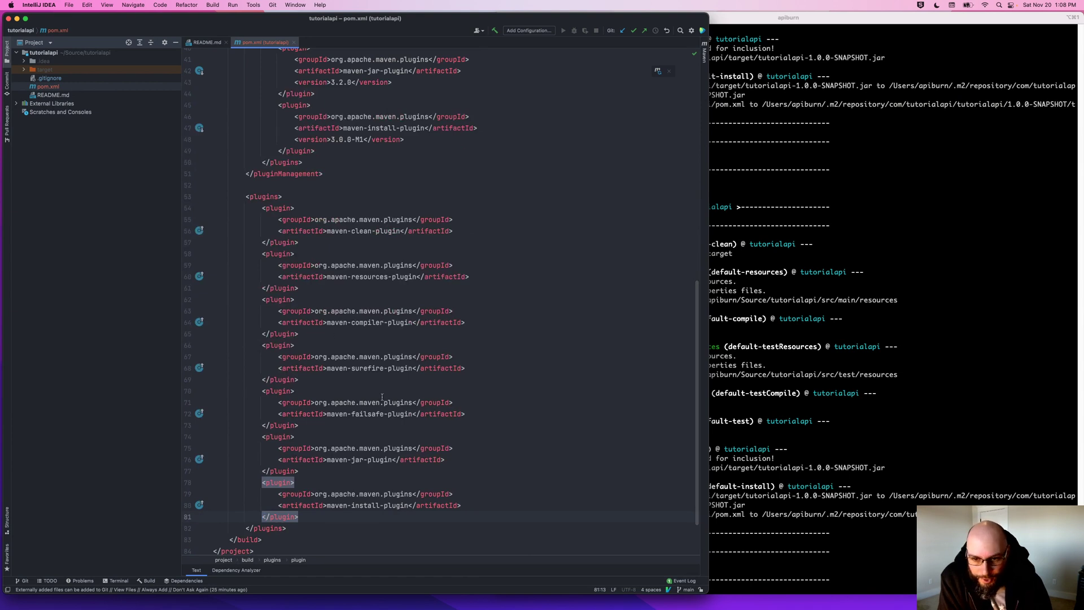
mouse_move(384, 367)
type("mvn clean install")
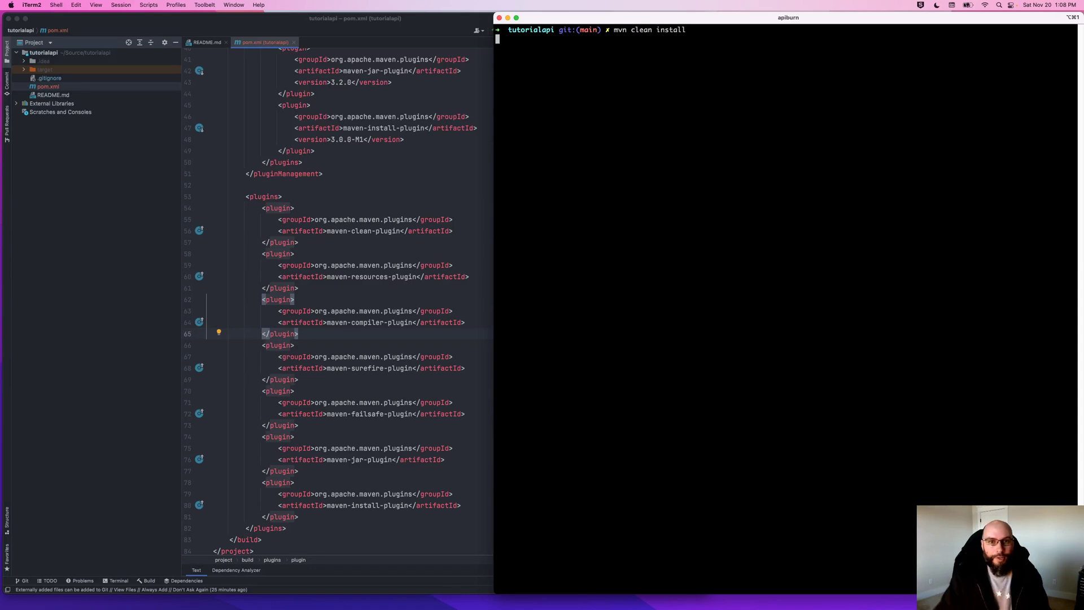
Step: Rerun mvn clean install and check maven-surefire-plugin in the BUILD SUCCESS output
key("Return")
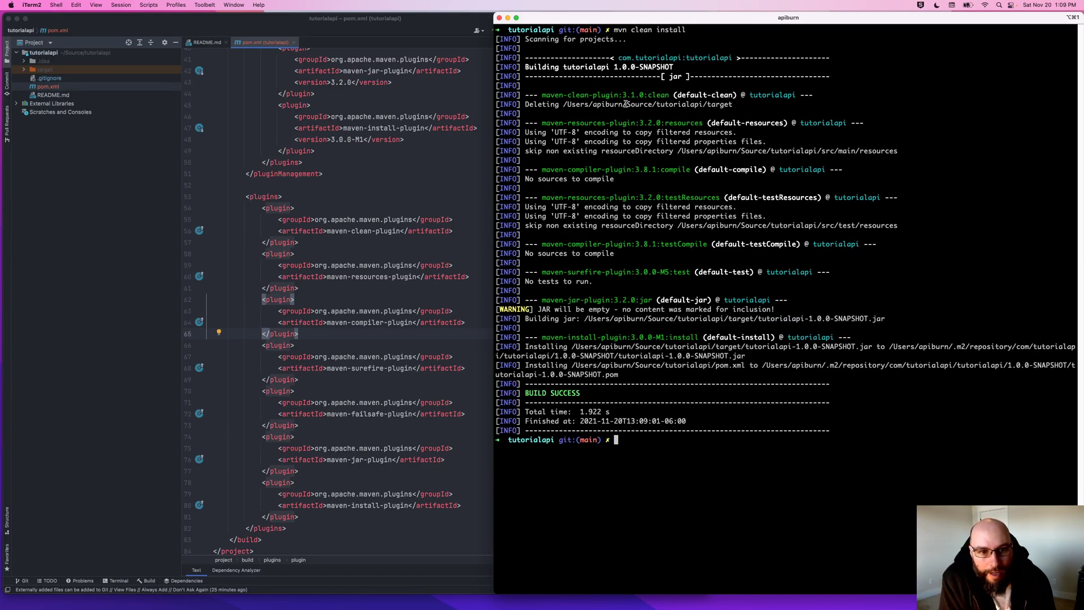
mouse_move(581, 272)
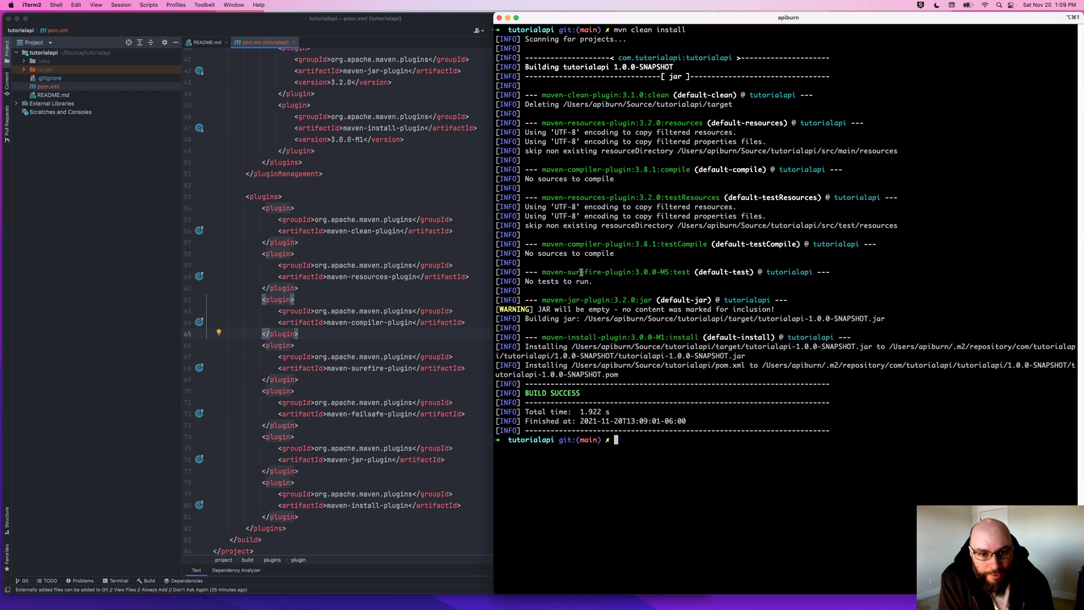
double_click(585, 272)
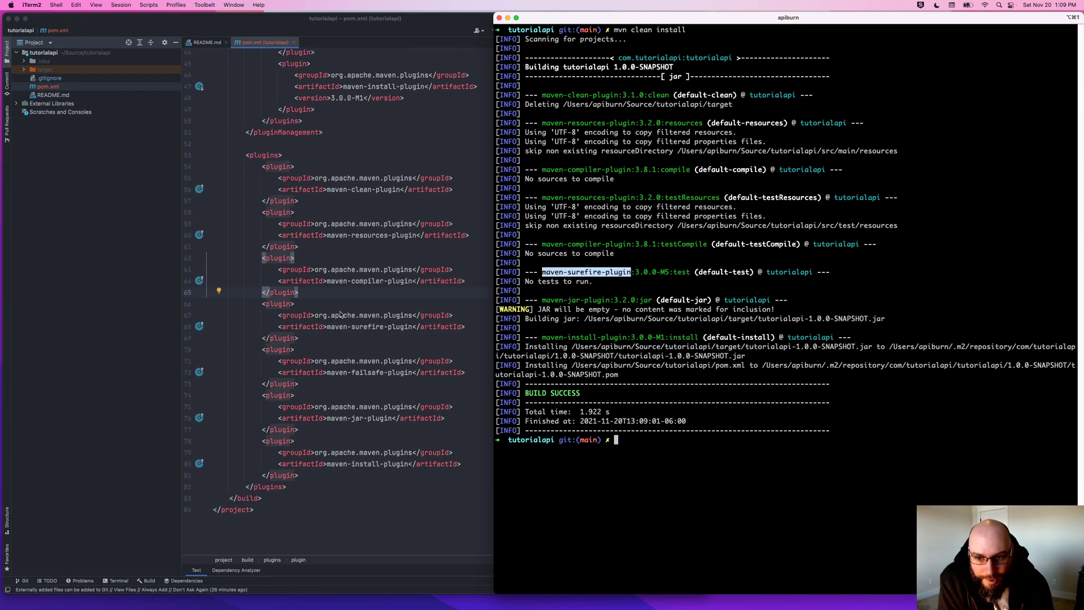
scroll("up", 3)
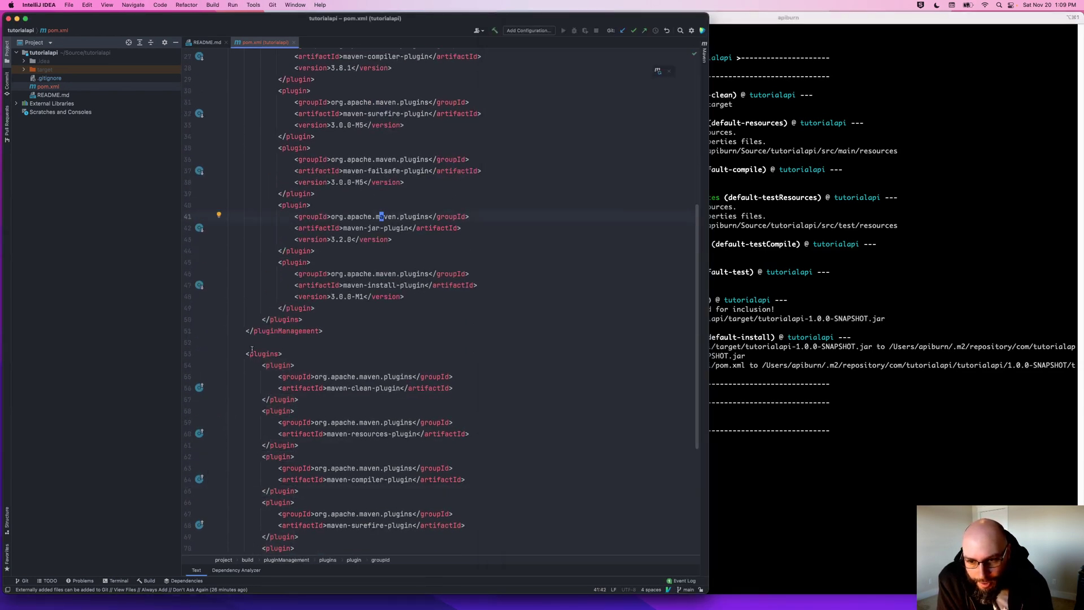
Step: Give the failsafe plugin an execution with id run-integration-tests and an empty goal entry
scroll("down", 3)
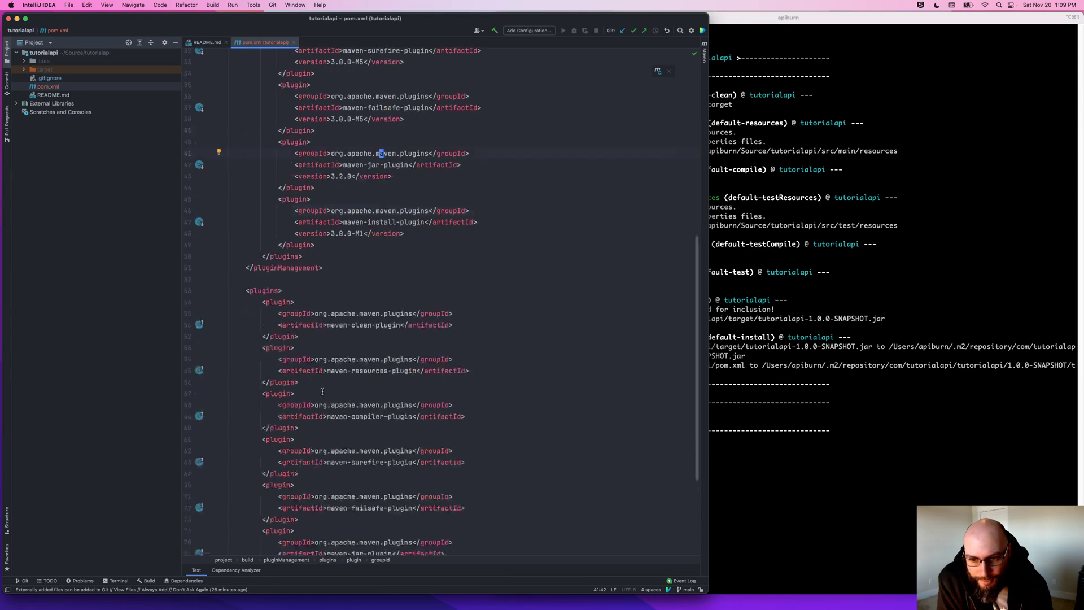
scroll("up", 3)
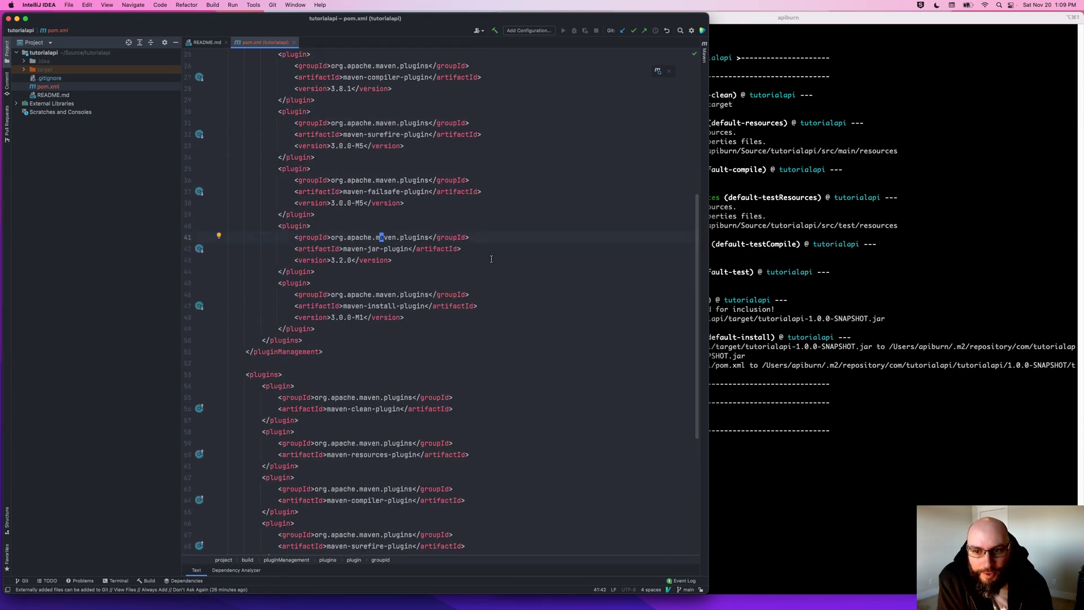
scroll("up", 3)
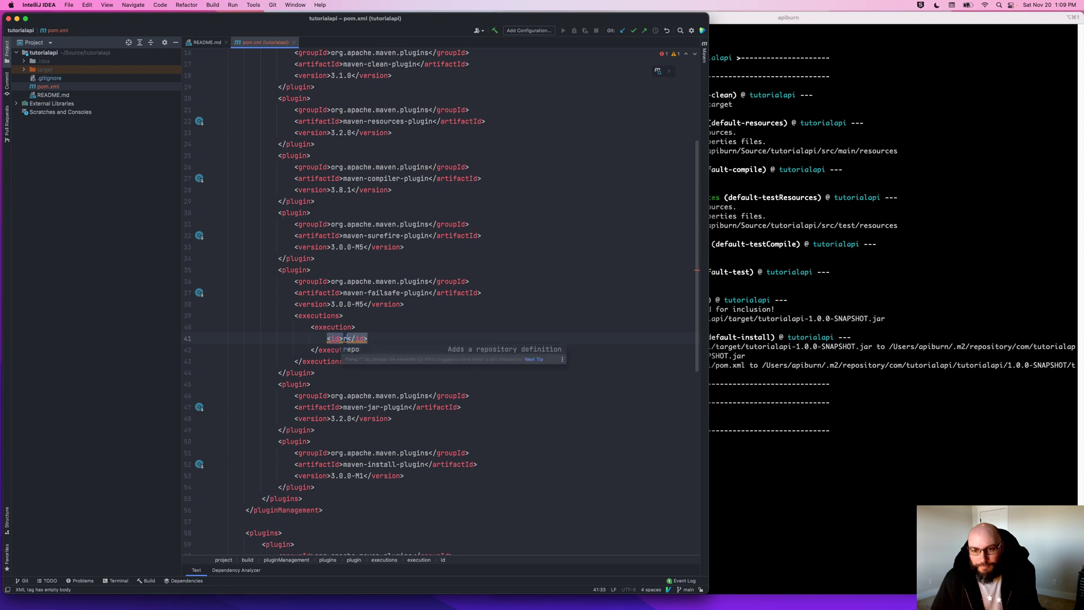
type("run-integrs")
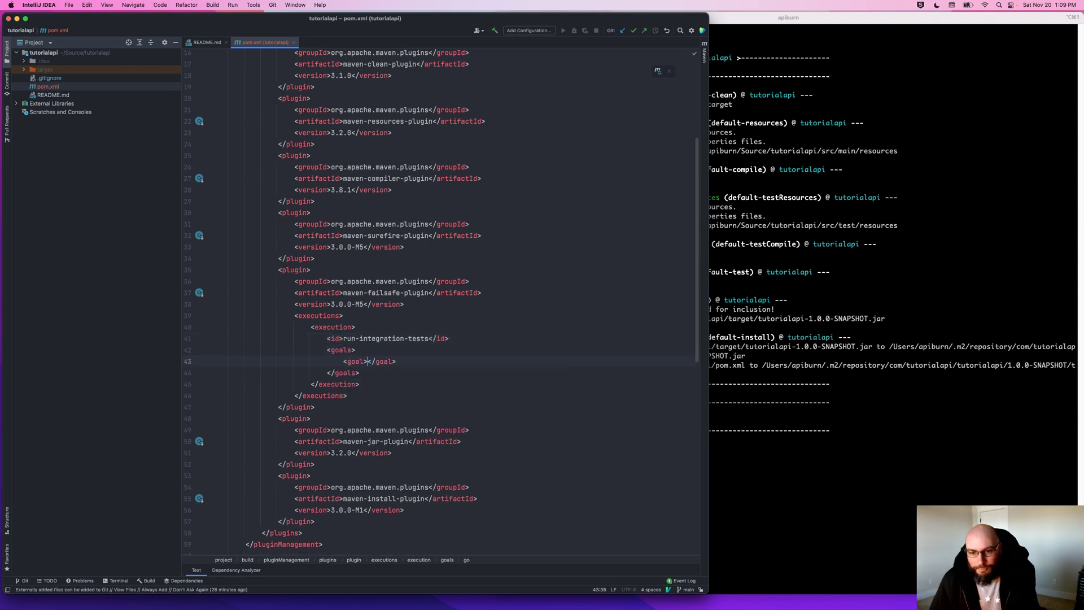
type("test")
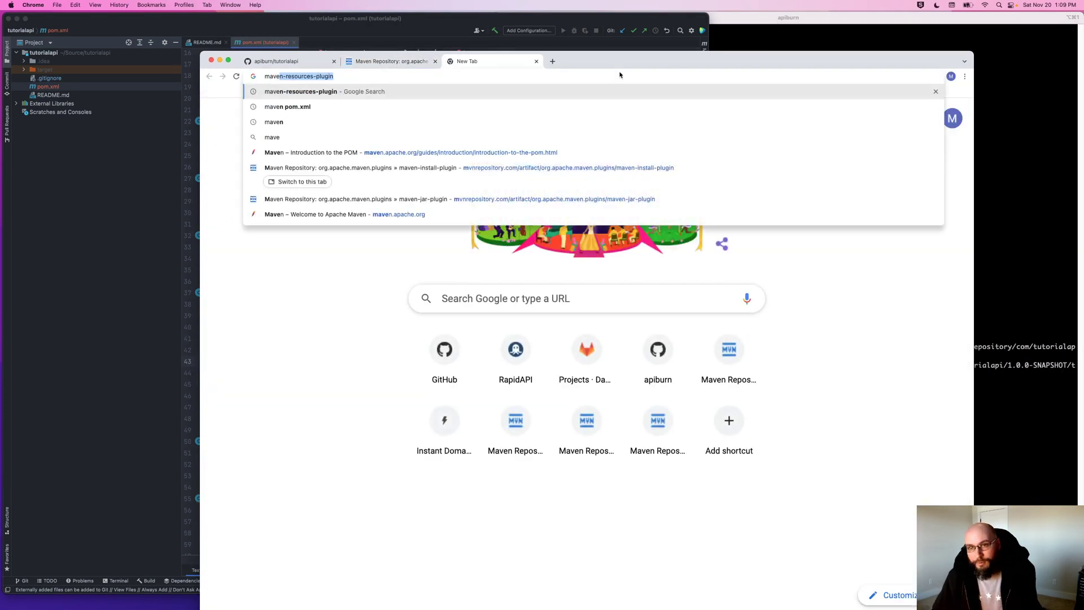
Step: Search for maven-failsafe-plugin and open its Goals page listing help, integration-test and verify
type("maven")
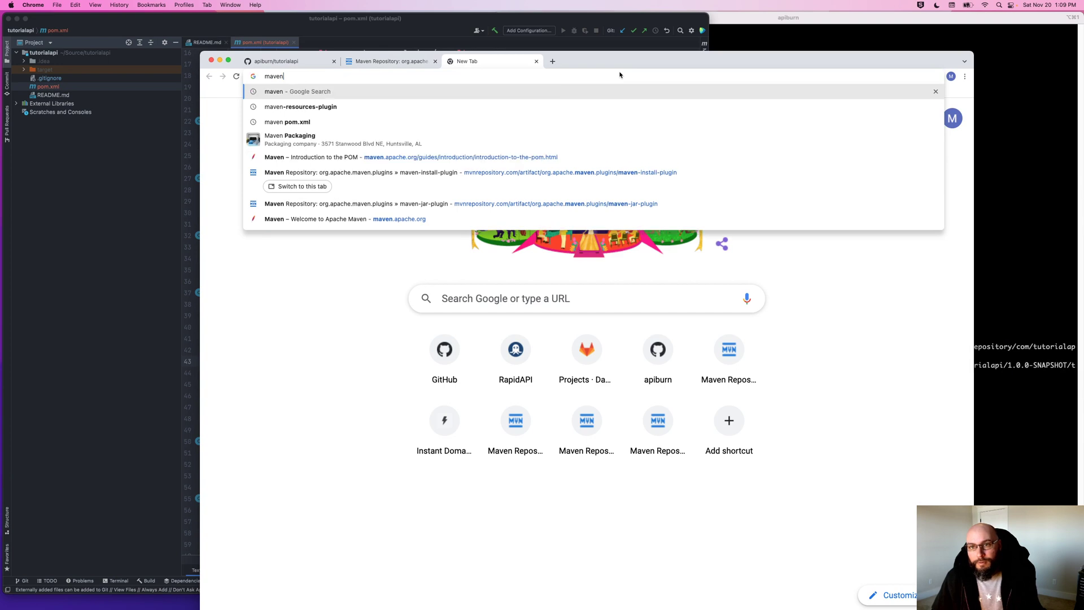
type("-fails")
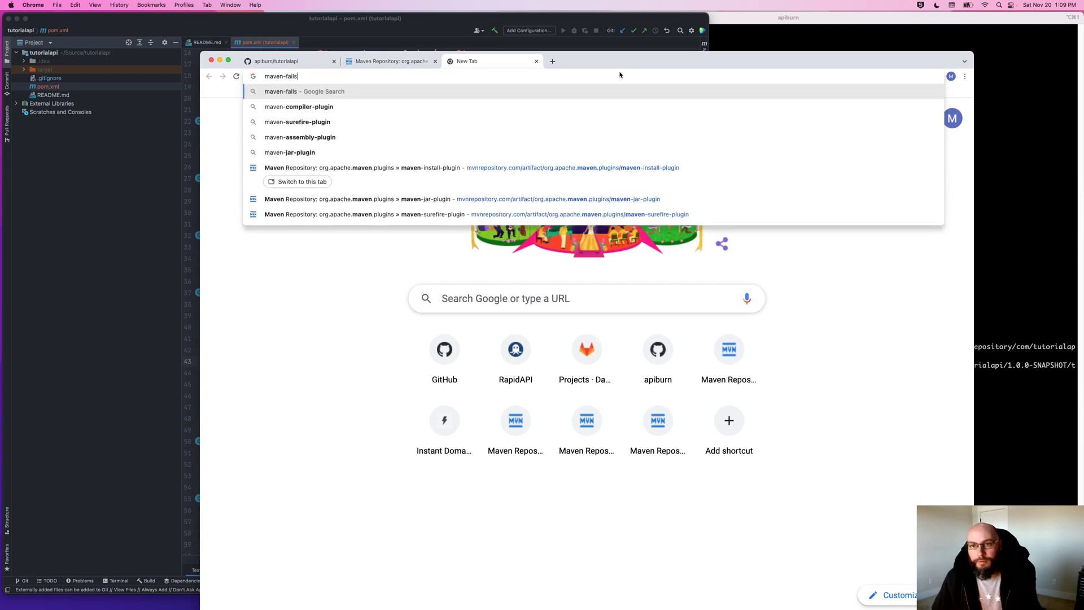
key("Return")
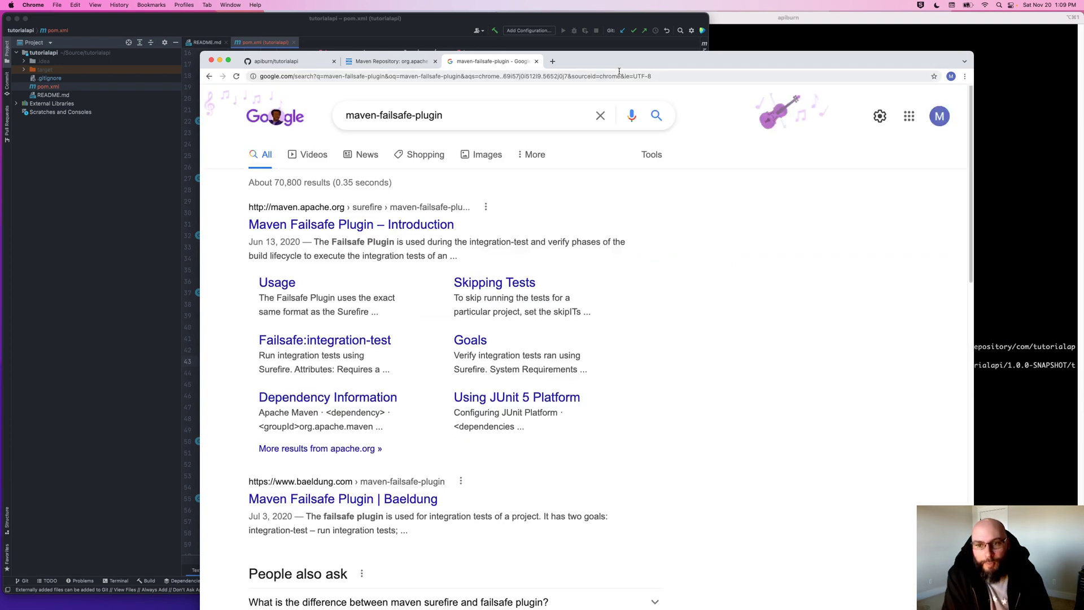
left_click(351, 225)
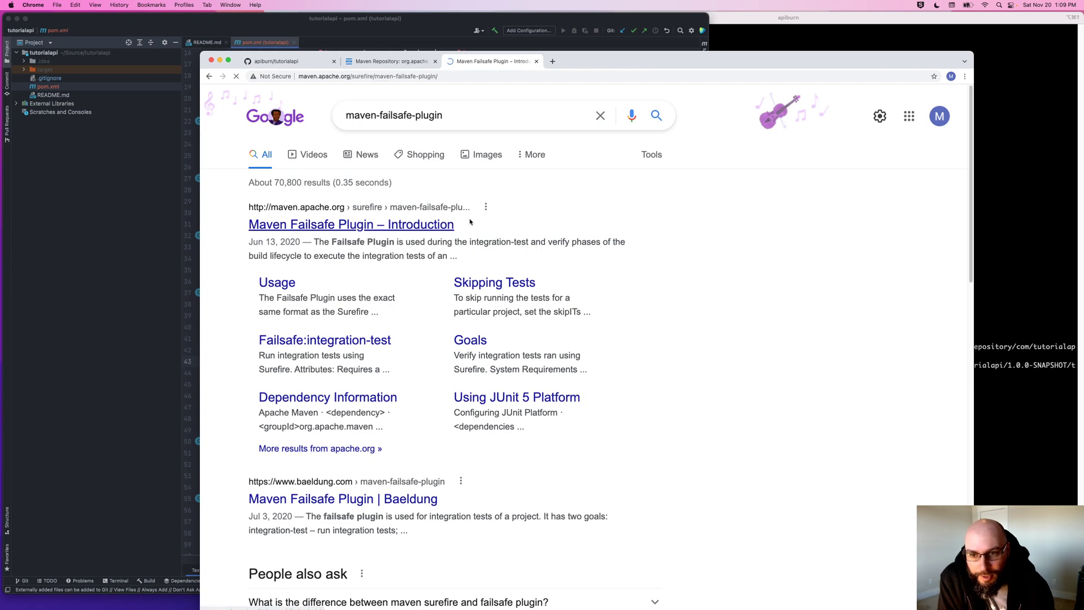
left_click(351, 224)
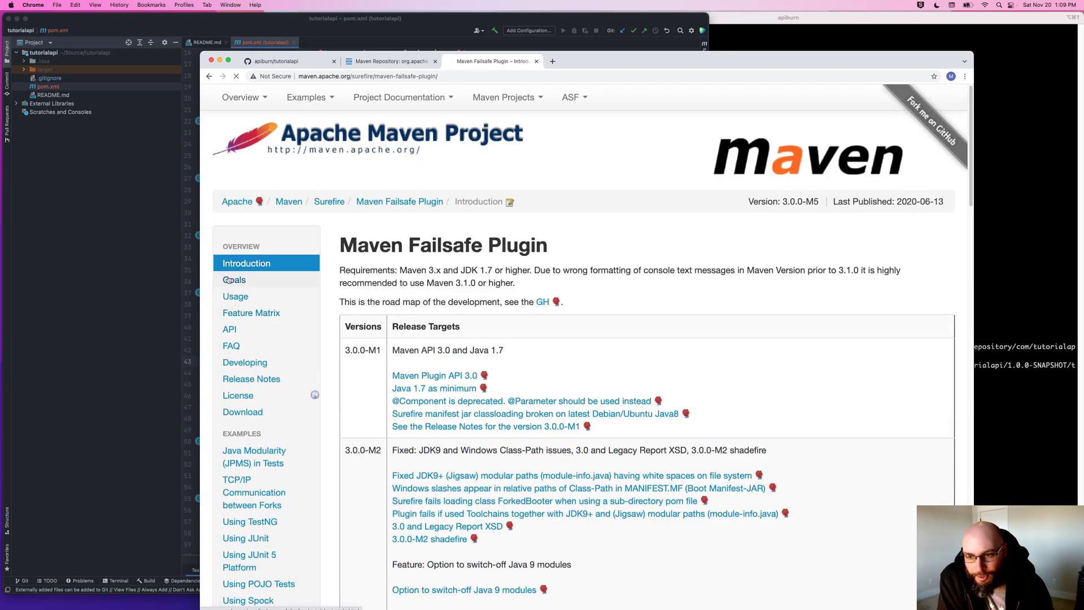
left_click(234, 279)
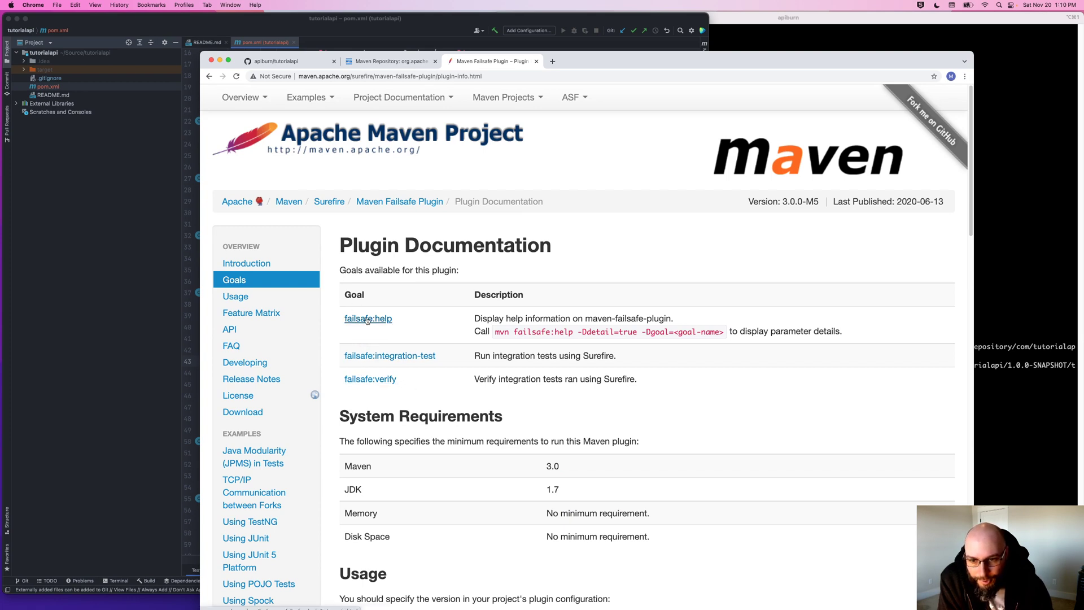
mouse_move(389, 319)
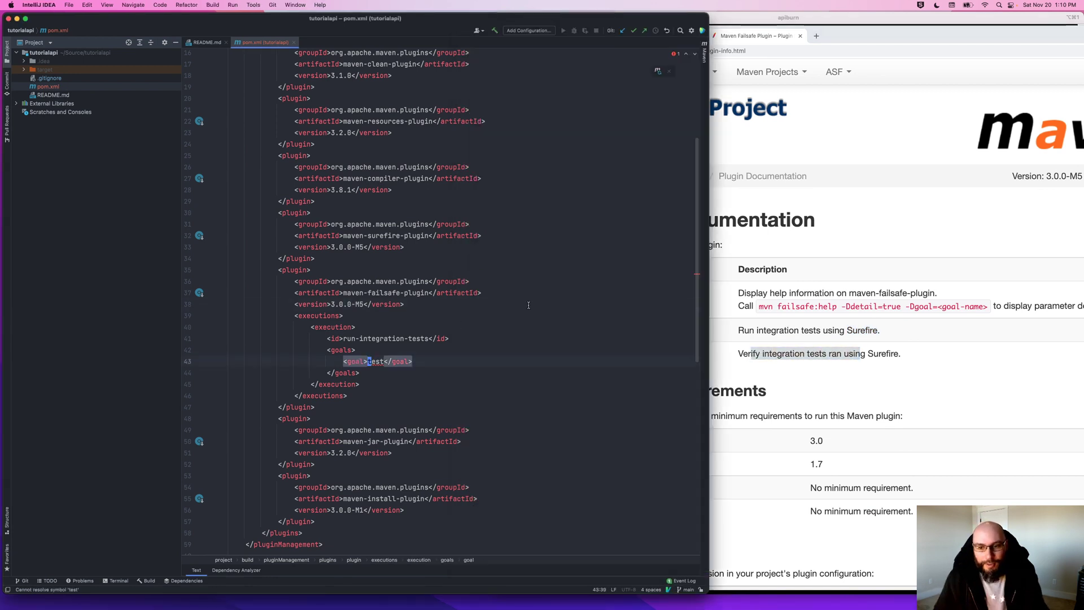
Step: Set the failsafe execution goals to integration-test and verify, then scroll the Failsafe docs to Usage
type("integration-")
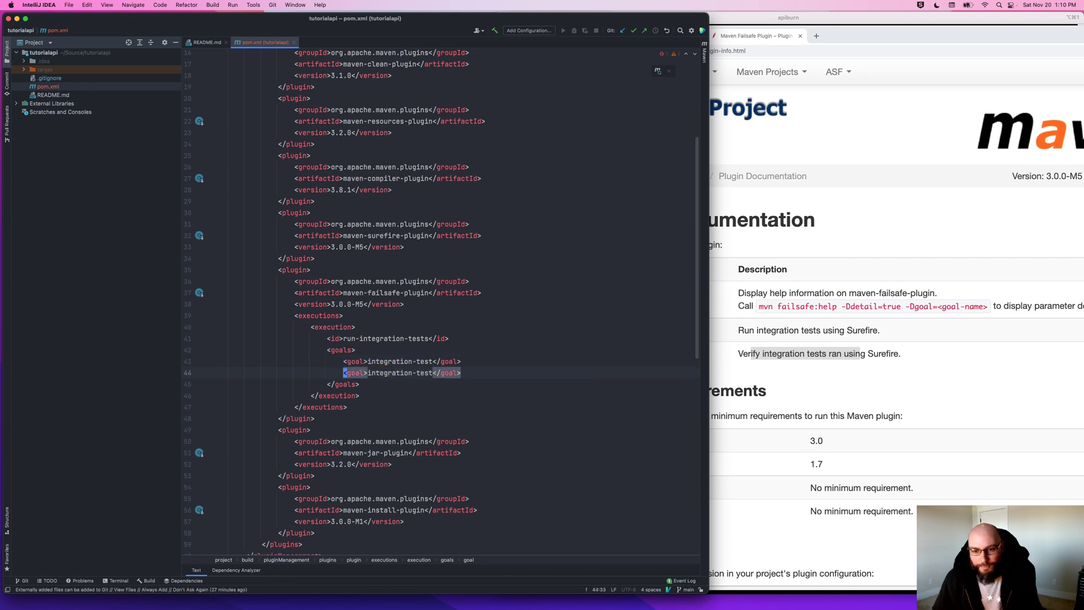
type("verify")
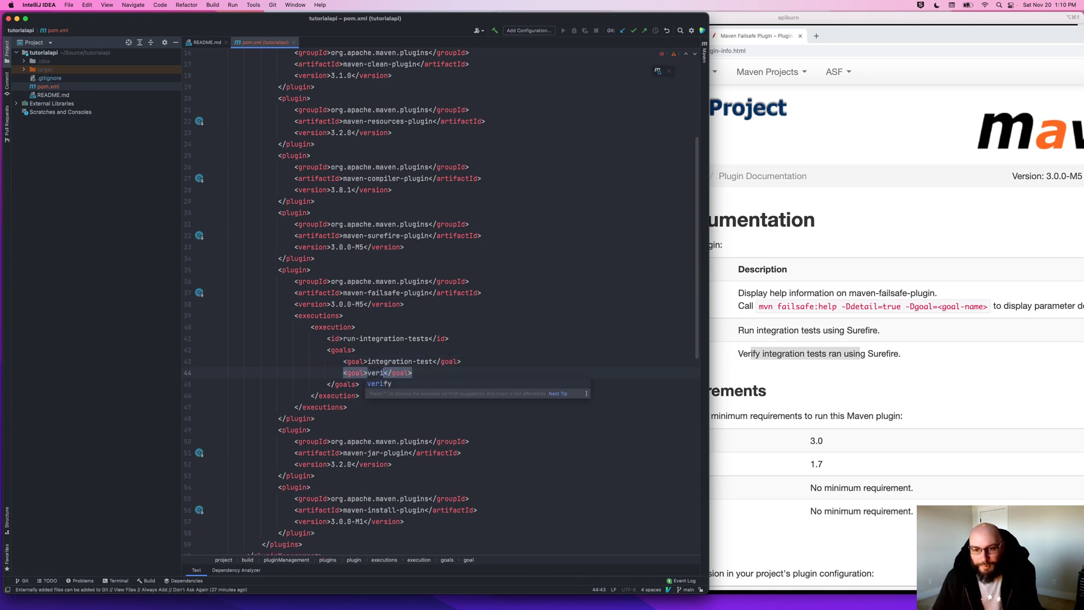
left_click(754, 35)
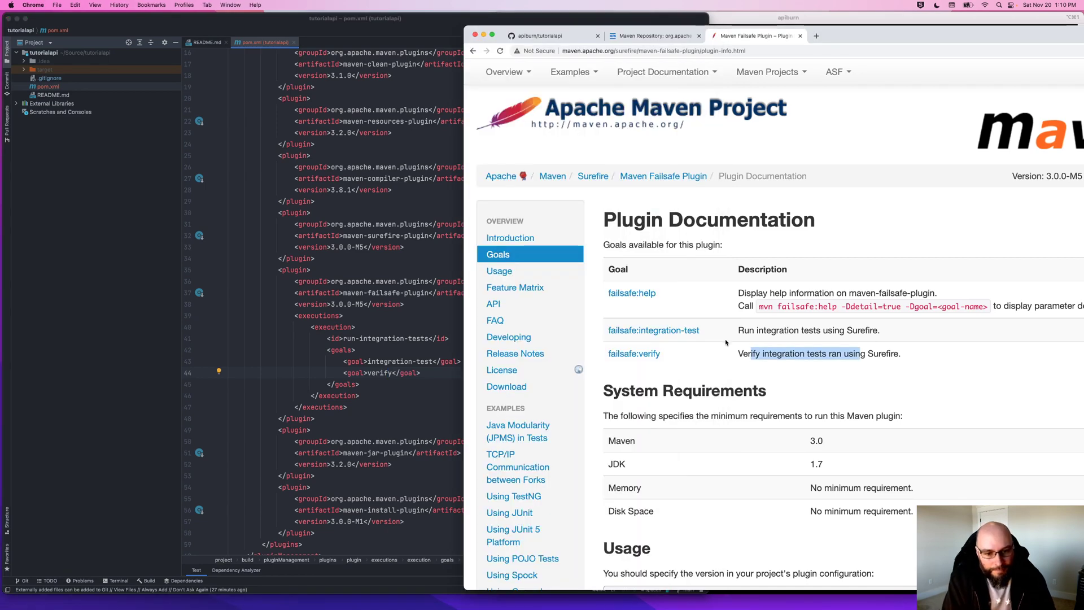
scroll("down", 3)
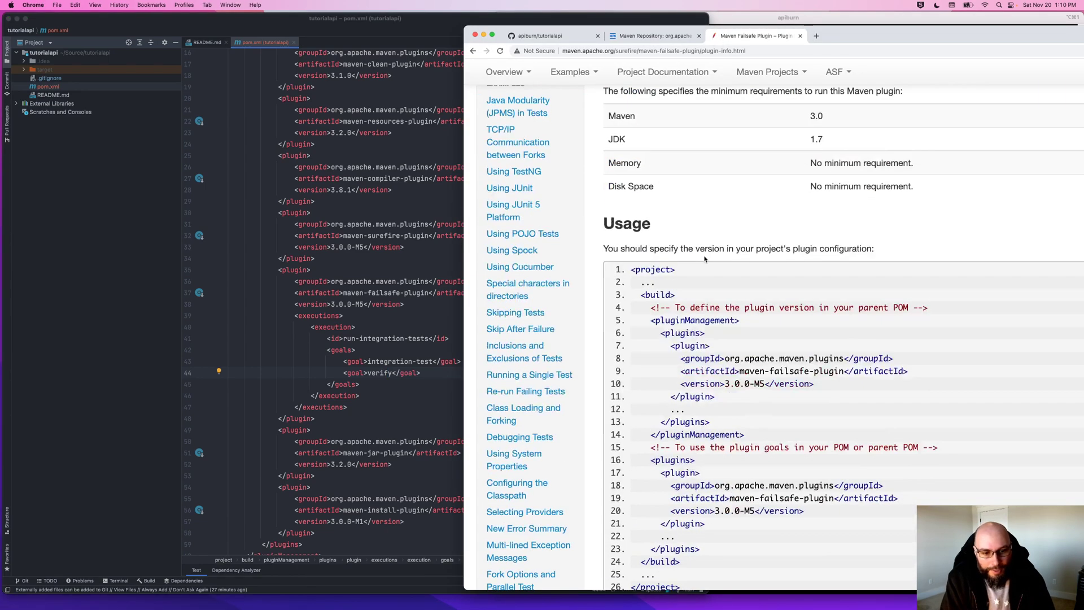
scroll("down", 3)
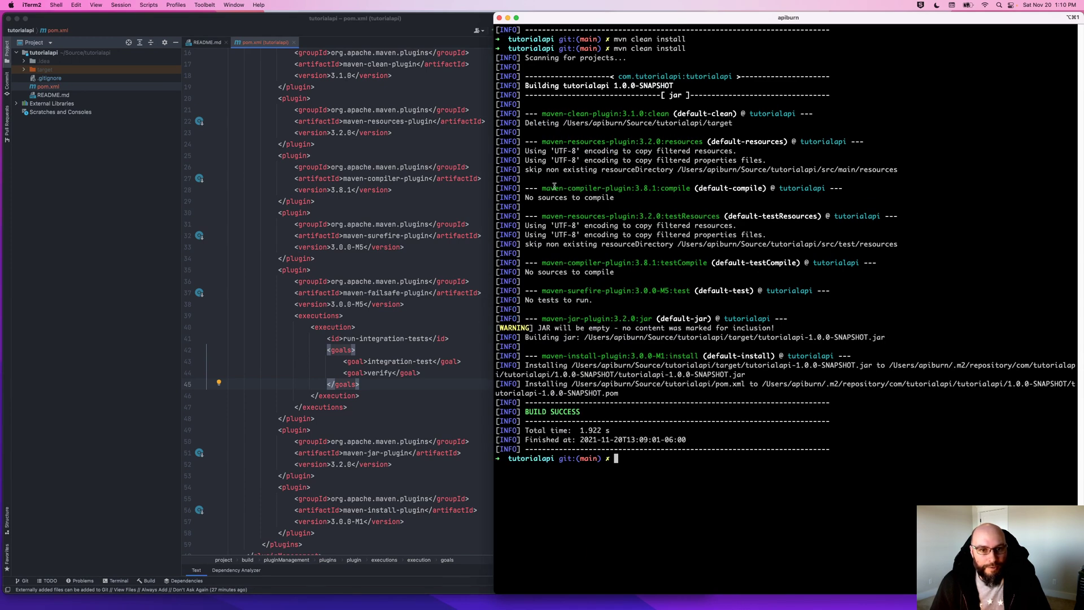
mouse_move(490, 328)
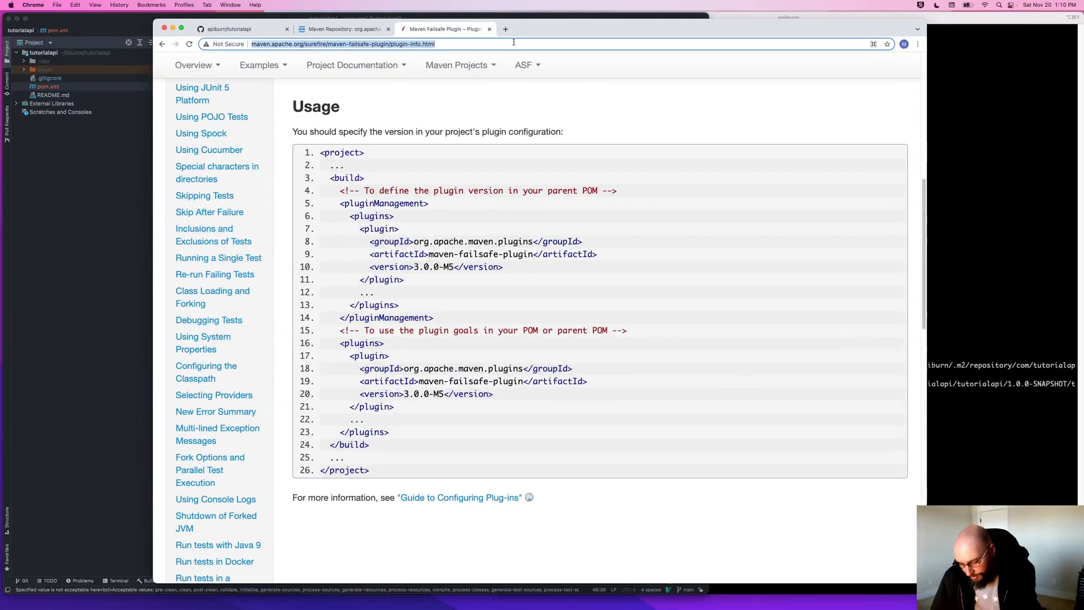
Step: Search 'maven phases' and open the Build Lifecycle guide's default phases list
type("maven phases")
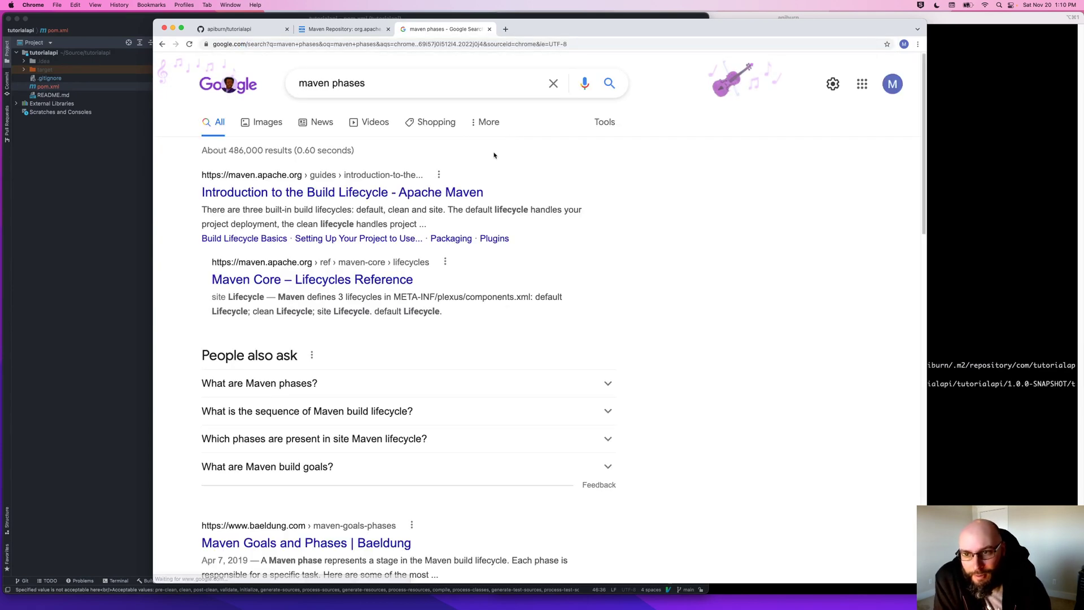
left_click(341, 192)
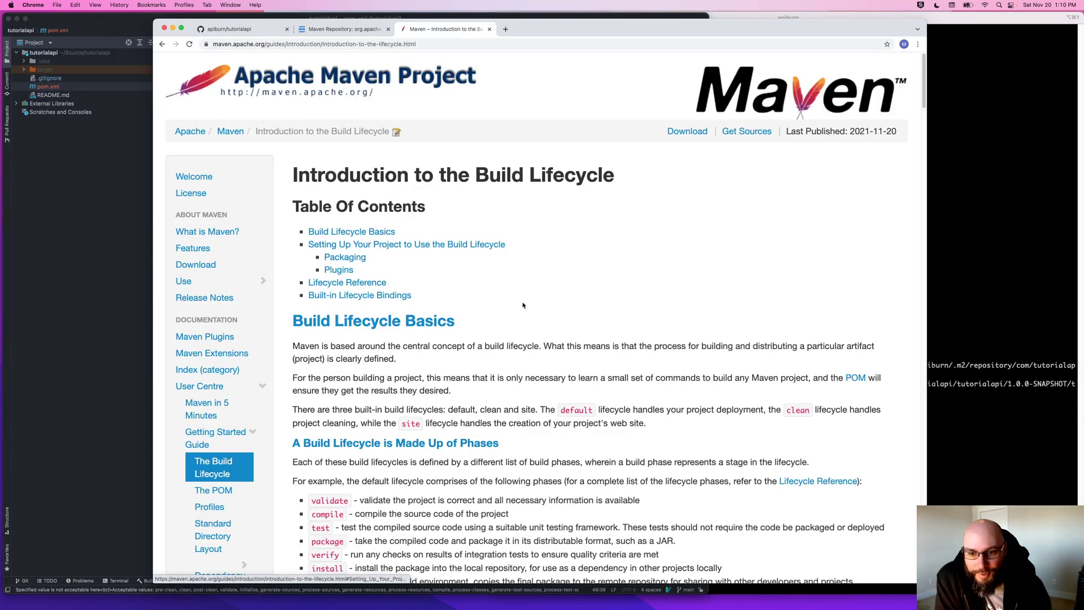
scroll("down", 3)
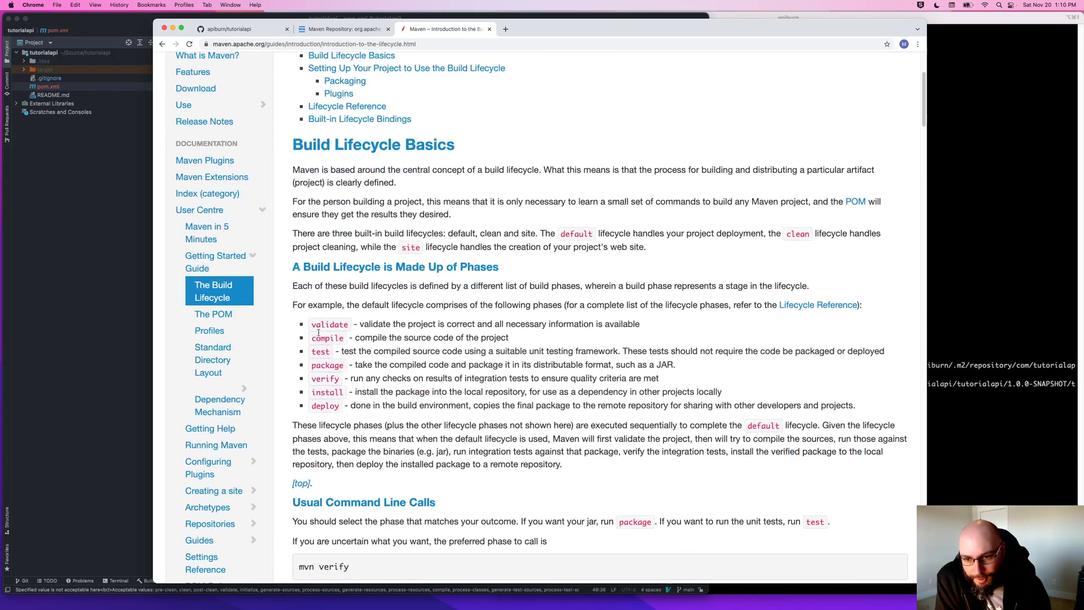
mouse_move(403, 404)
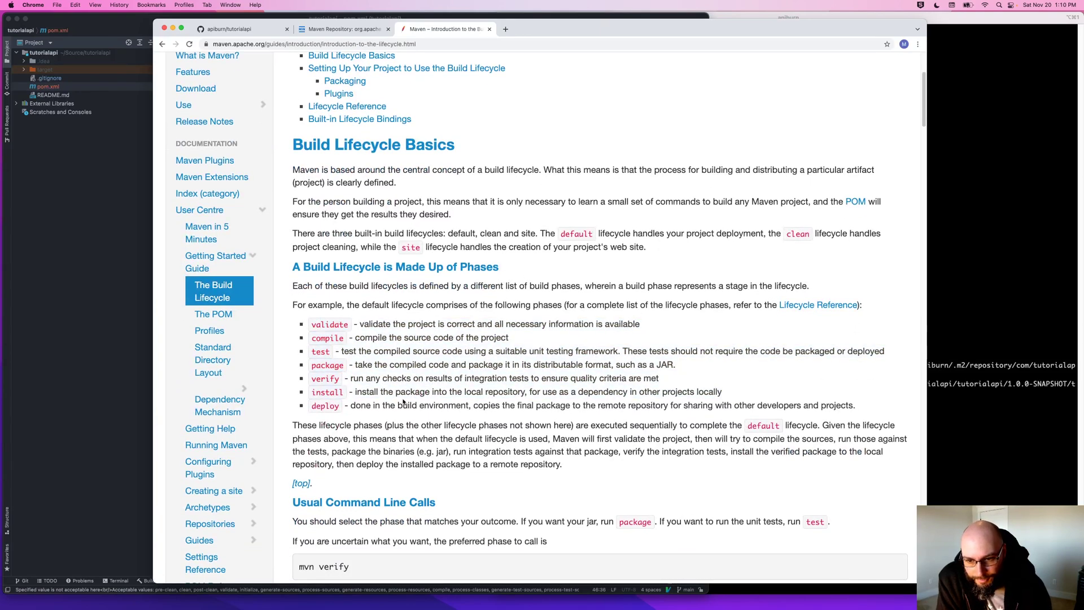
mouse_move(320, 359)
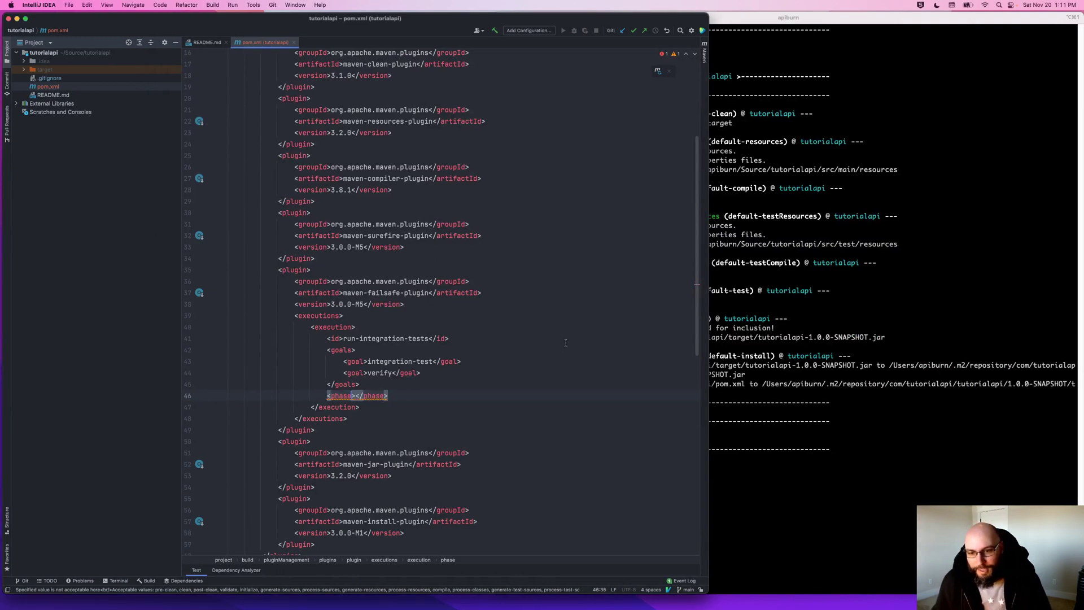
Step: Bind the run-integration-tests execution to the test phase with <phase>test</phase>
type("test")
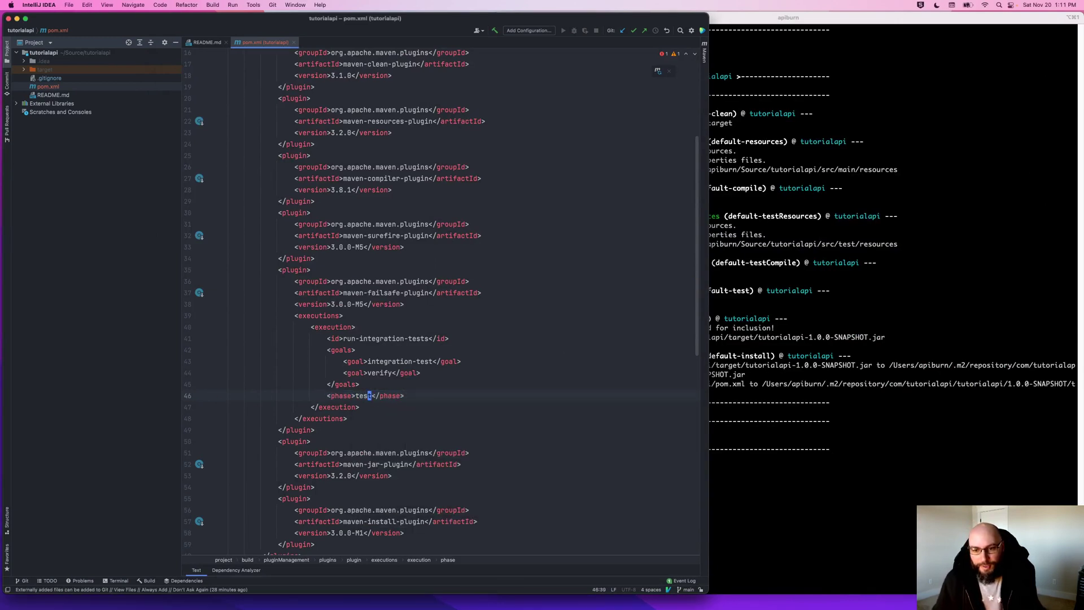
left_click(380, 144)
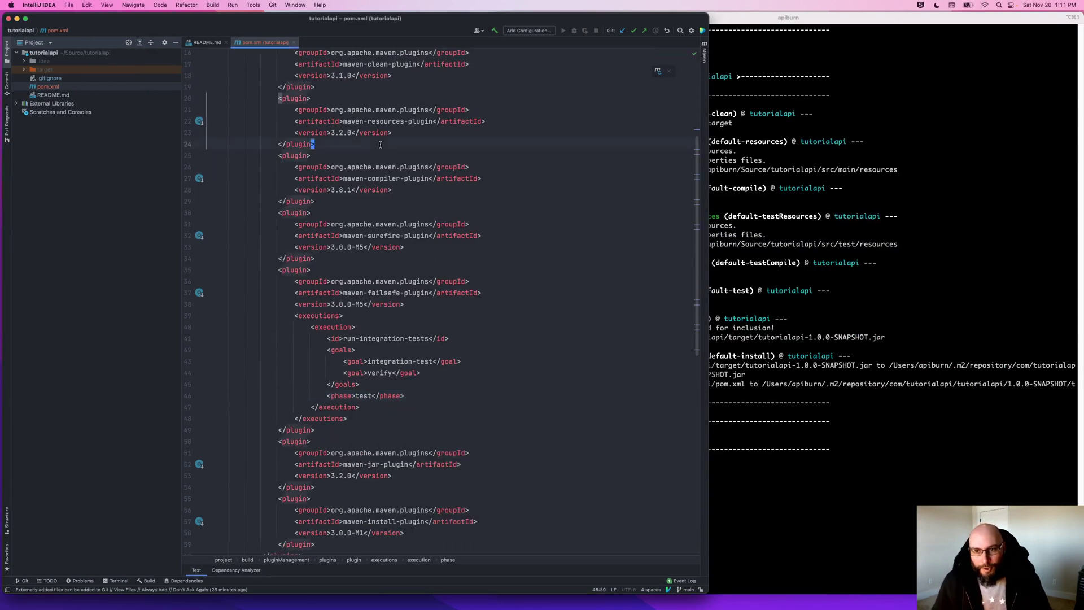
scroll("up", 3)
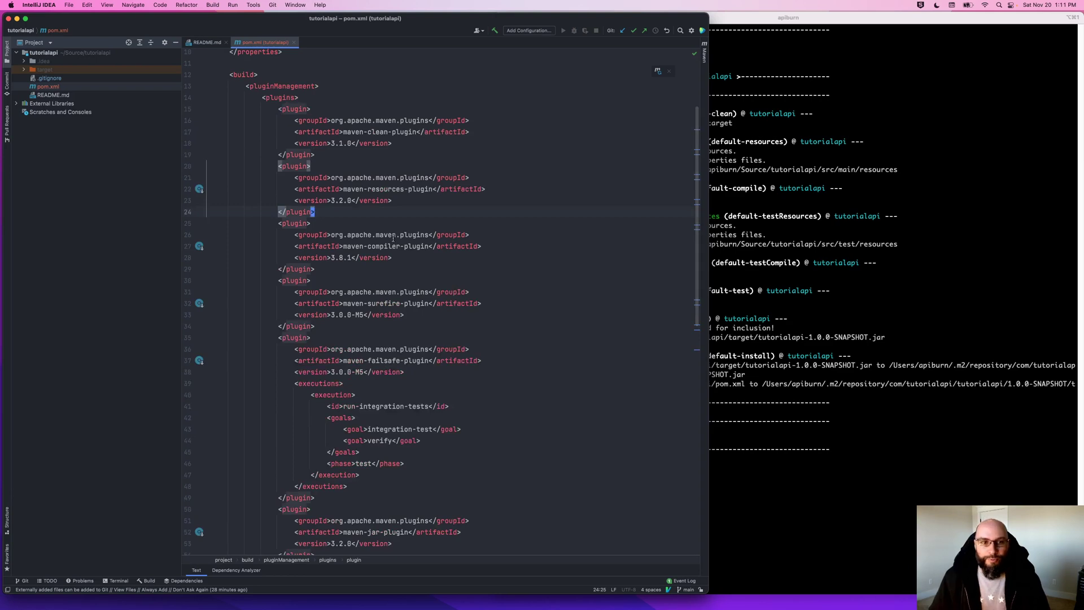
mouse_move(305, 422)
type("mvn clean install")
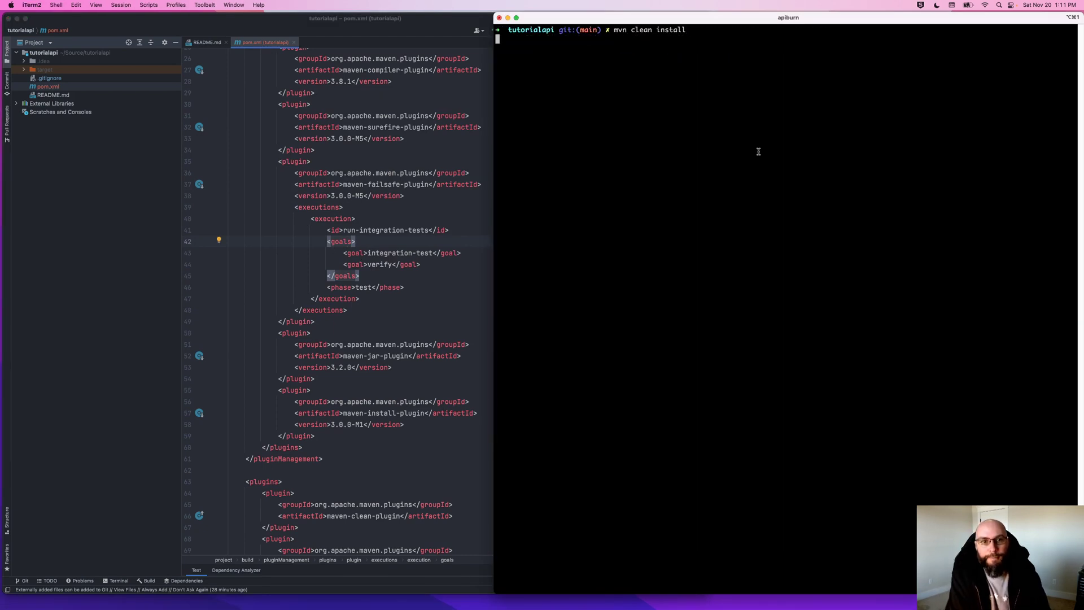
Step: Rerun mvn clean install and check the failsafe integration-test and verify lines in the output
key("Return")
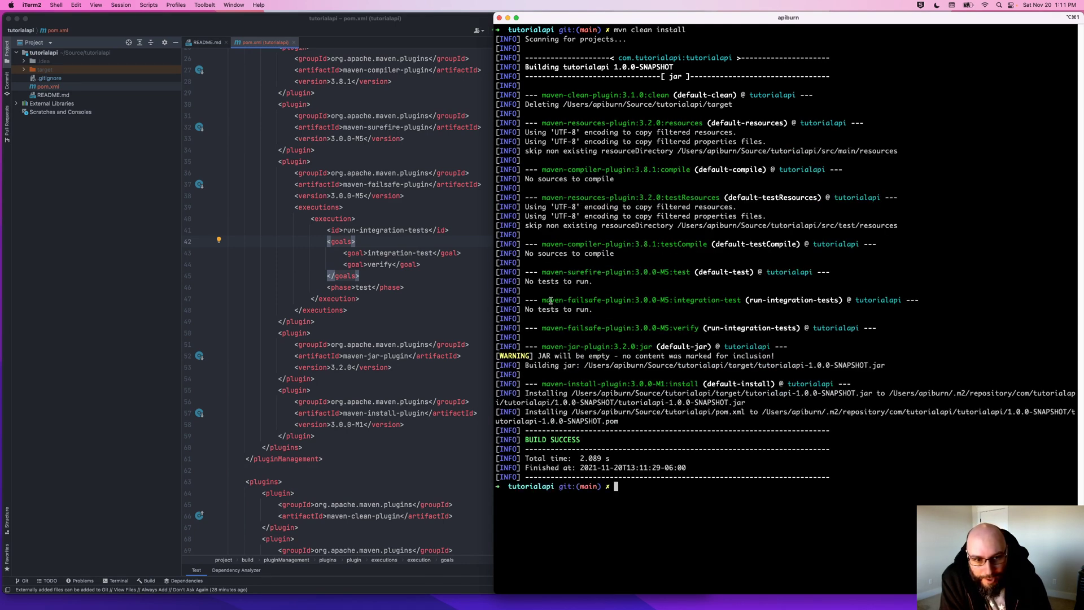
double_click(591, 299)
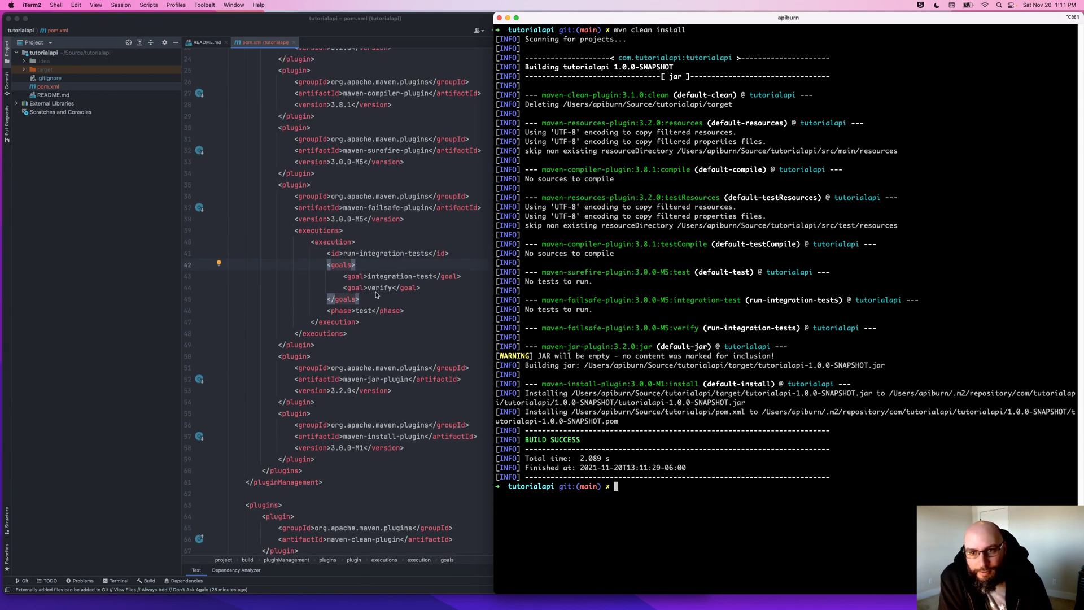
mouse_move(382, 185)
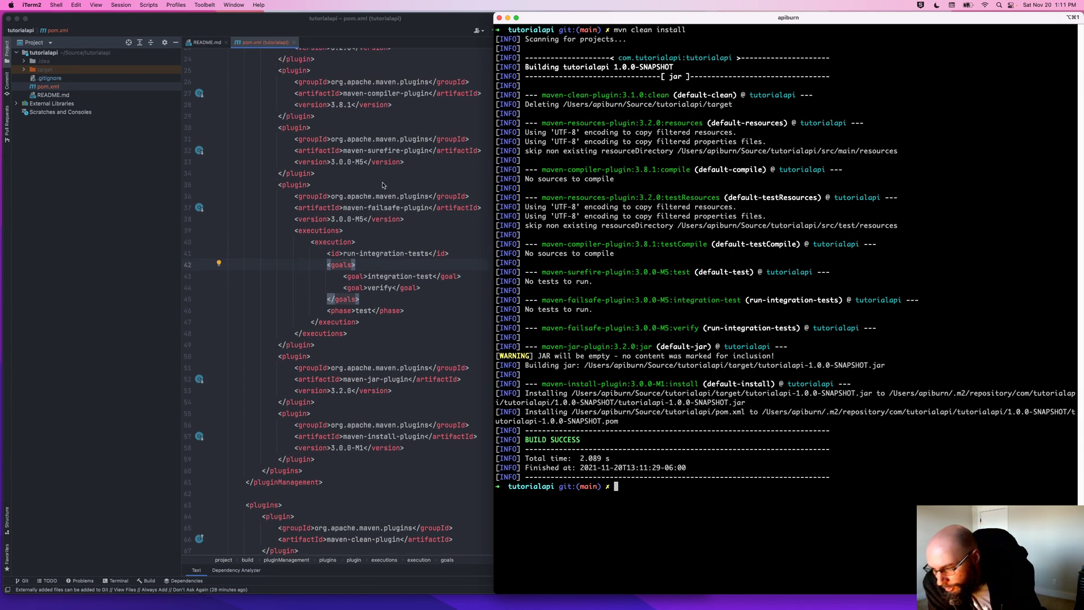
scroll("up", 3)
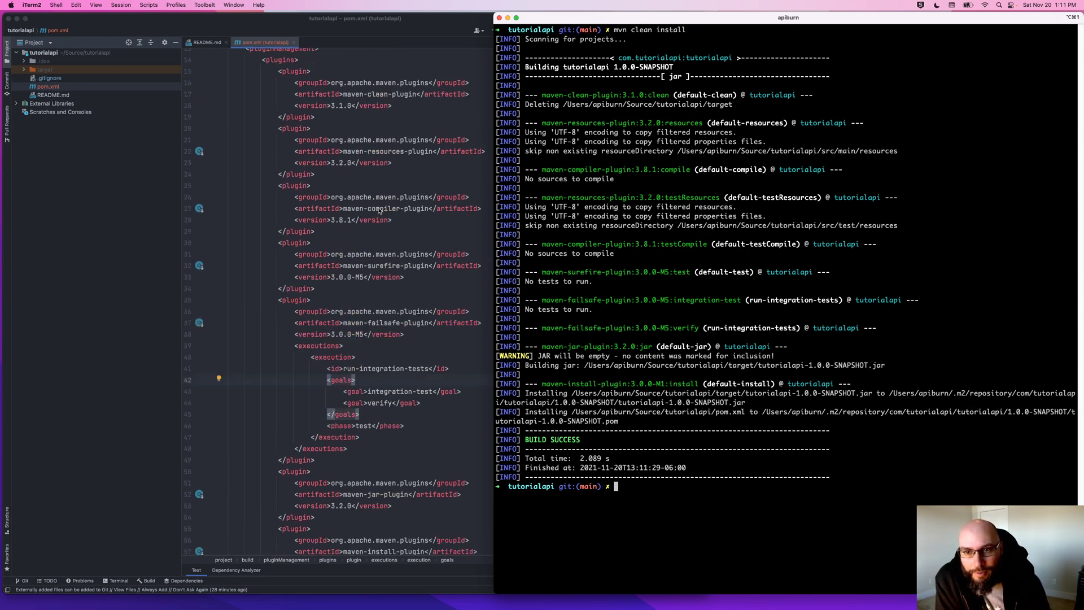
scroll("up", 3)
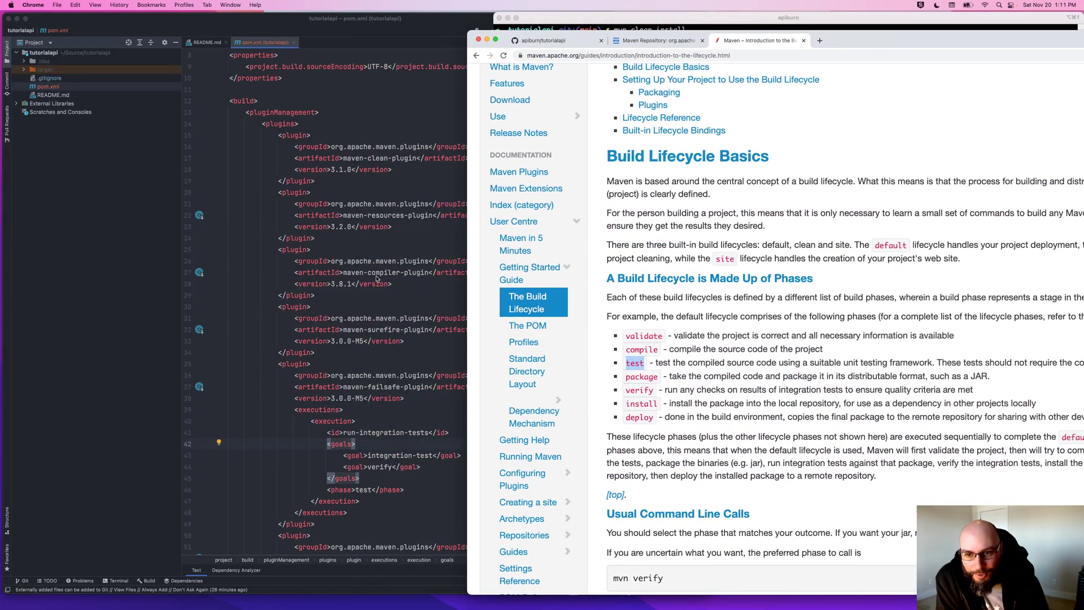
Step: Search maven-compiler-plugin and open the Compiler Plugin's Goals page
left_click(657, 55)
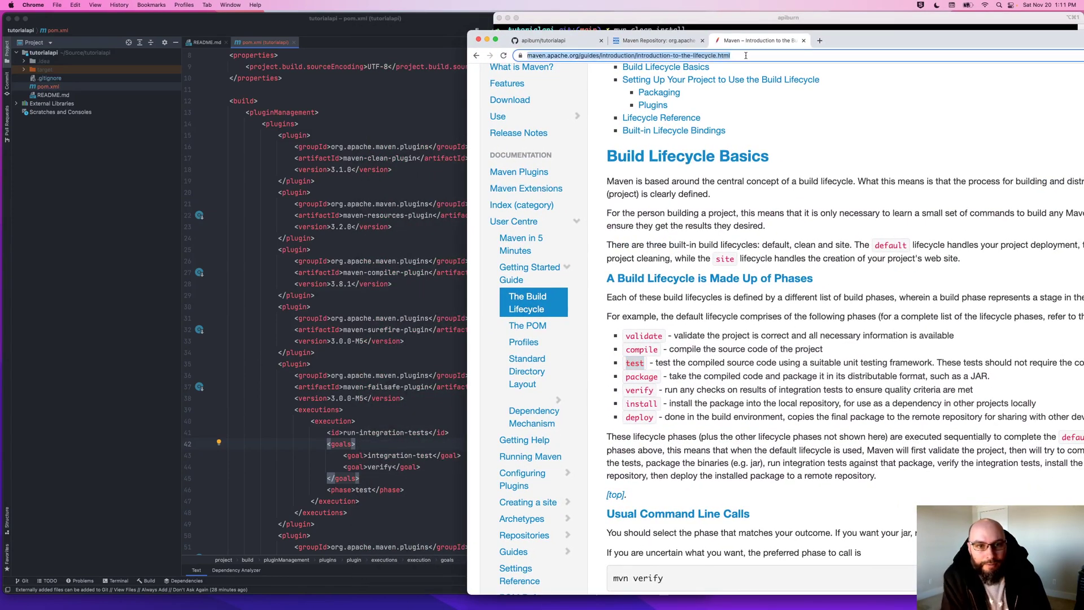
type("maven-comp")
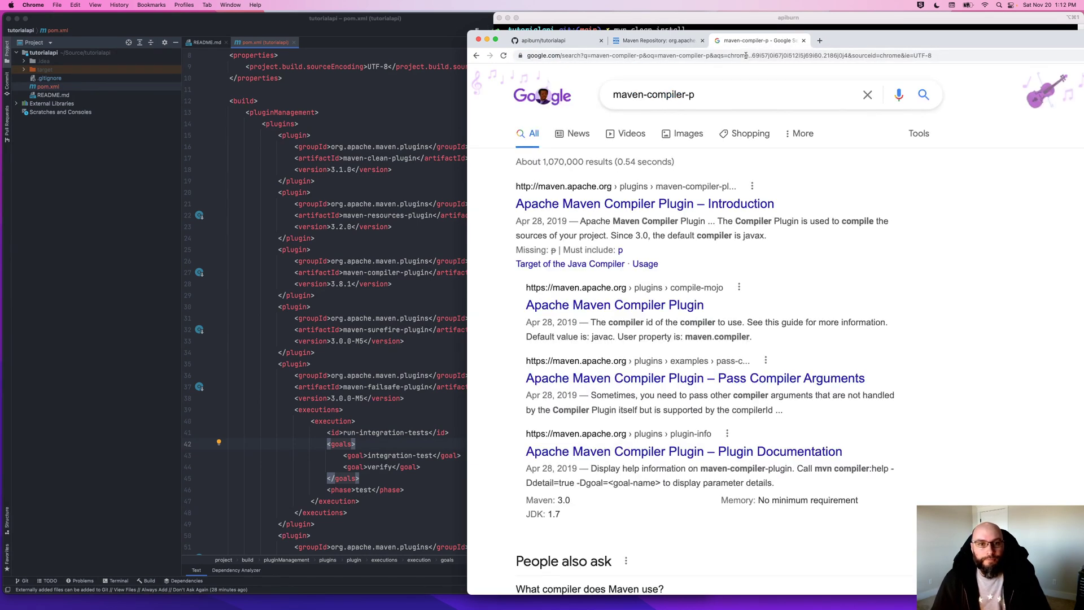
left_click(644, 203)
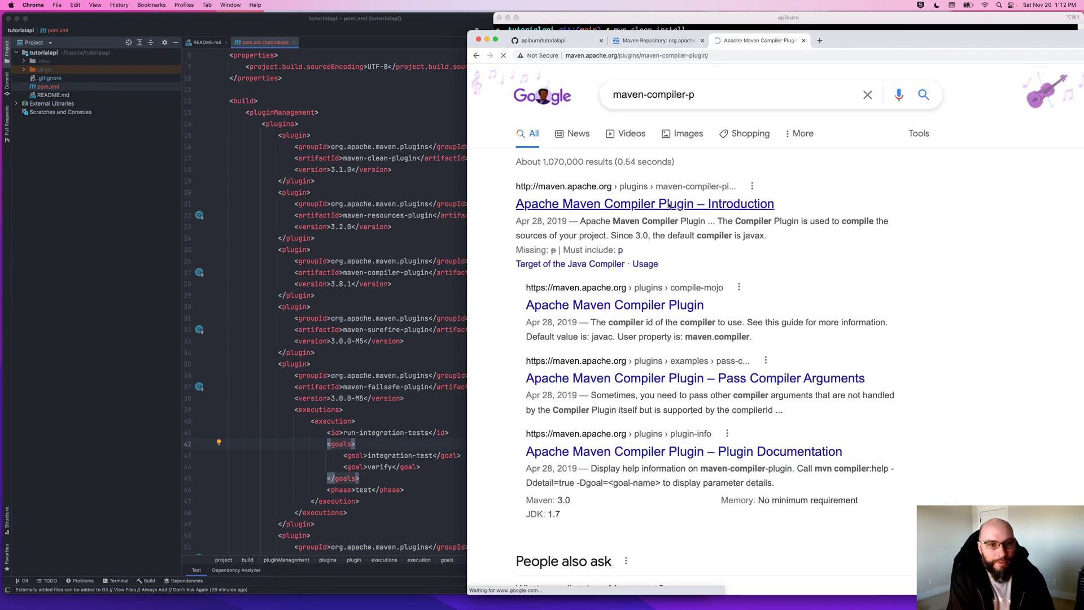
left_click(644, 204)
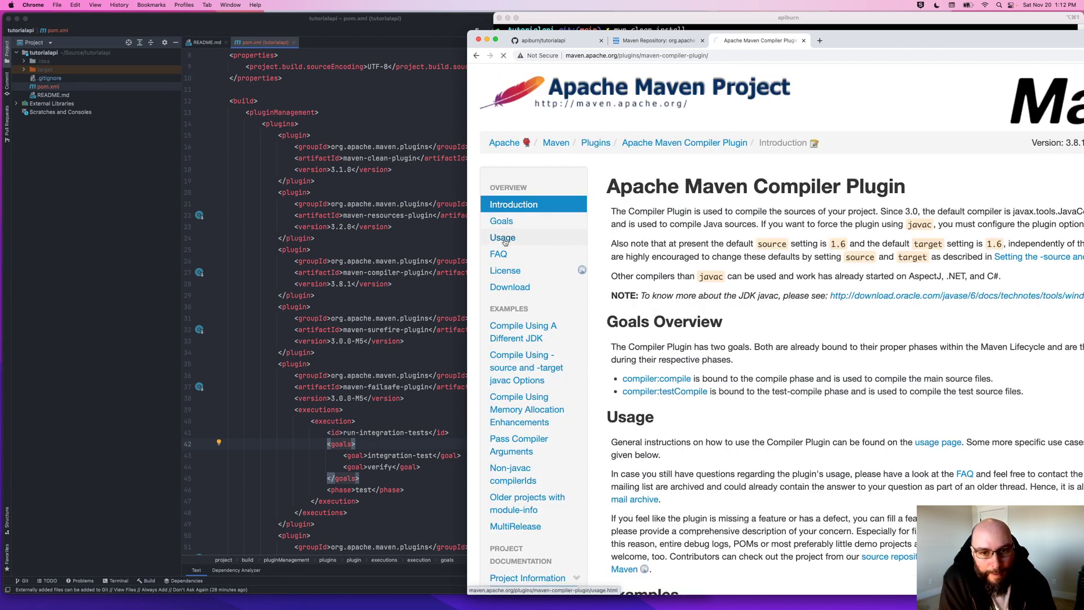
left_click(501, 221)
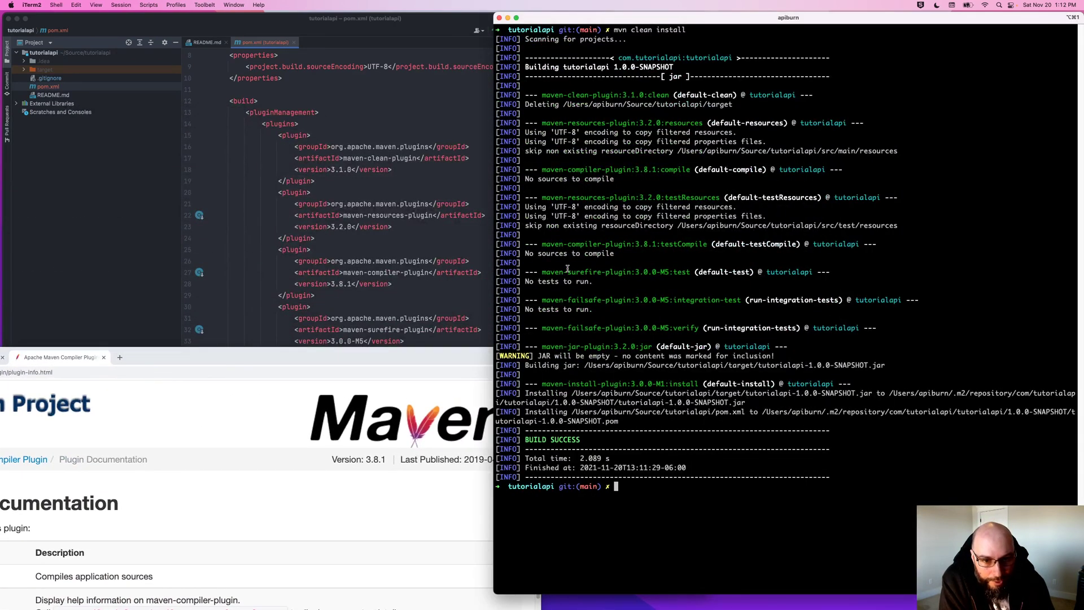
Step: Open the compiler:compile goal and scroll its optional parameters to the compilerArgs example
double_click(636, 244)
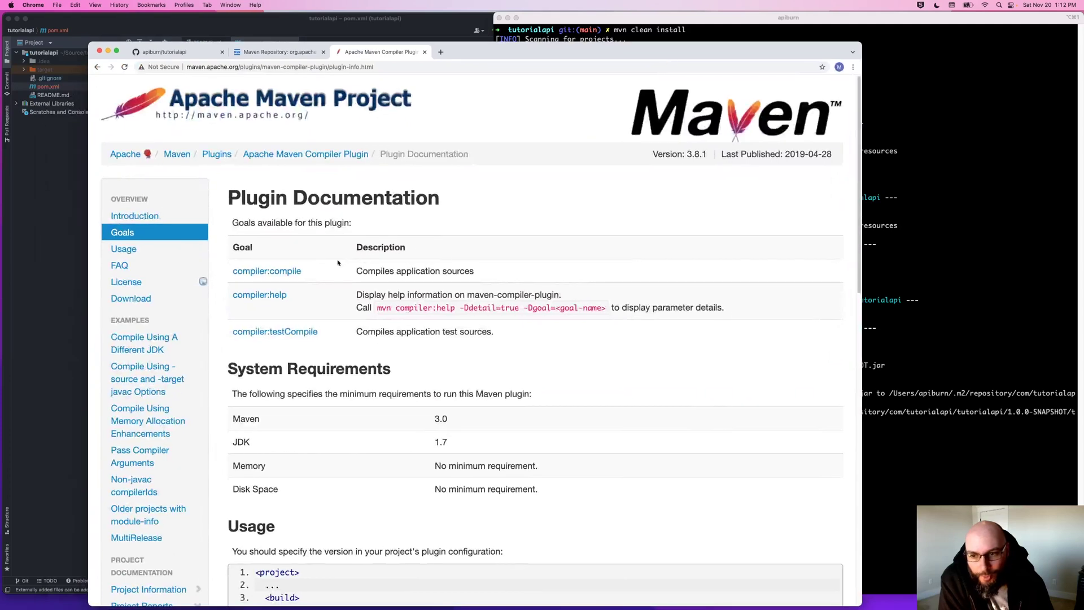
left_click(266, 271)
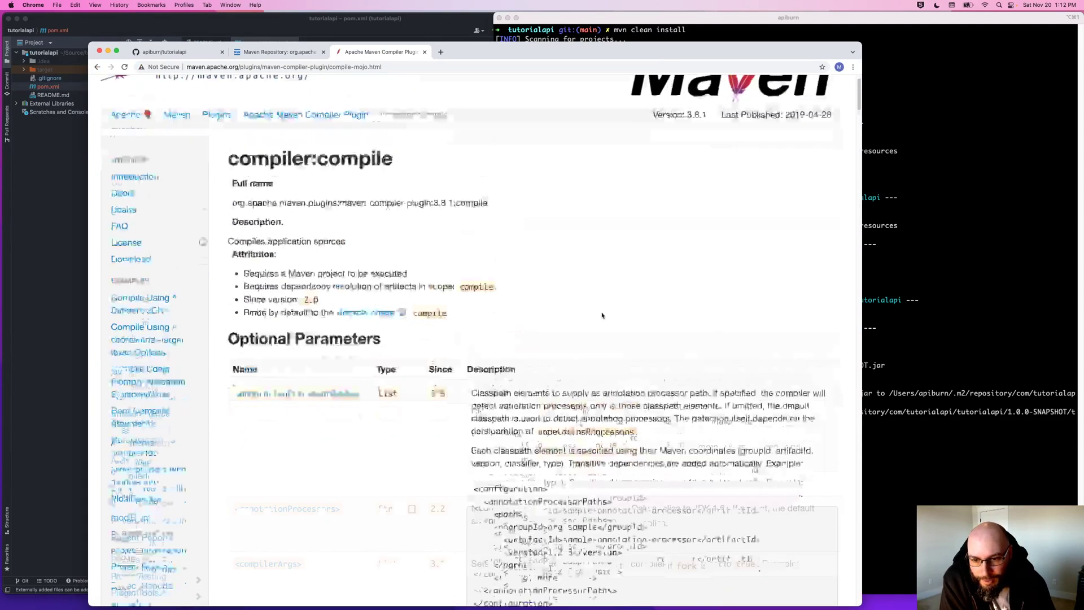
scroll("down", 3)
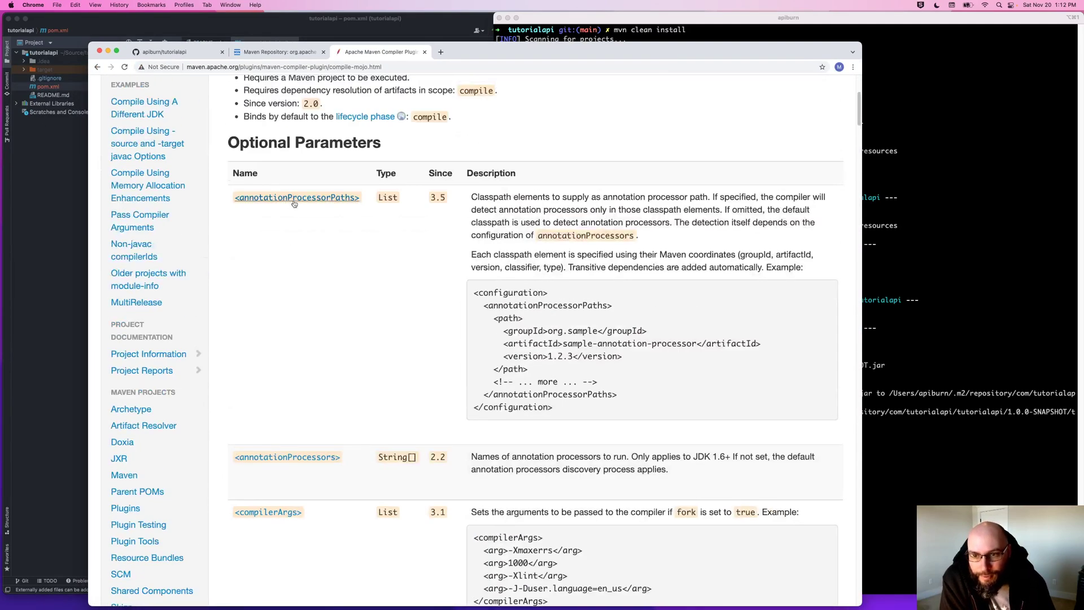
scroll("down", 3)
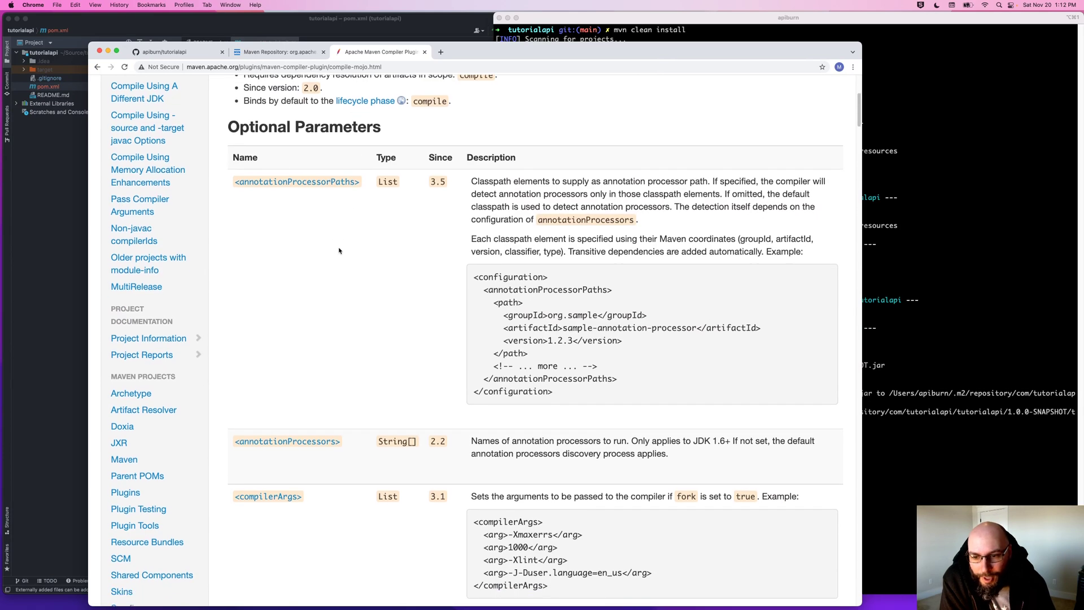
scroll("down", 3)
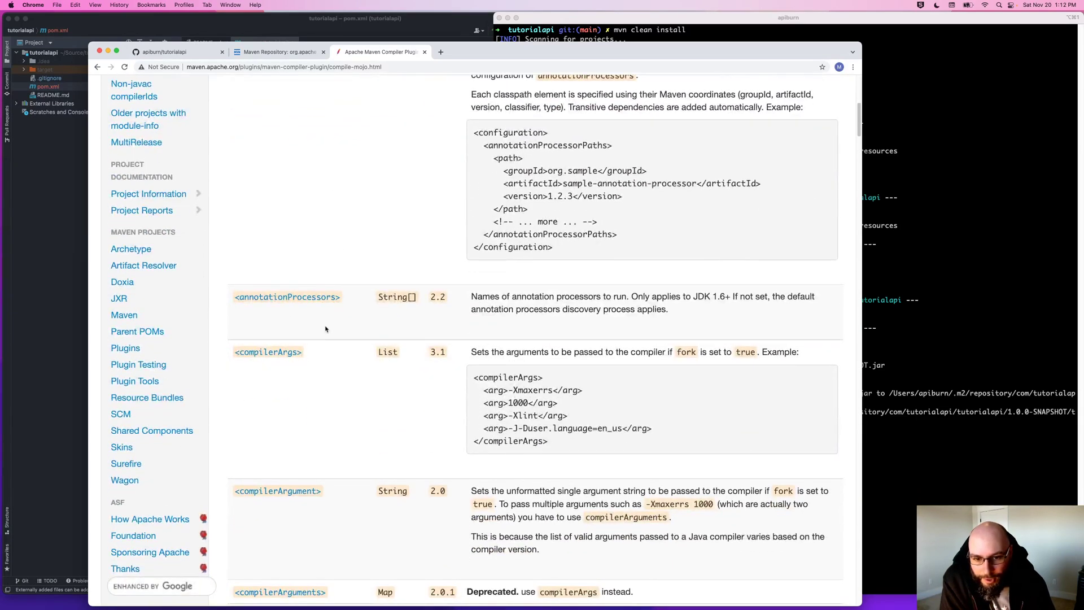
scroll("down", 3)
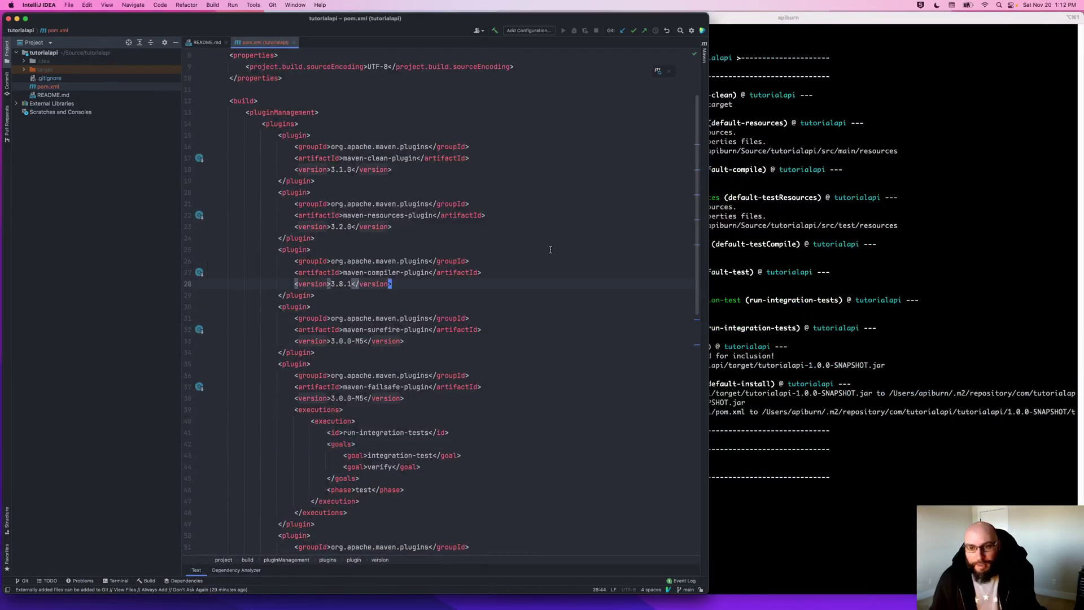
Step: Add a <configuration> with compilerArgs -Xlint and -J-Duser.language=en_us, starting to type -W
type("<configuration")
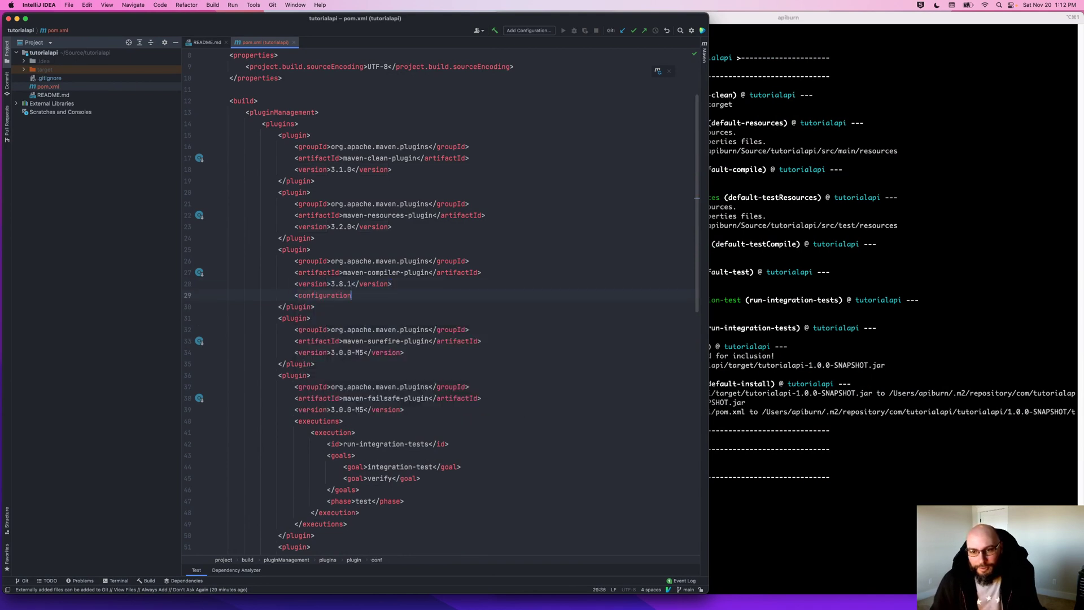
key("enter")
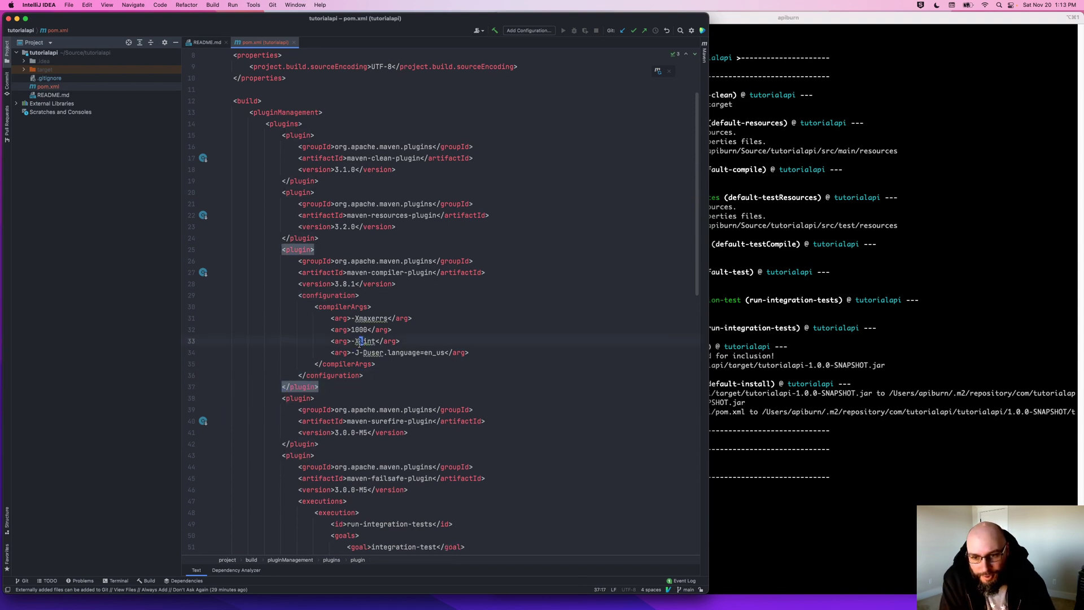
left_click(366, 340)
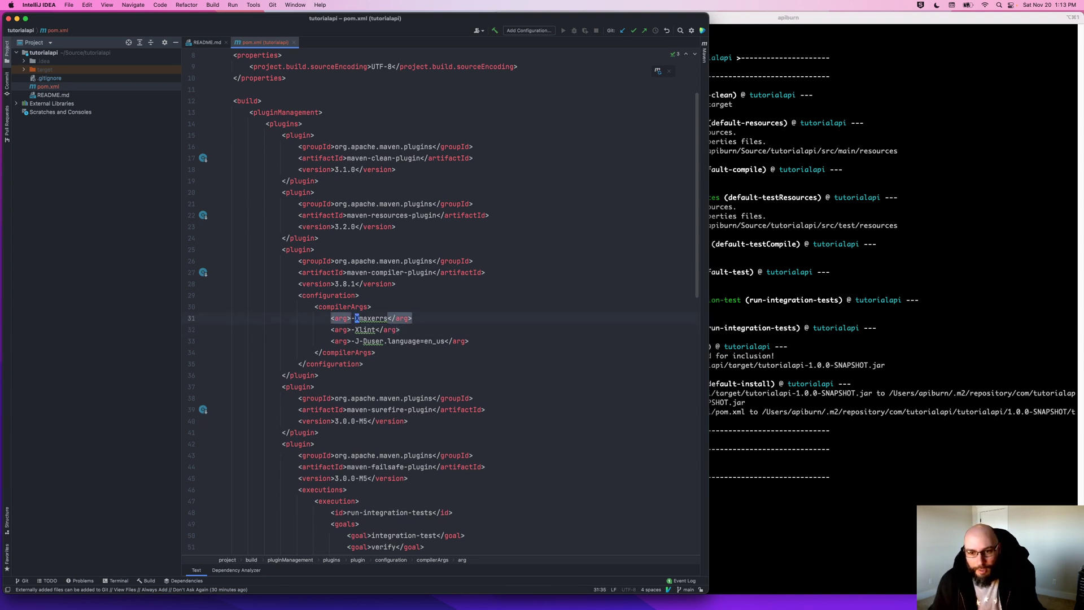
type("-W")
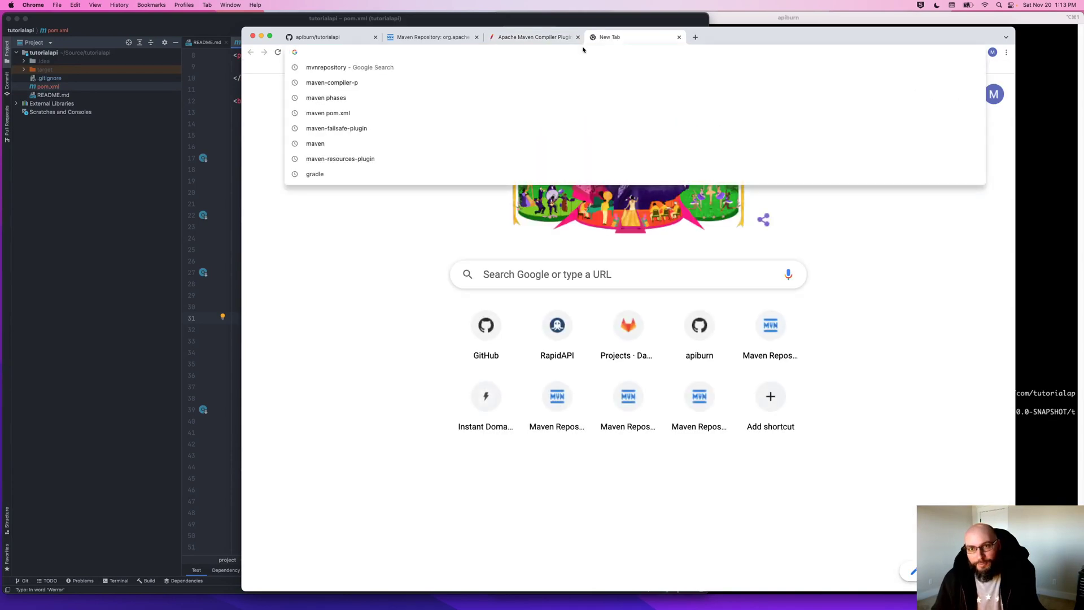
Step: Google 'java compiler -Werror' in a new tab and scroll through the results
type("java compiler")
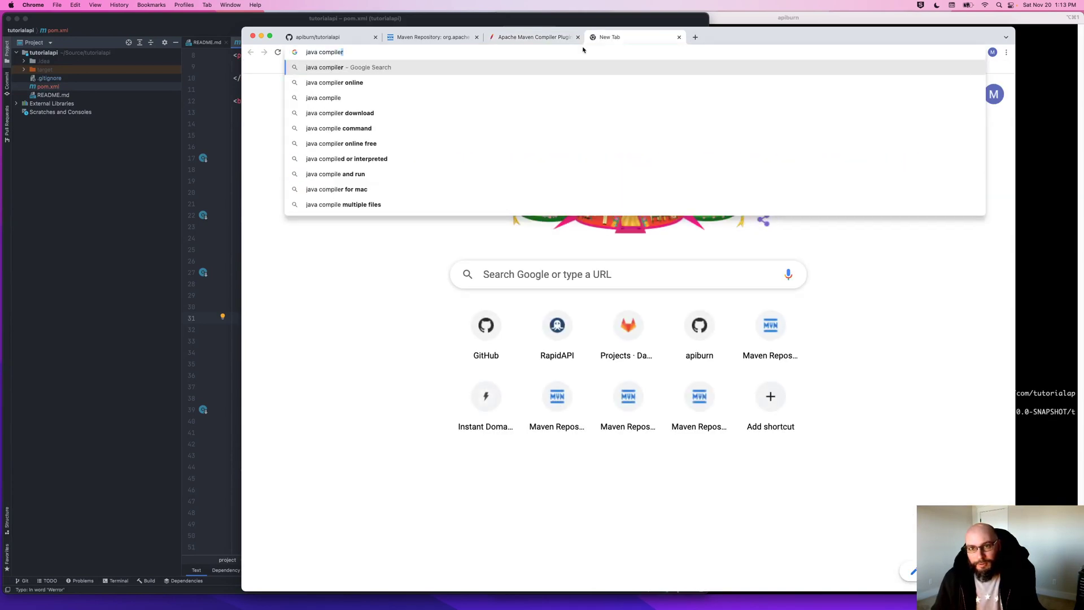
type("-W")
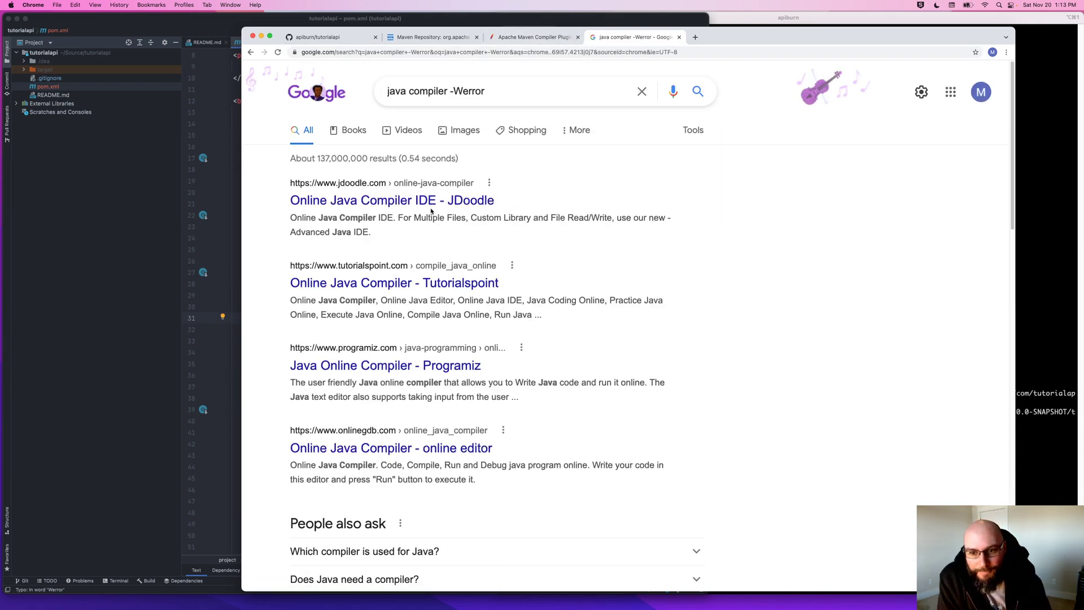
scroll("down", 3)
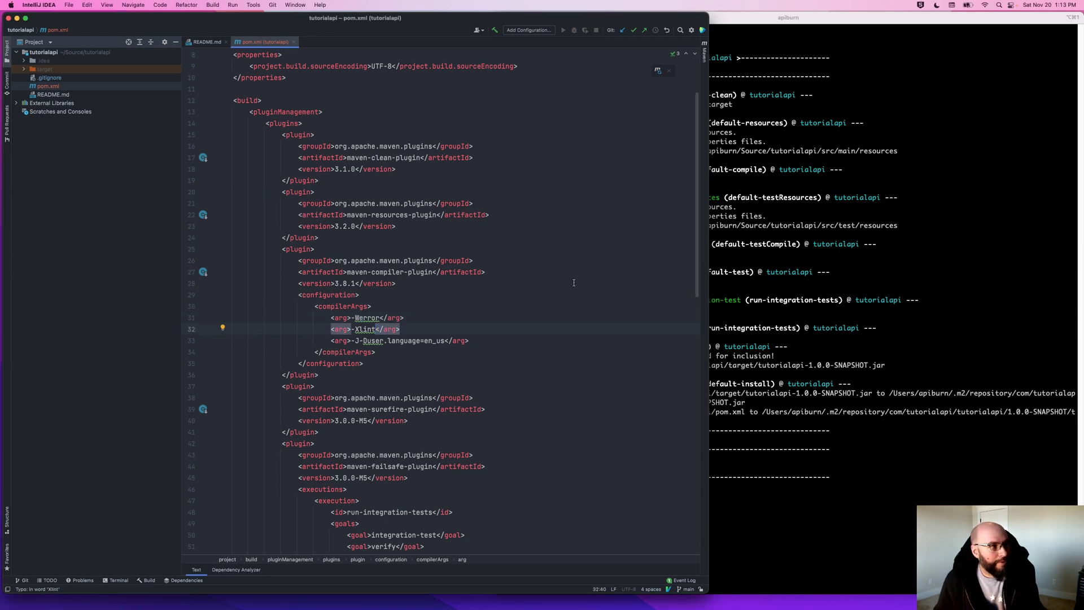
Step: Change -Xlint to -Xlint:all, remove the -J-Duser.language arg, and begin a <show… element
type(":all")
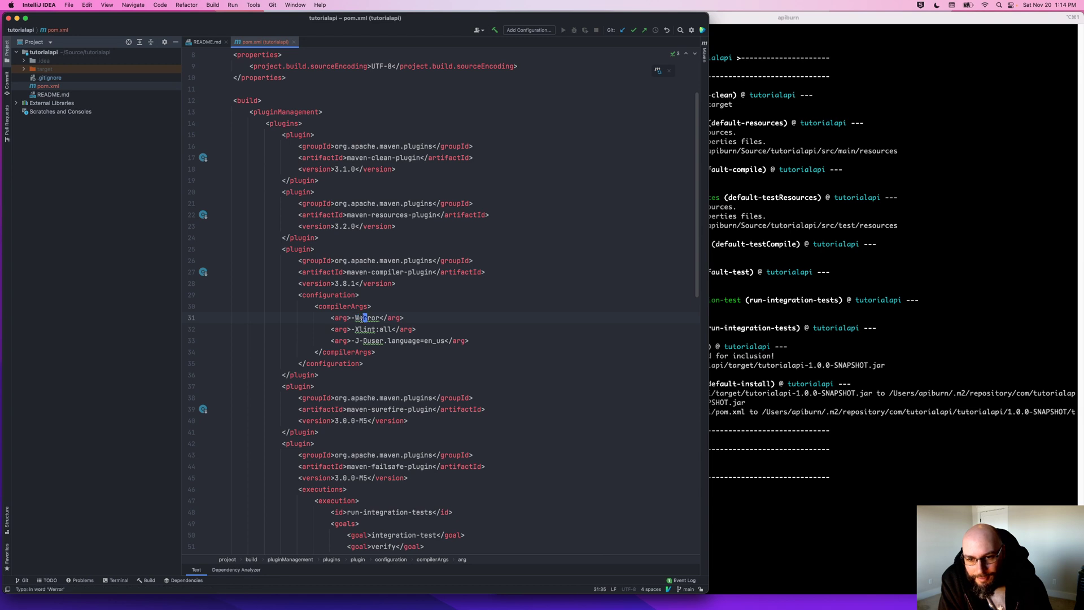
left_click(373, 329)
type("<")
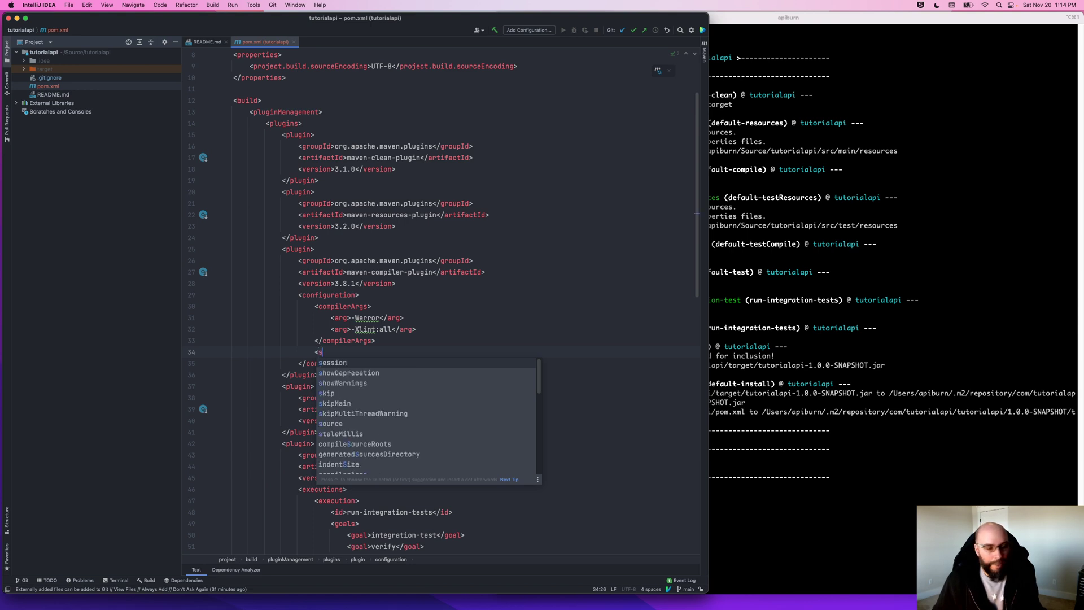
type("show")
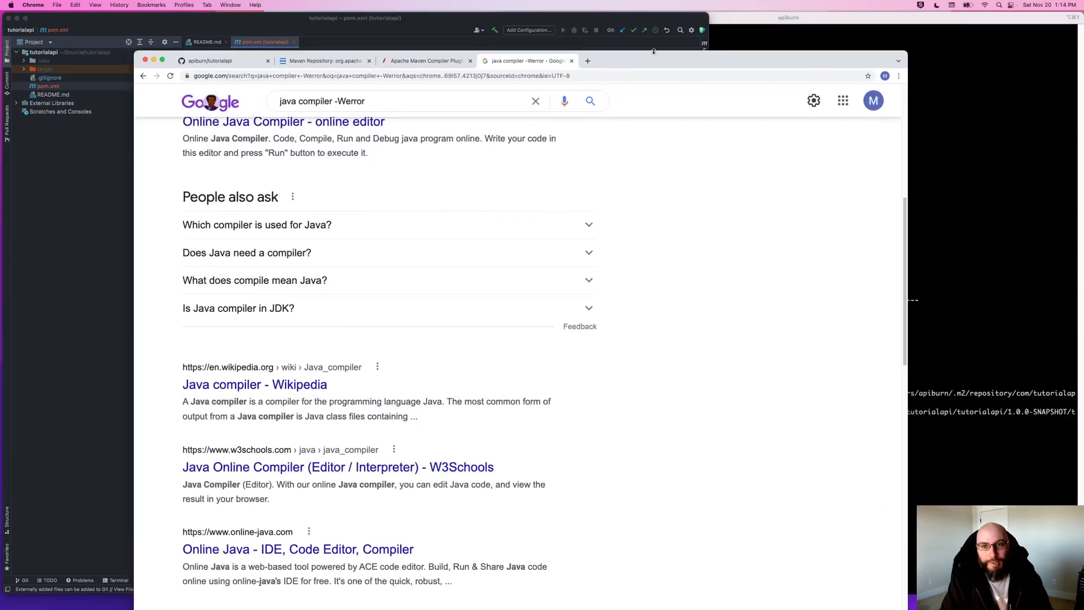
Step: Scroll the compiler plugin parameter table to failOnError and failOnWarning defaults
left_click(425, 61)
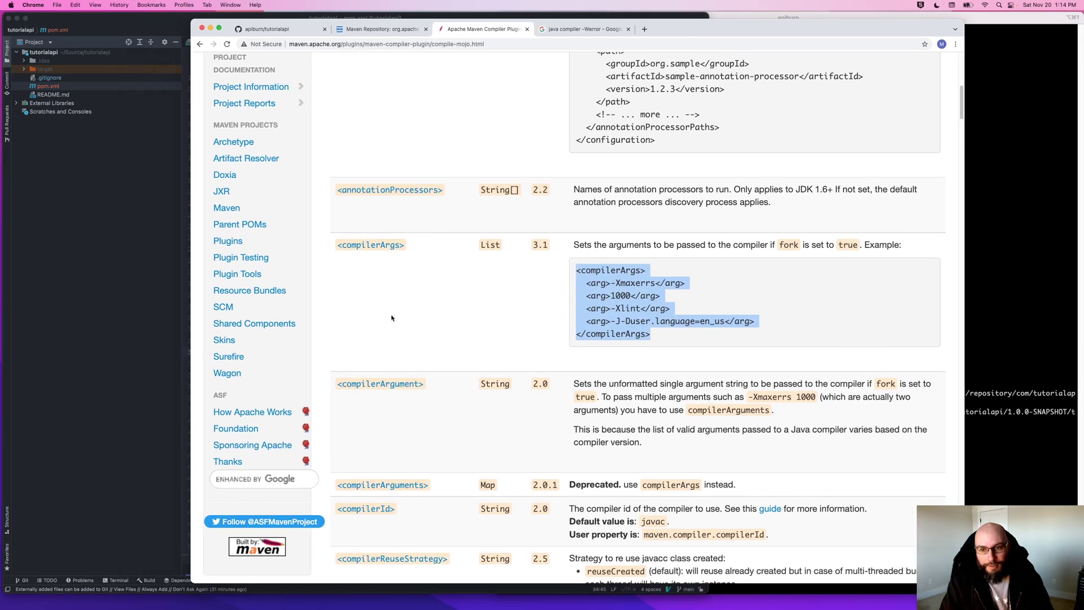
scroll("down", 3)
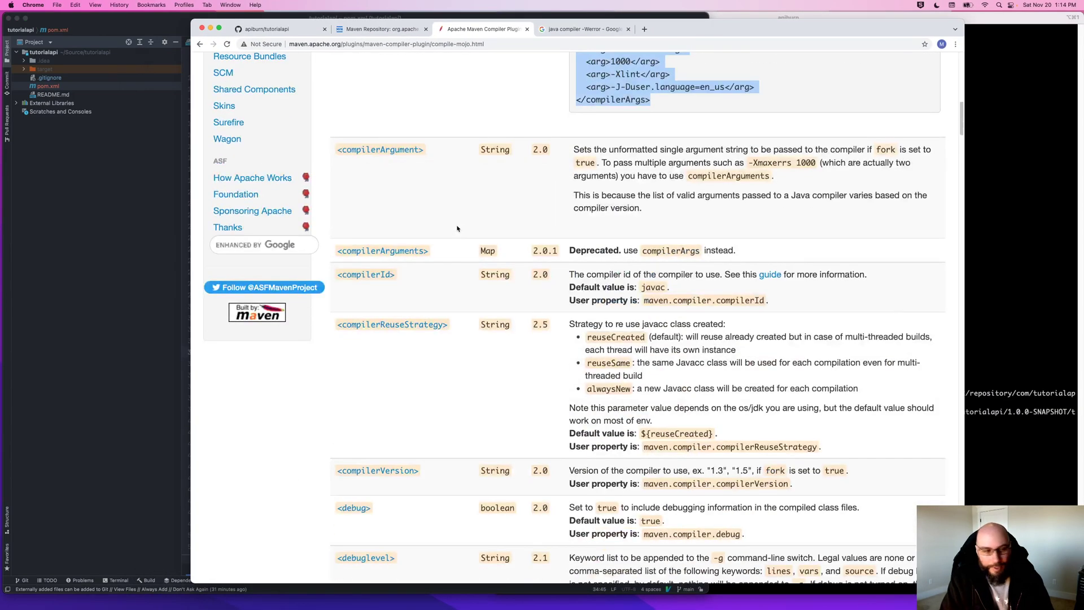
mouse_move(468, 289)
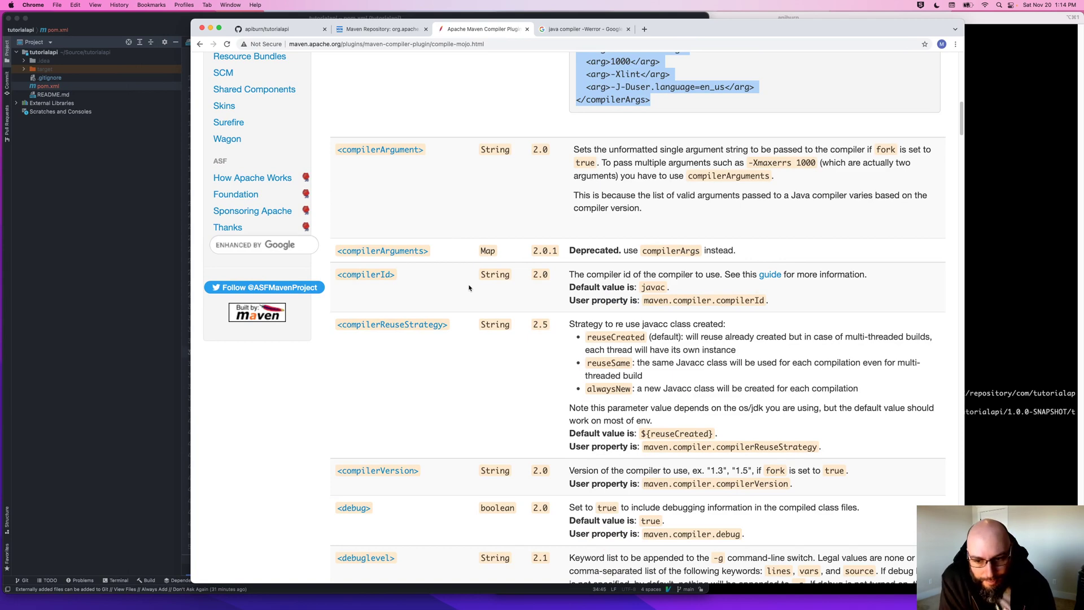
scroll("down", 3)
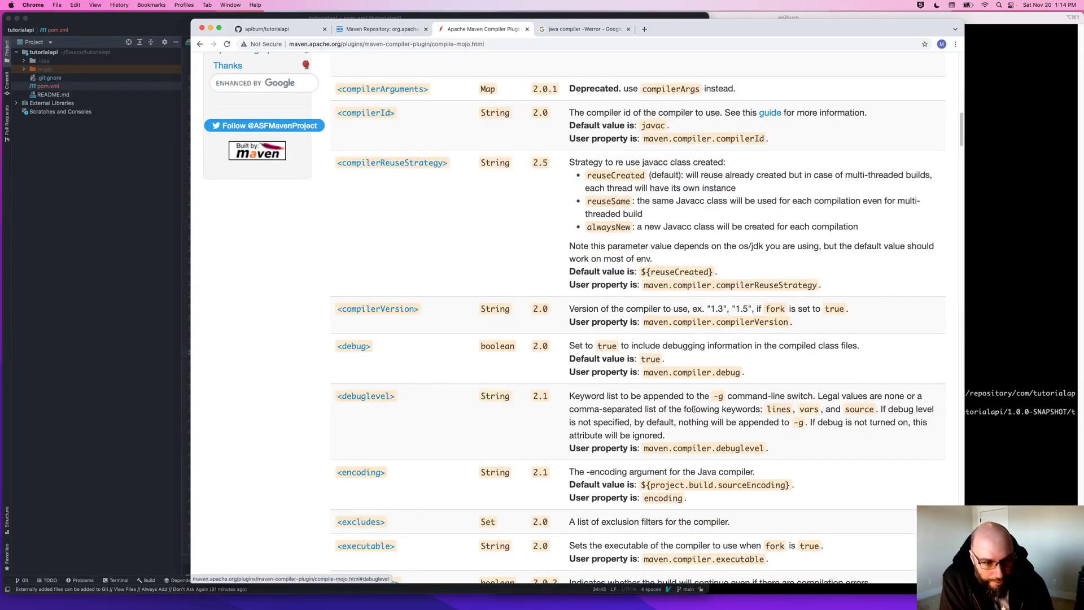
mouse_move(794, 418)
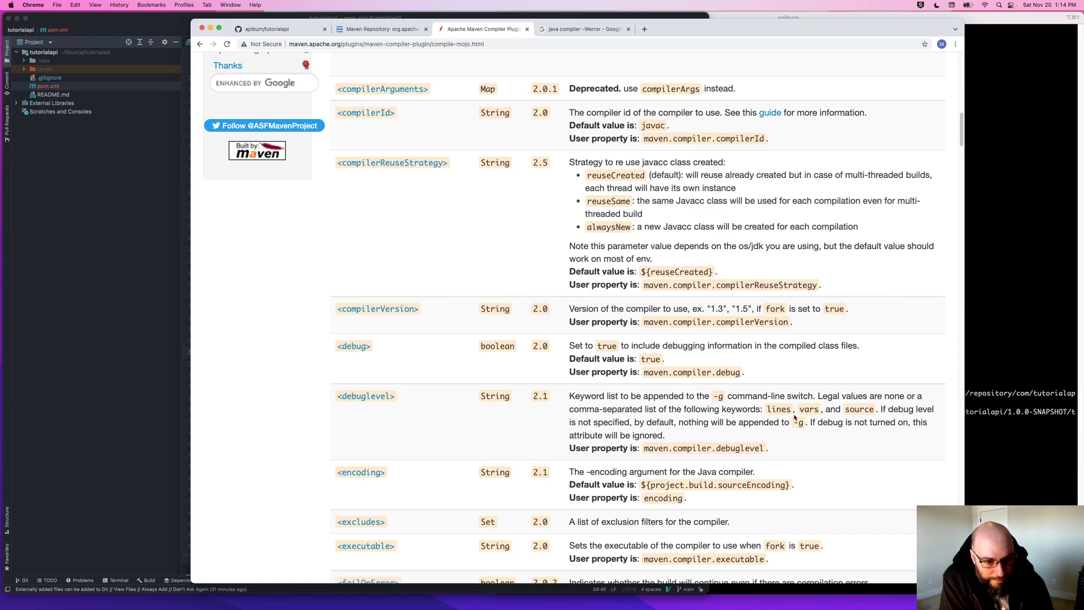
scroll("down", 3)
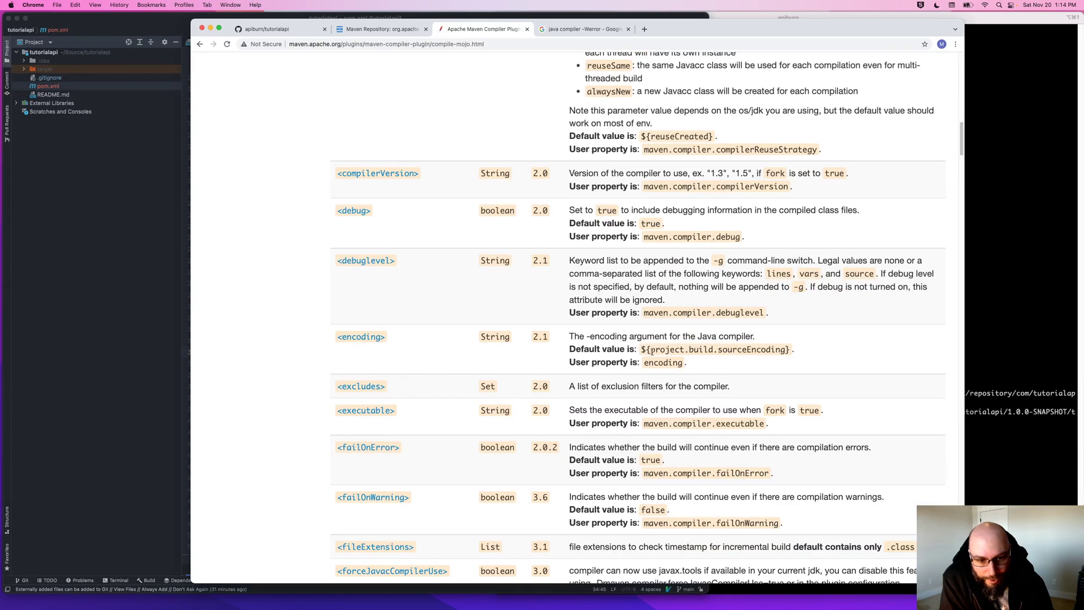
double_click(719, 350)
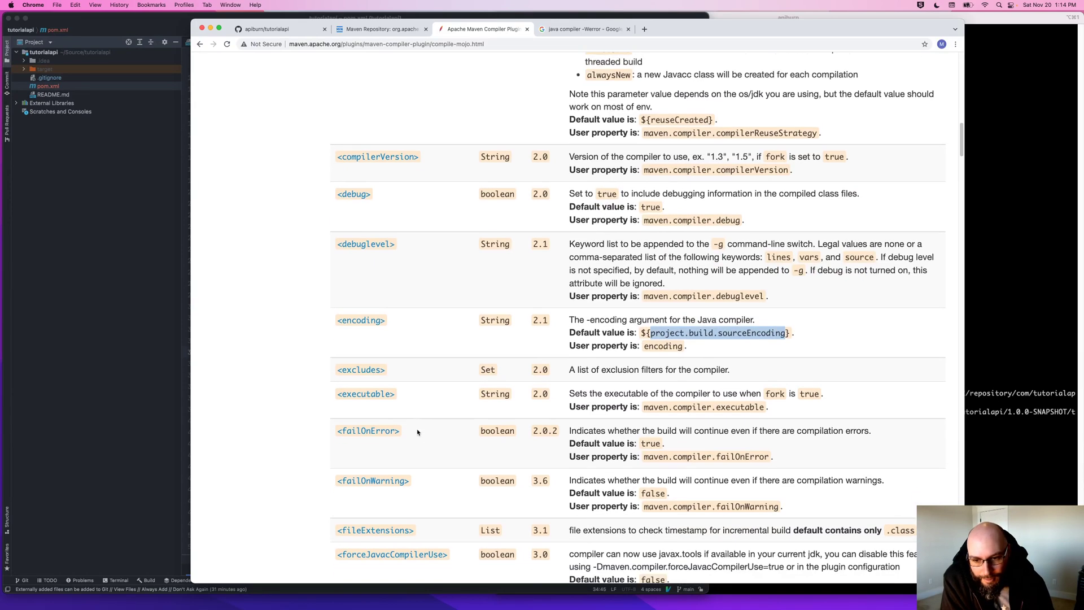
scroll("down", 3)
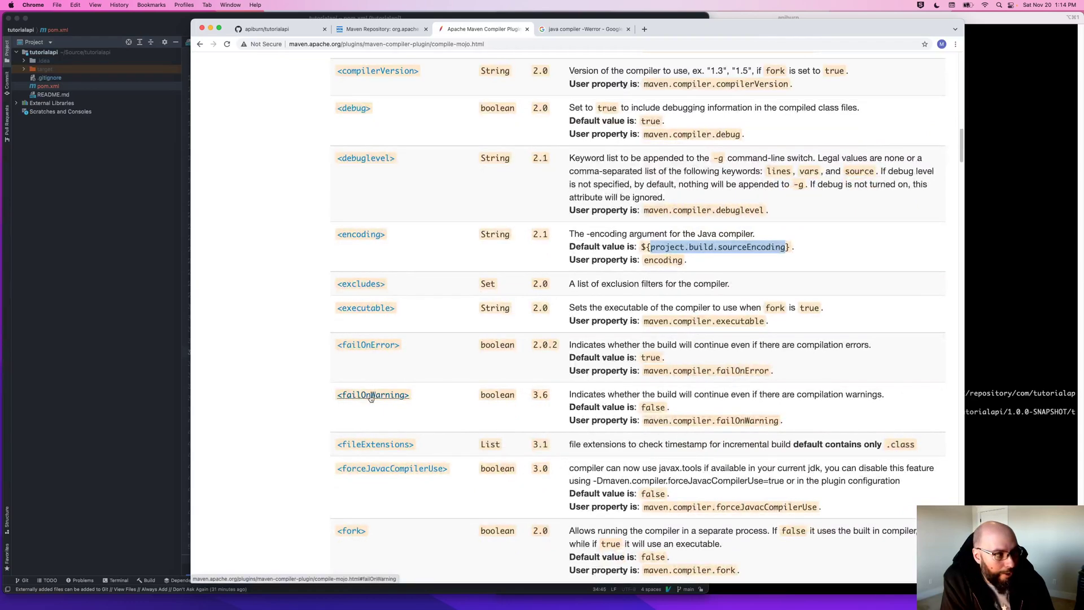
mouse_move(372, 385)
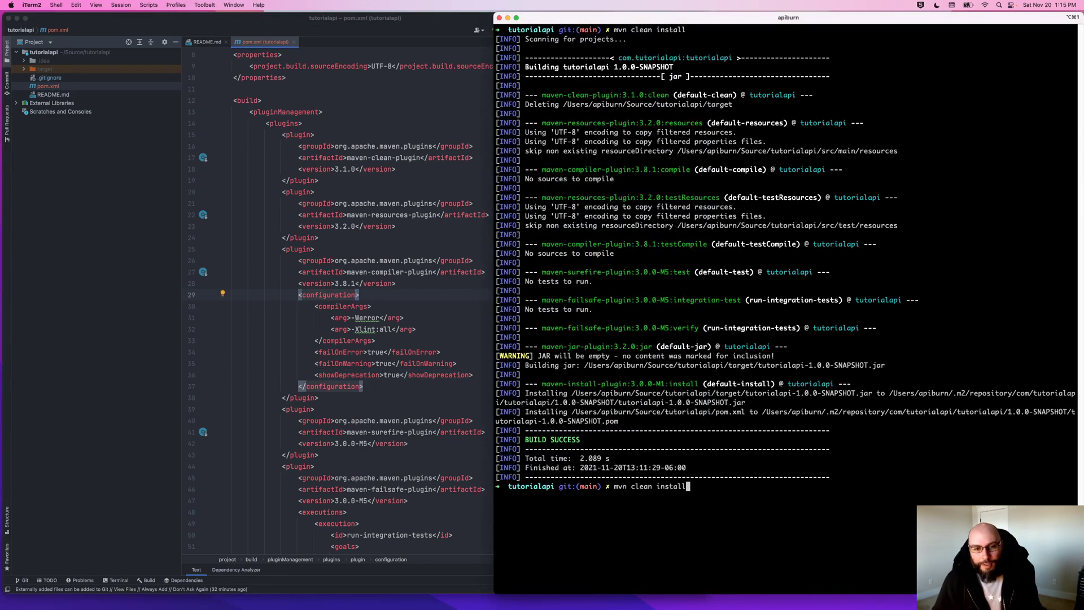
Step: Rerun mvn clean install and confirm BUILD SUCCESS
key("Return")
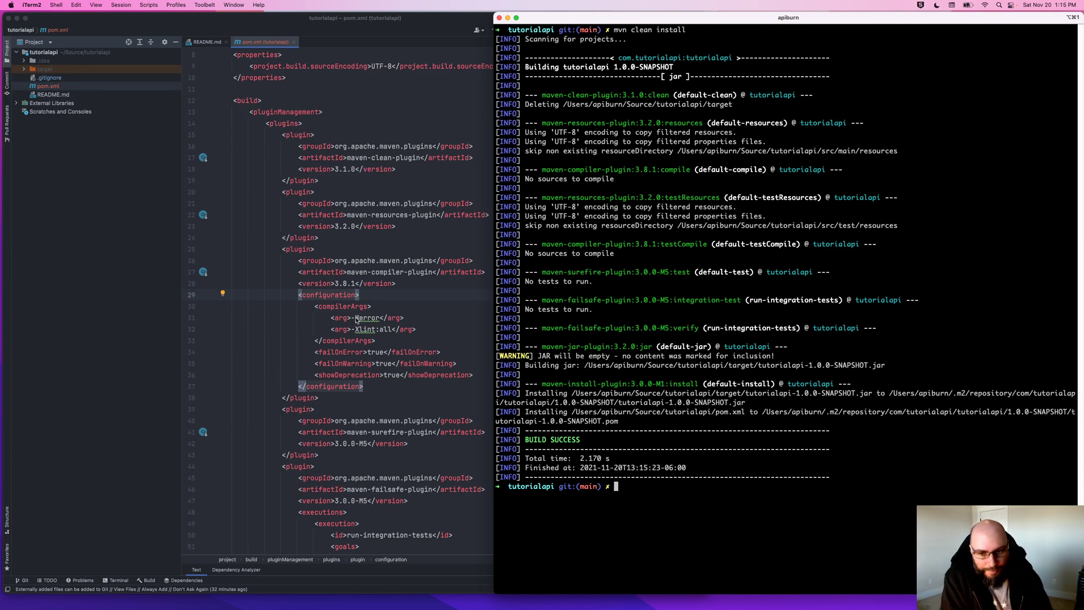
Step: Scroll through pom.xml from the strict compiler settings up to the project coordinates
scroll("down", 3)
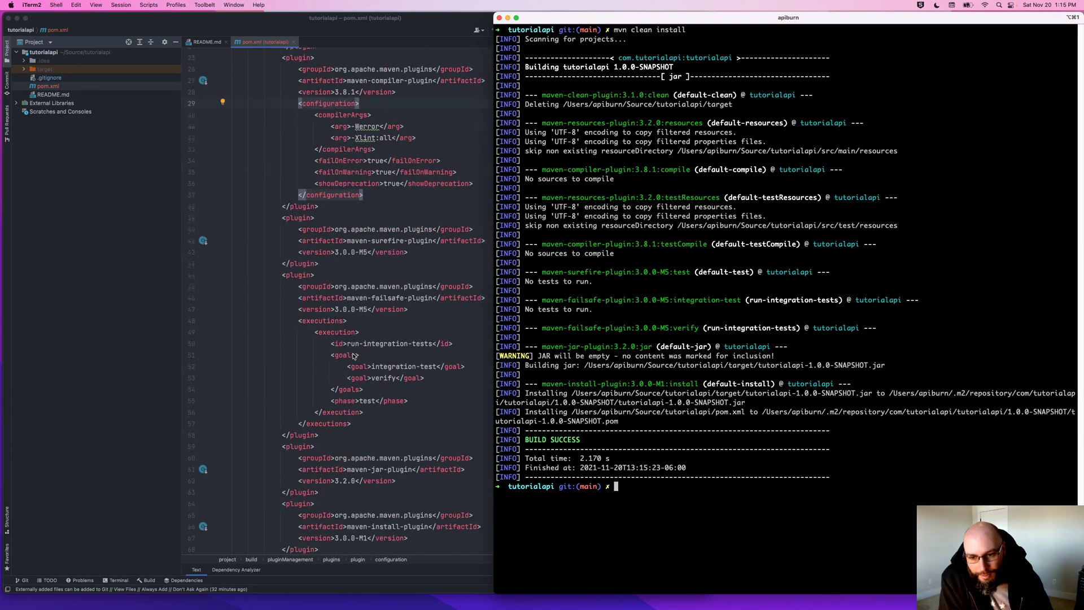
scroll("down", 3)
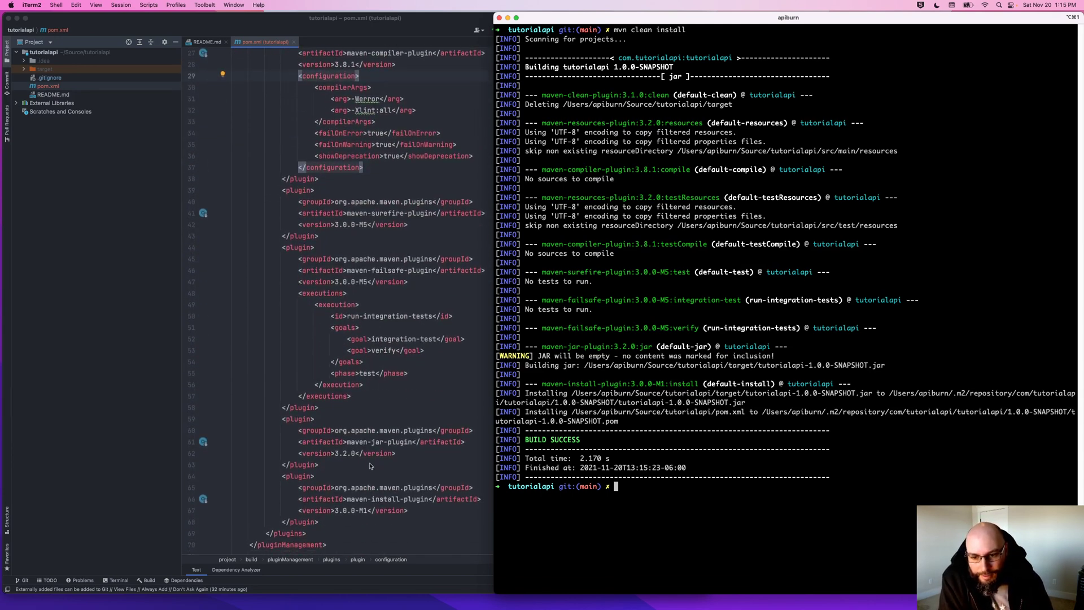
mouse_move(383, 251)
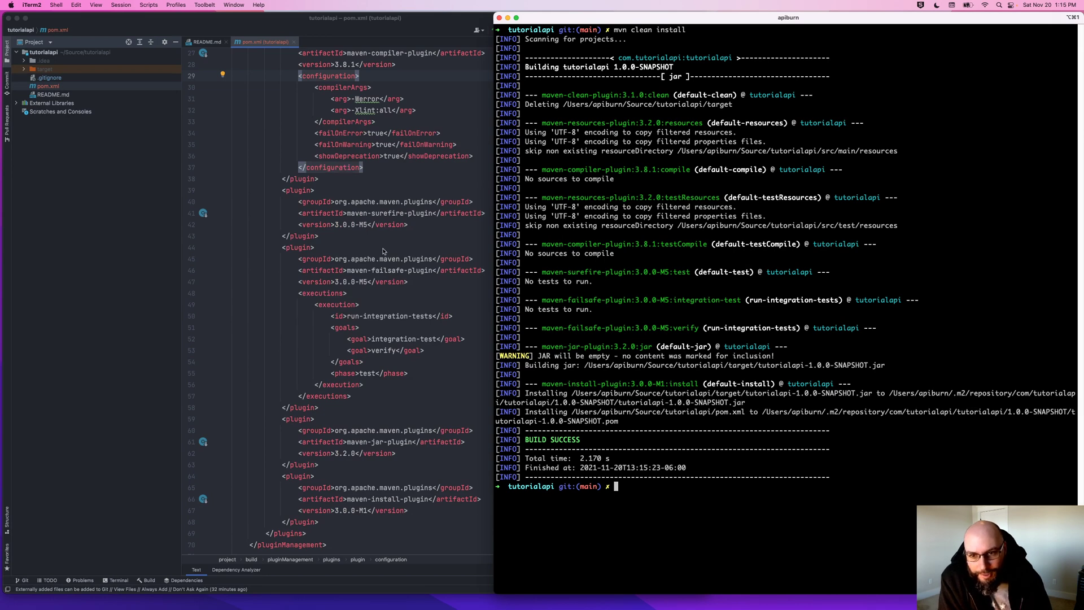
scroll("up", 3)
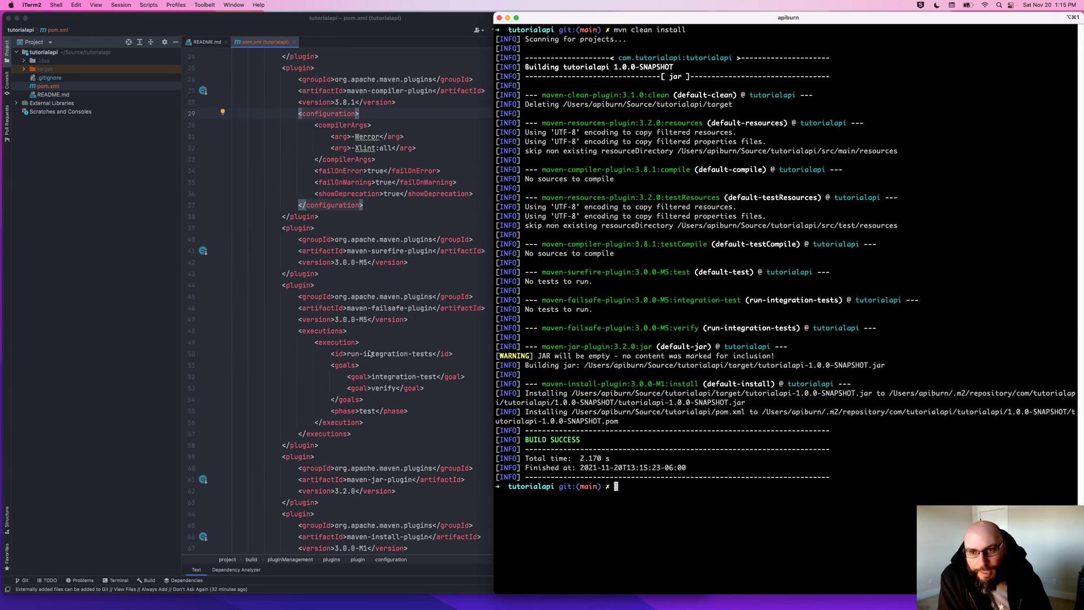
scroll("up", 3)
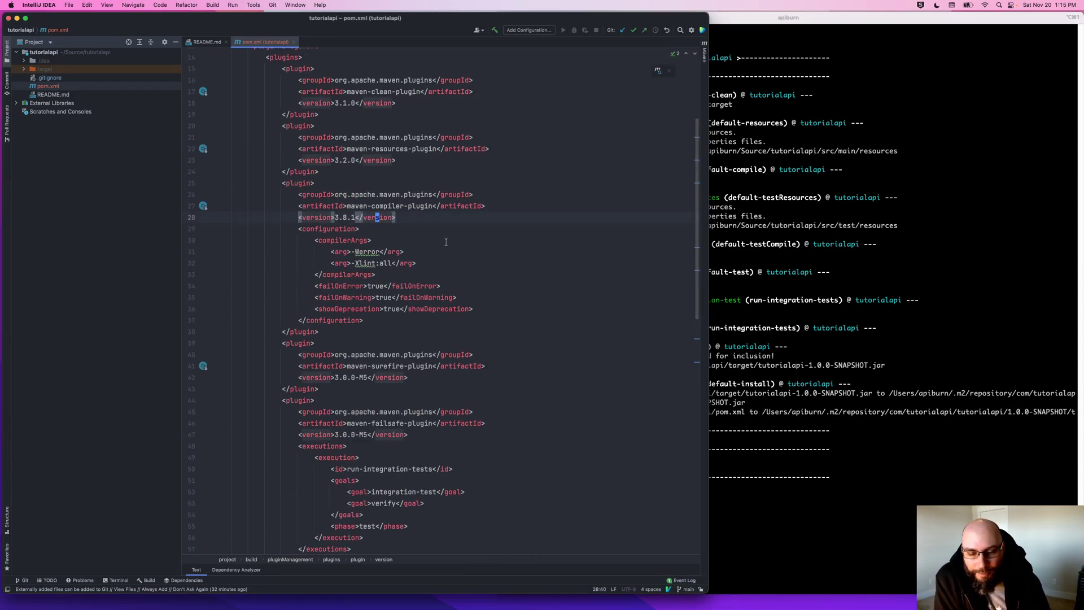
scroll("up", 3)
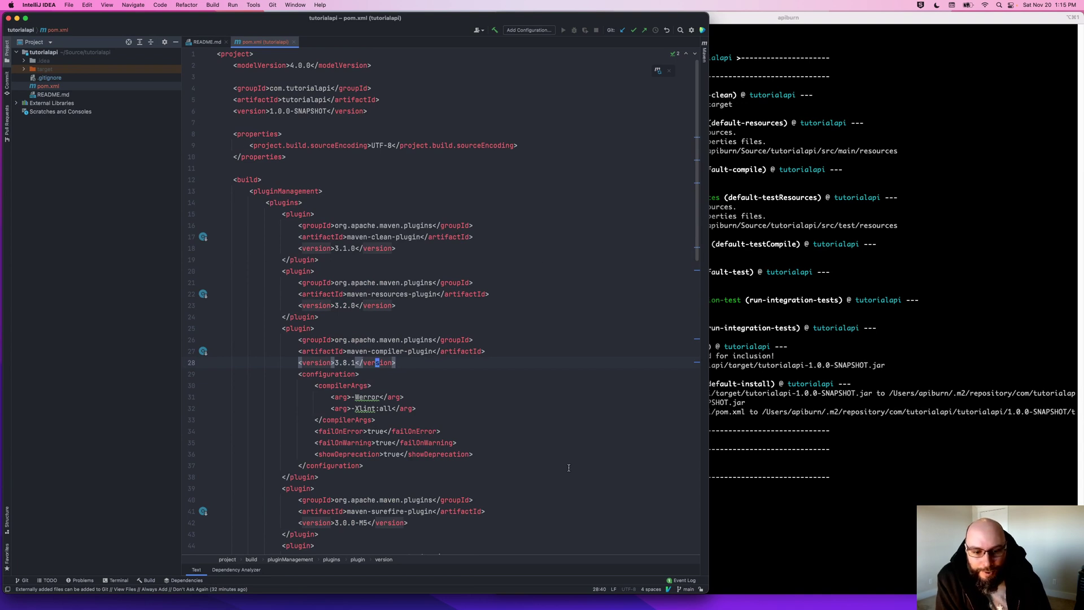
mouse_move(539, 386)
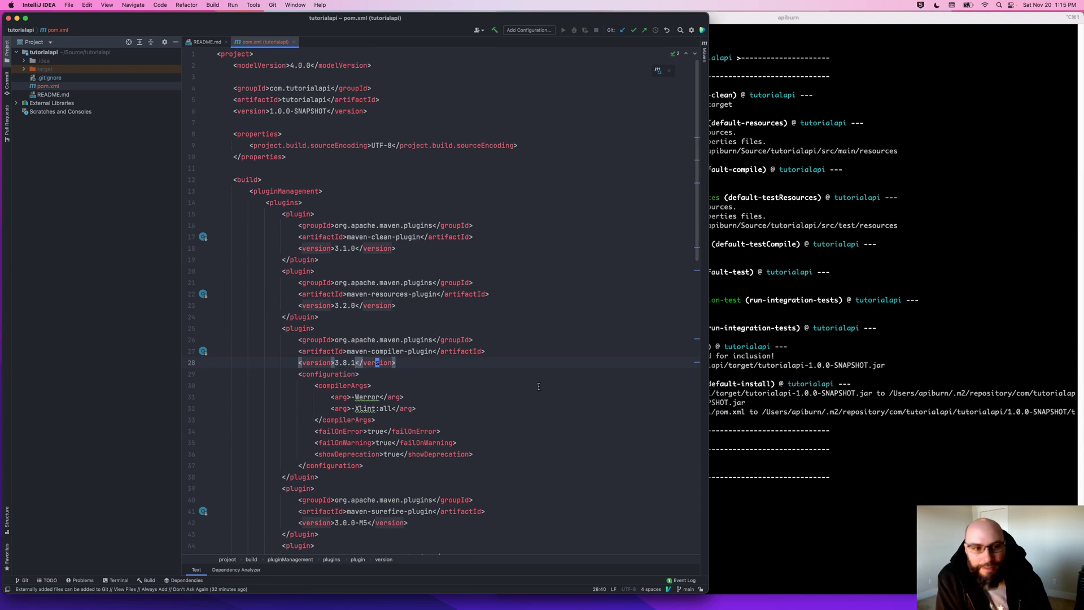